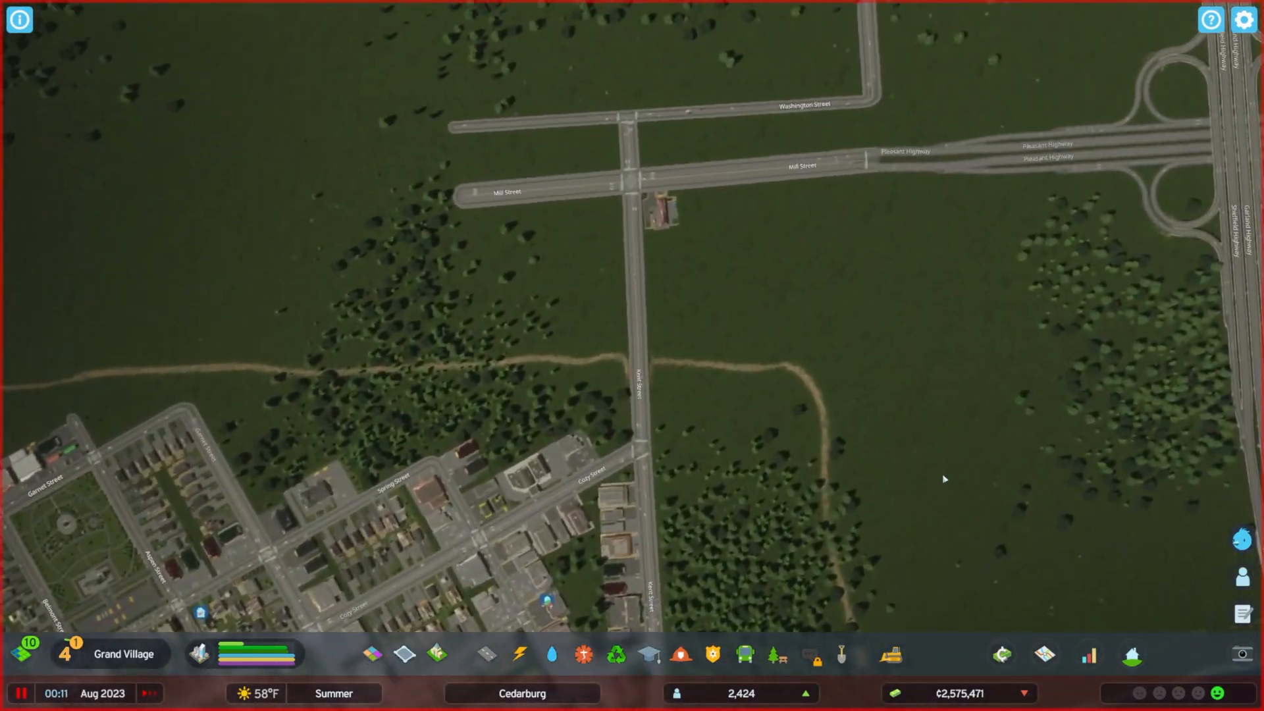
- Start a straight road running west from the divided highway's end
click(890, 655)
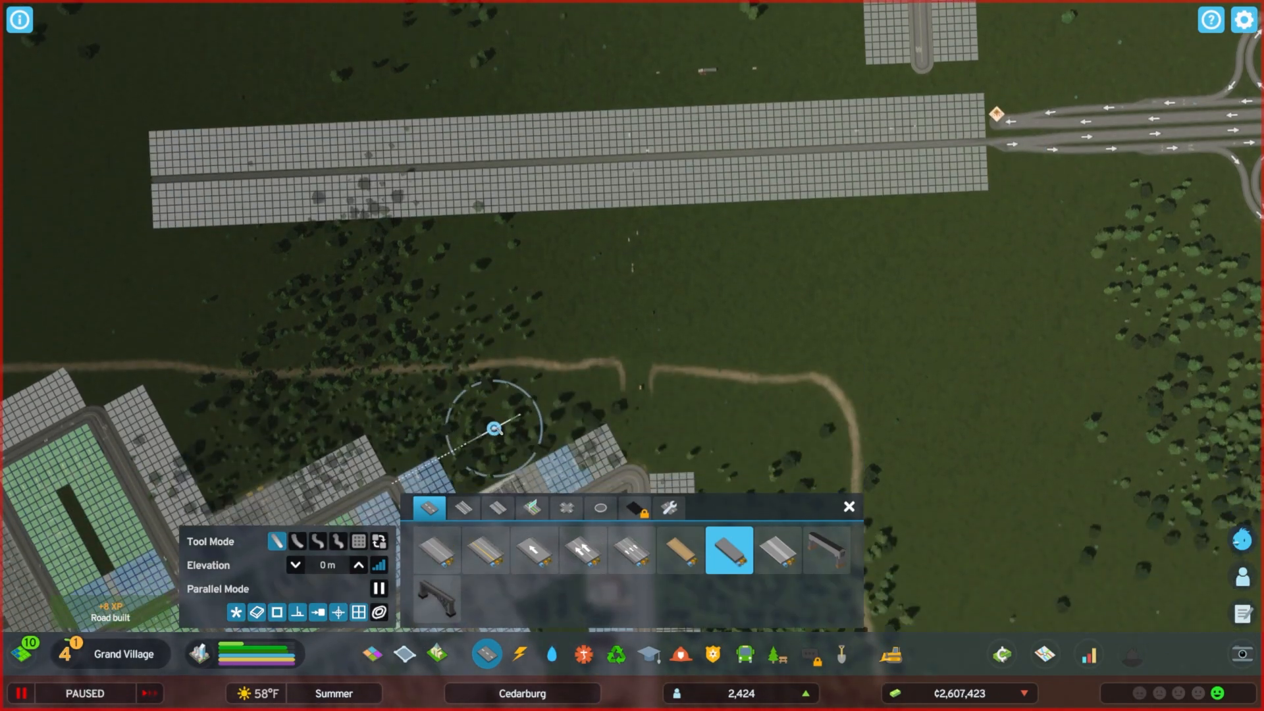
- Level the ground along Cooper Lane with a size-250 brush, then soften it
click(842, 655)
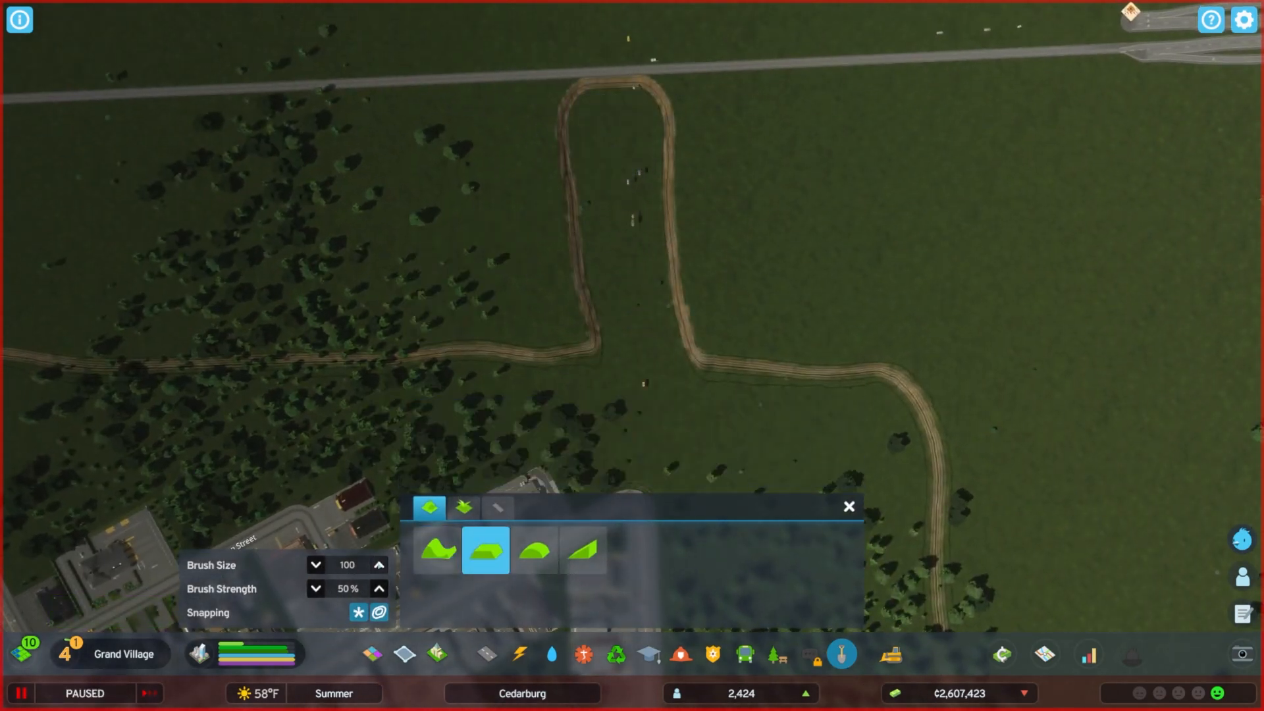
click(379, 565)
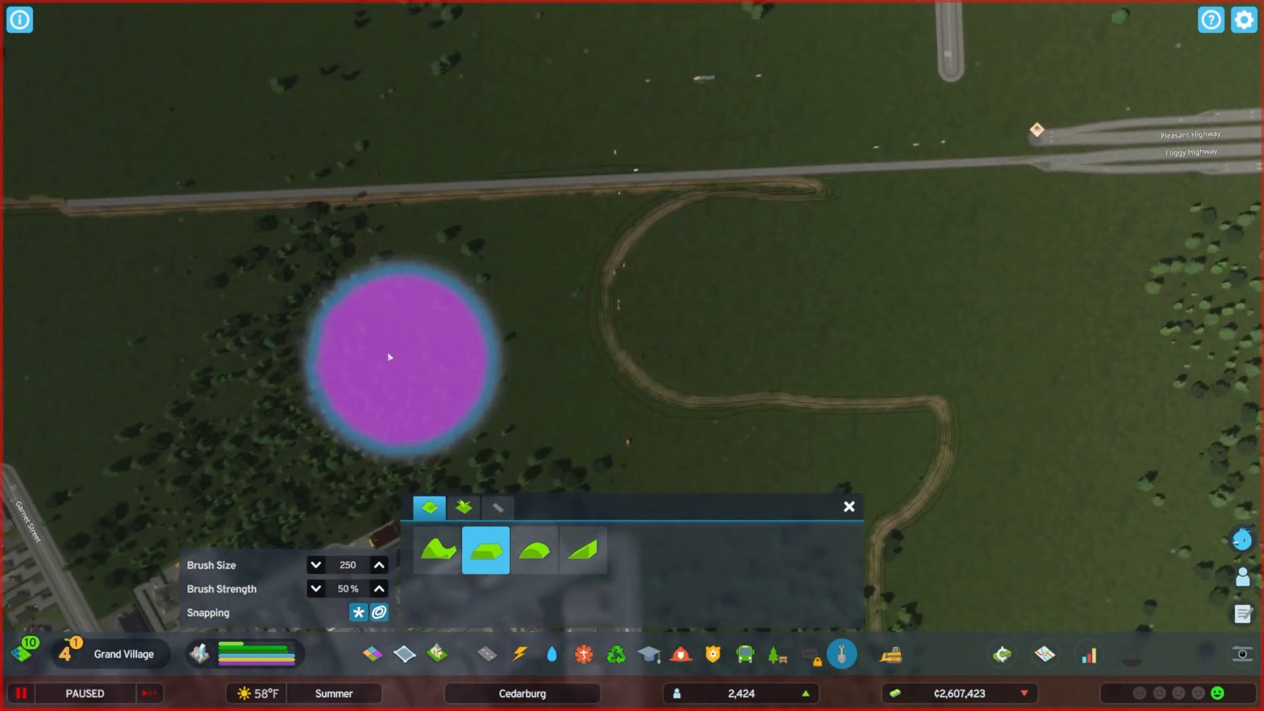
mouse_move(846, 299)
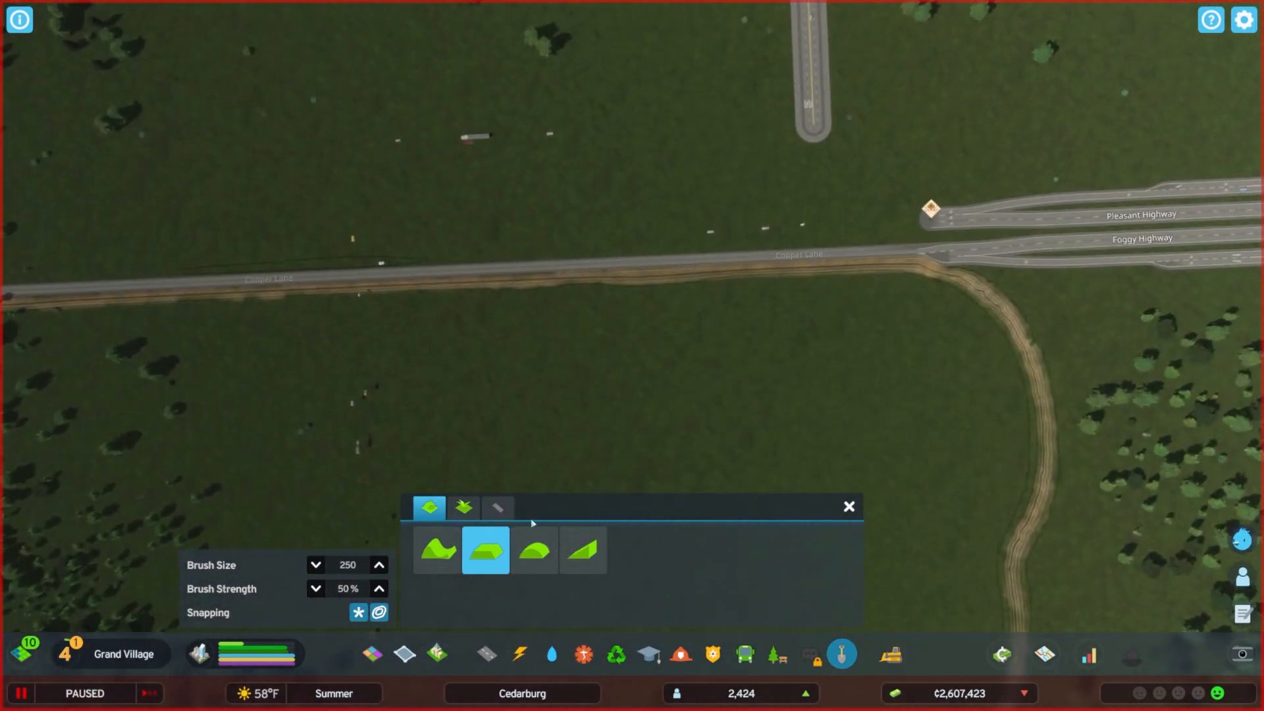
click(533, 550)
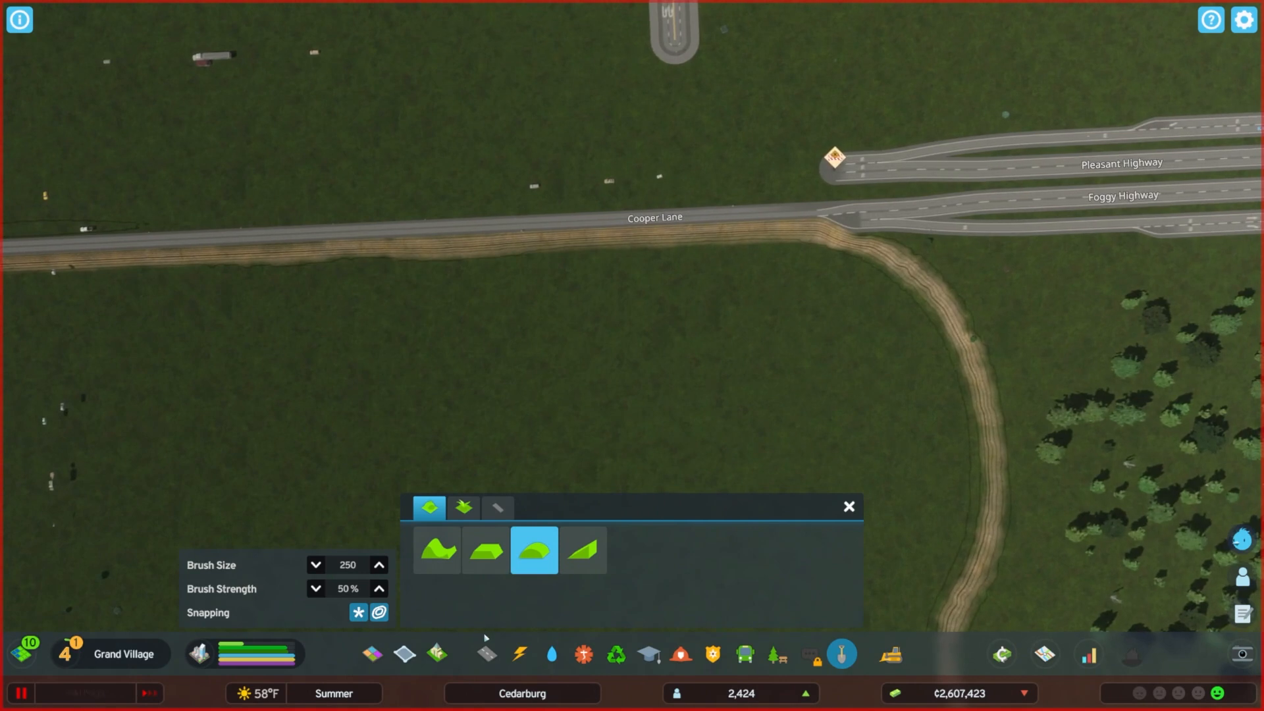
click(485, 655)
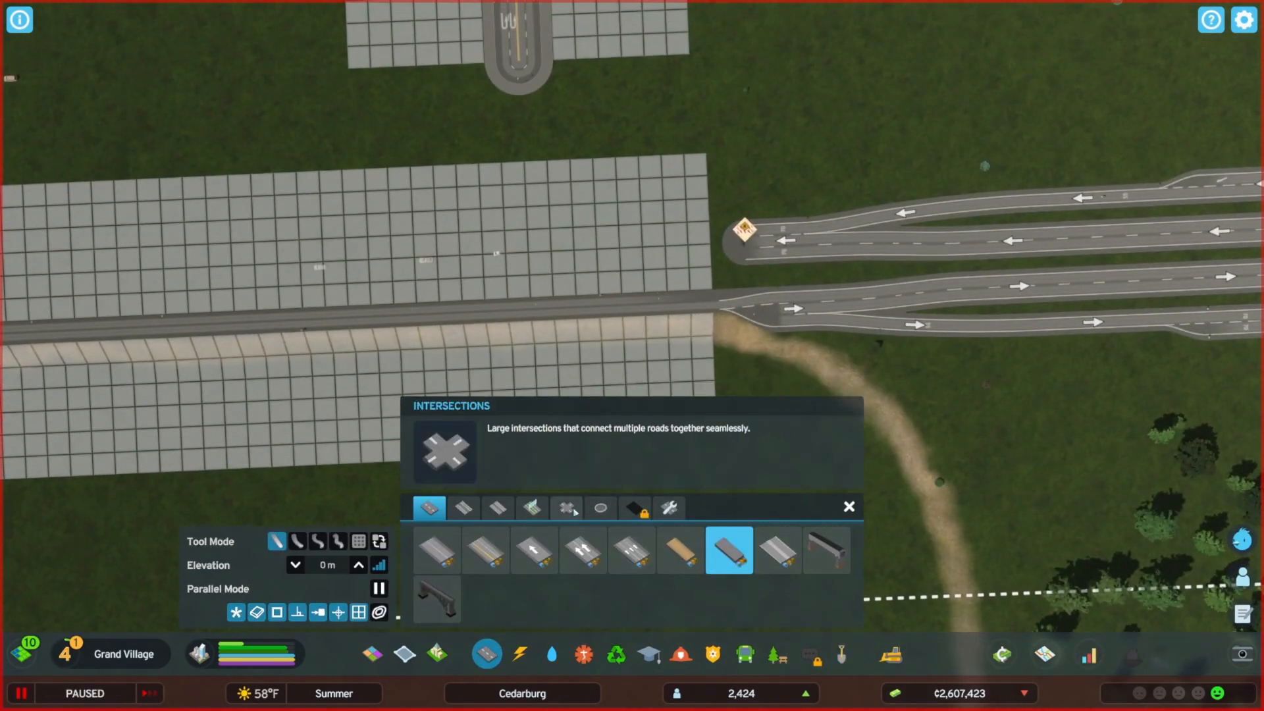
- Demolish Cooper Lane, leaving the bare dirt strip at the highway ends
click(566, 507)
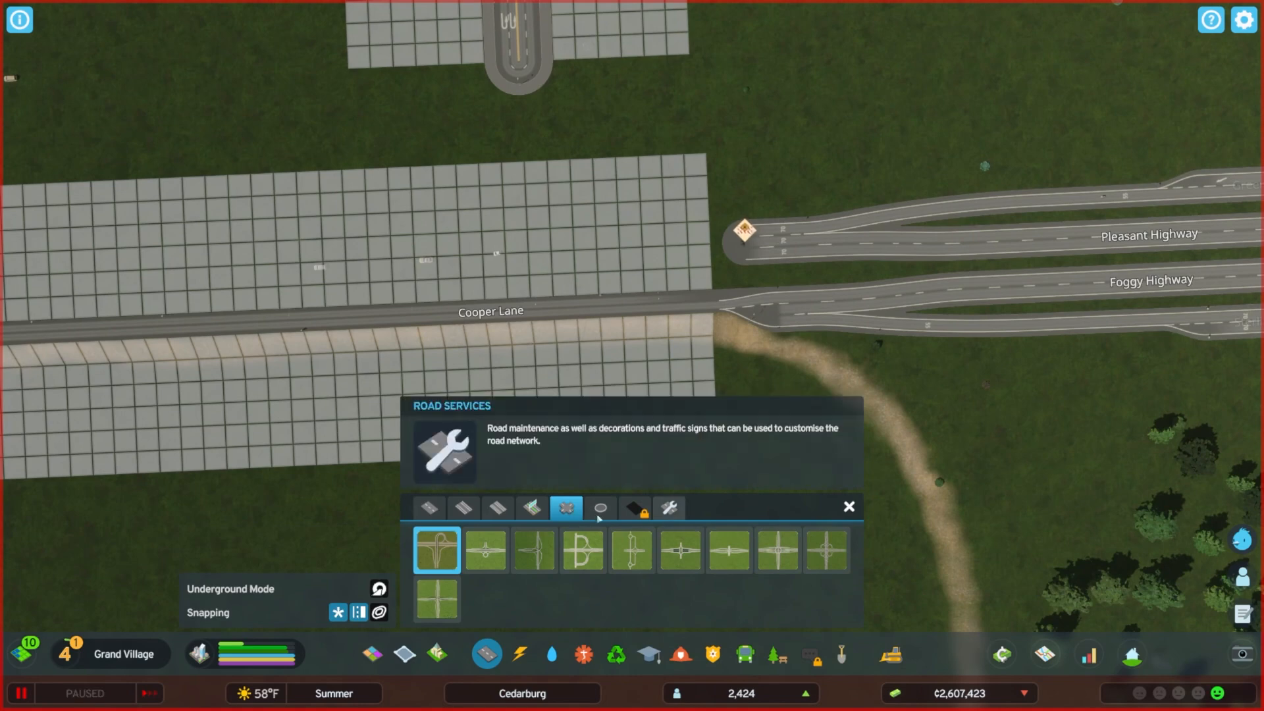
click(531, 509)
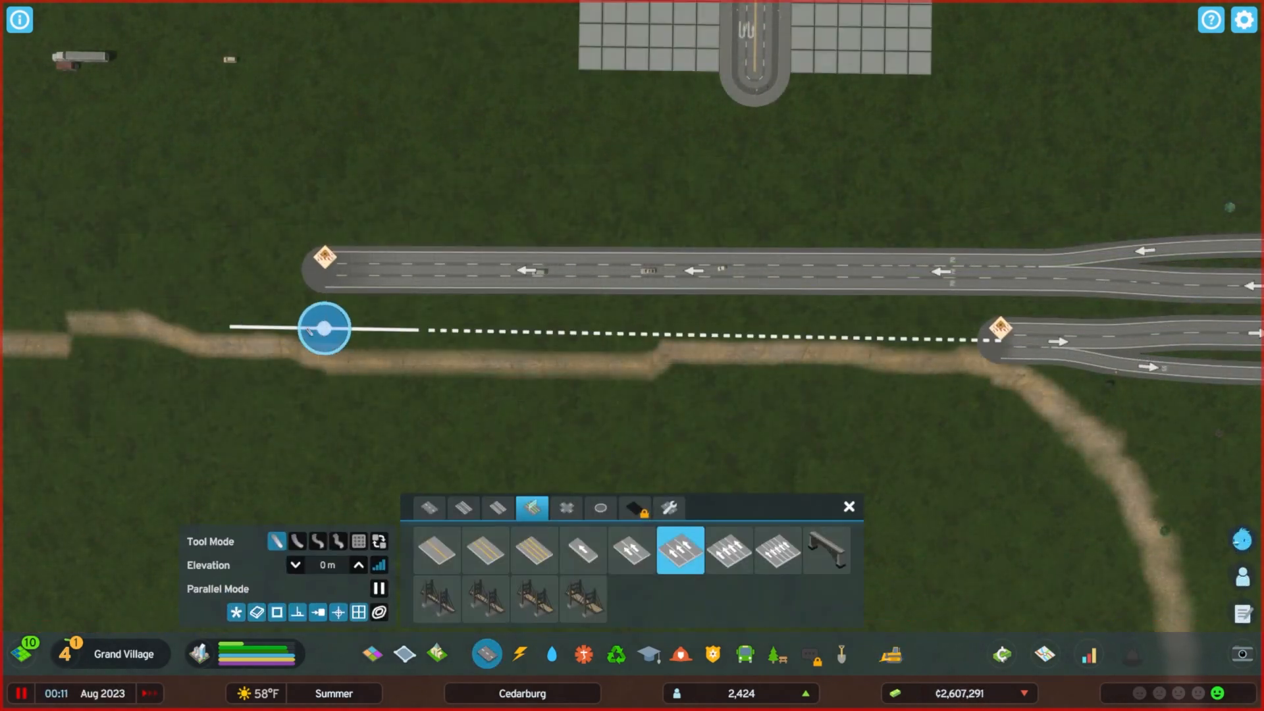
click(968, 343)
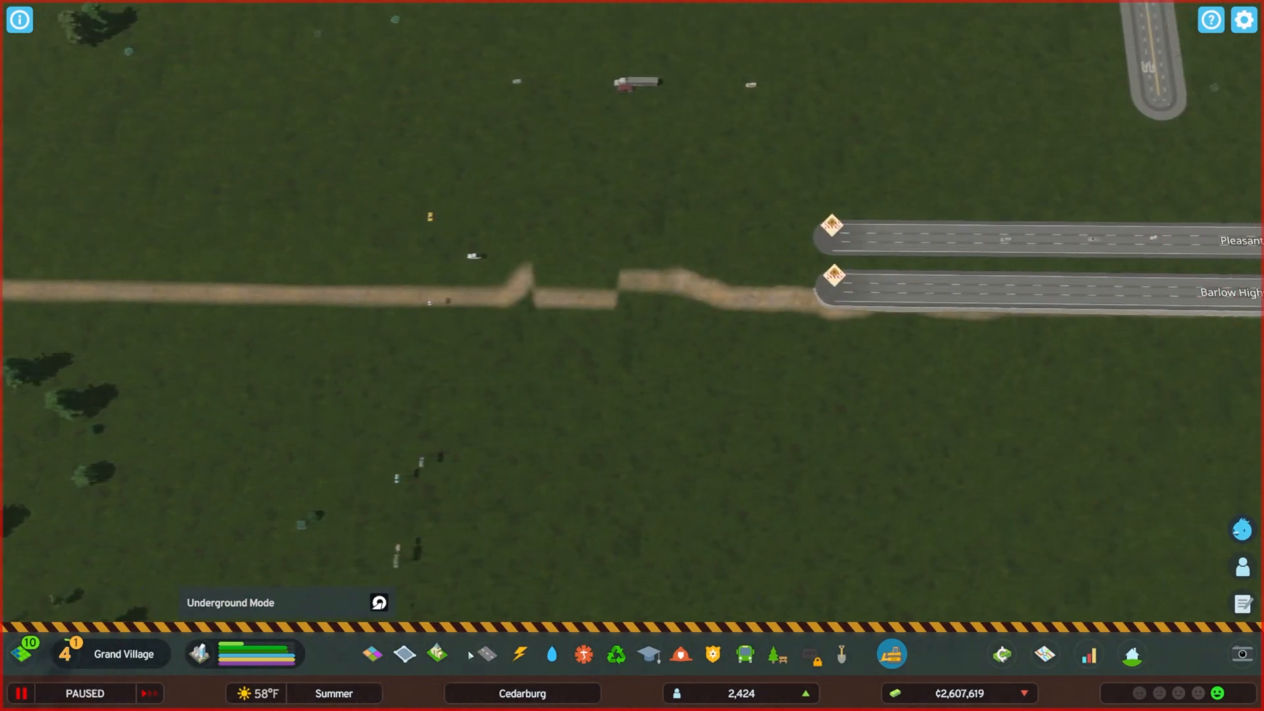
click(485, 654)
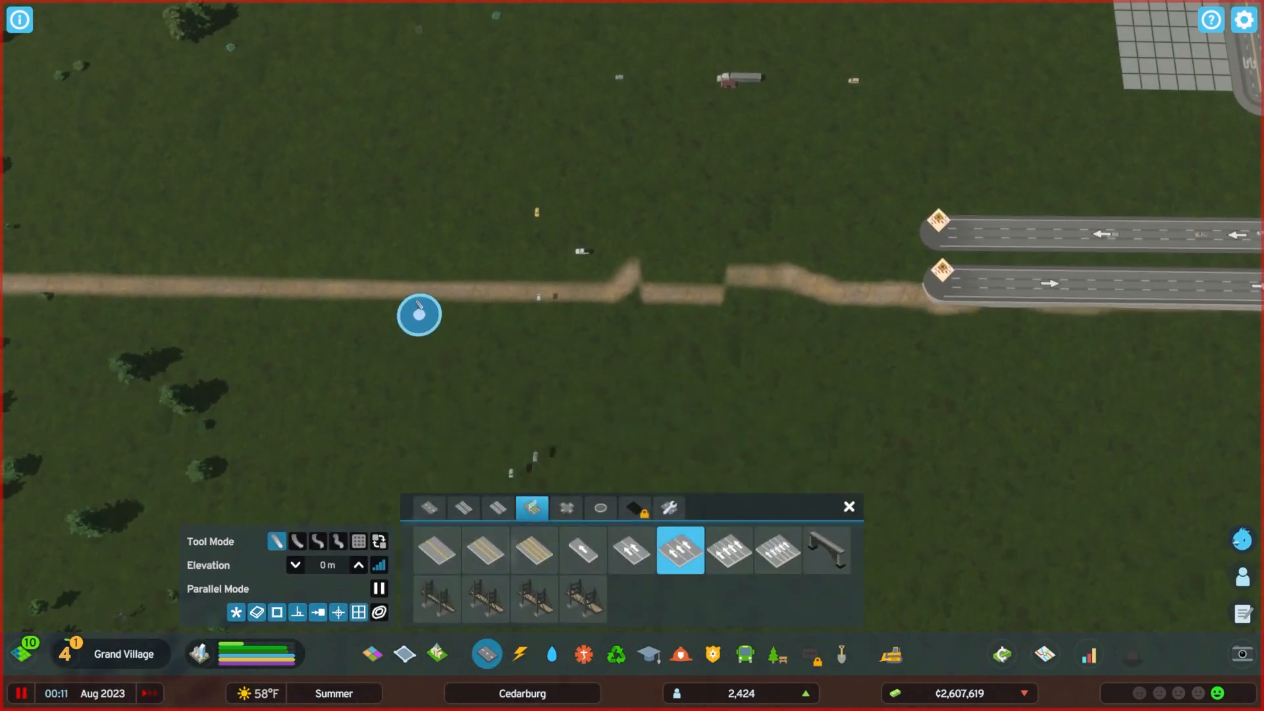
mouse_move(942, 281)
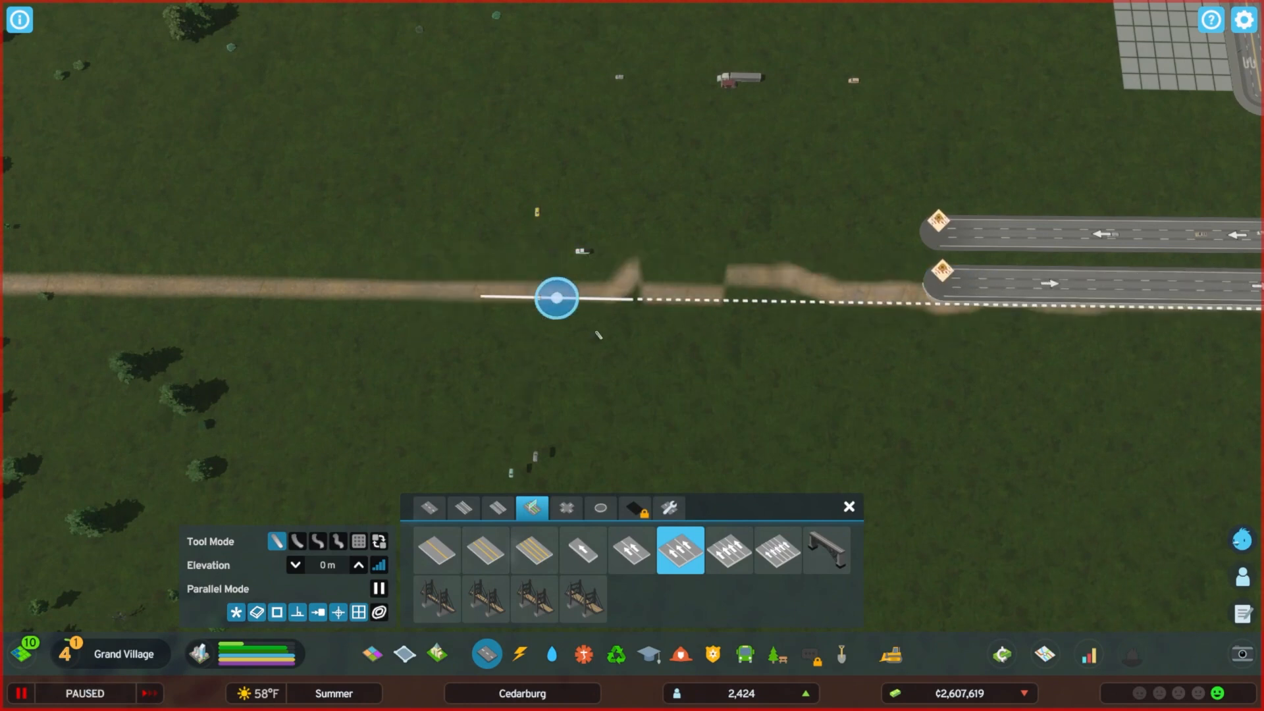
- Level the jagged dirt strip into an even embankment with a size-80 brush
click(841, 654)
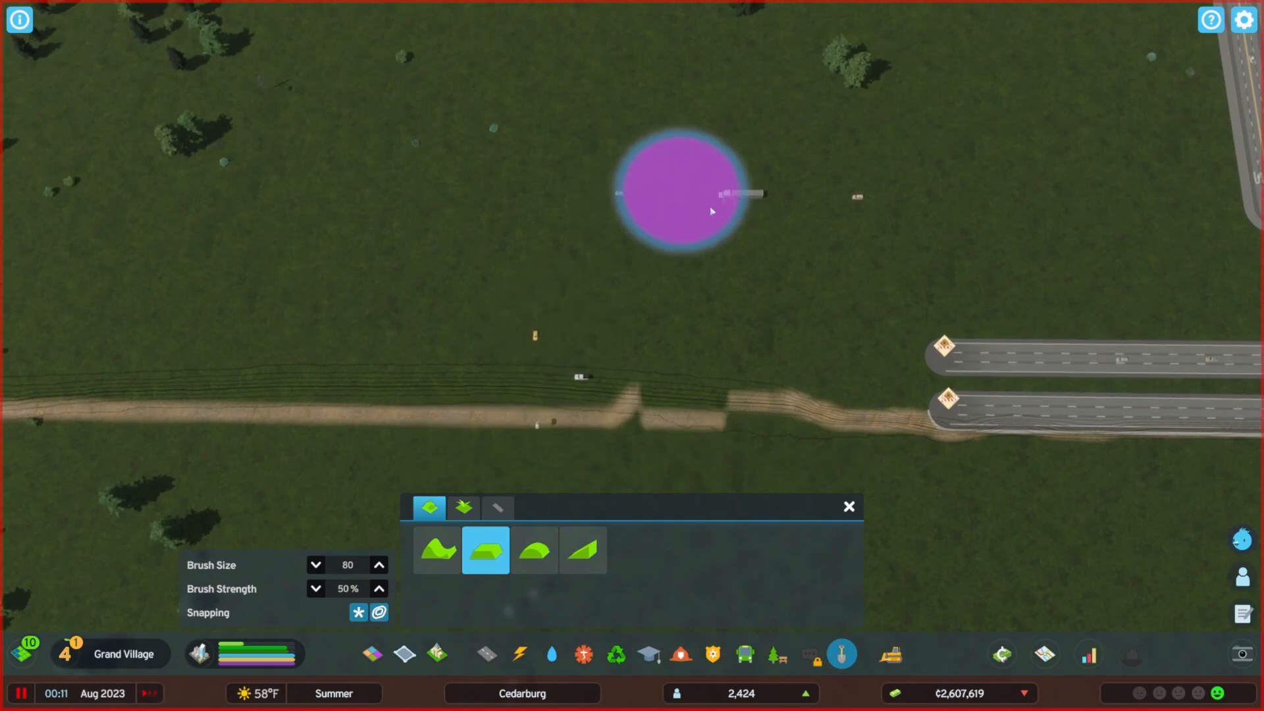
mouse_move(448, 344)
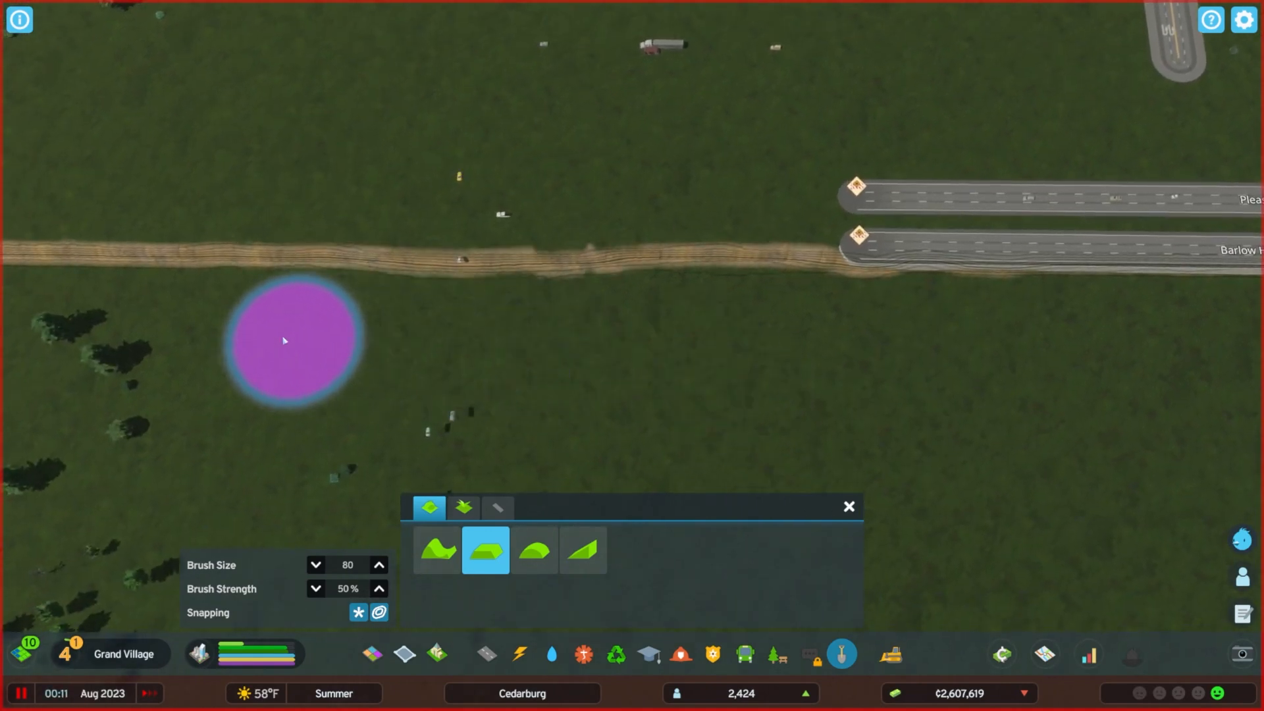
mouse_move(486, 654)
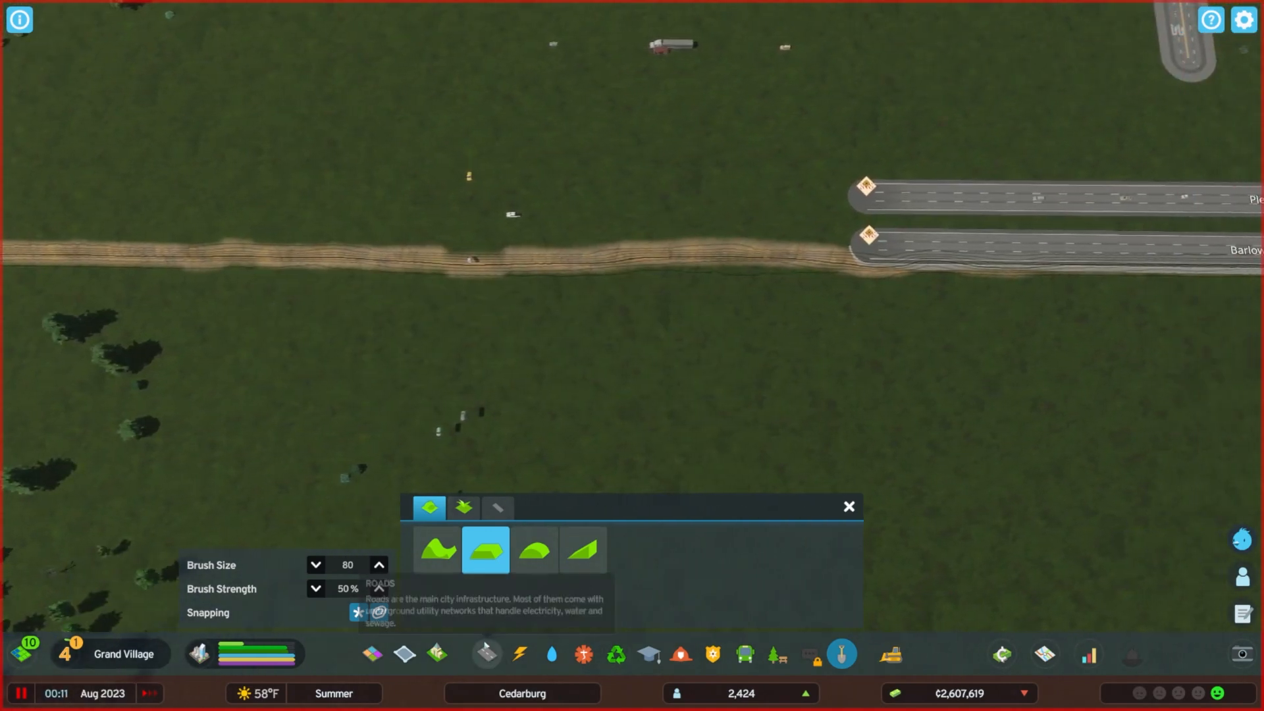
click(486, 655)
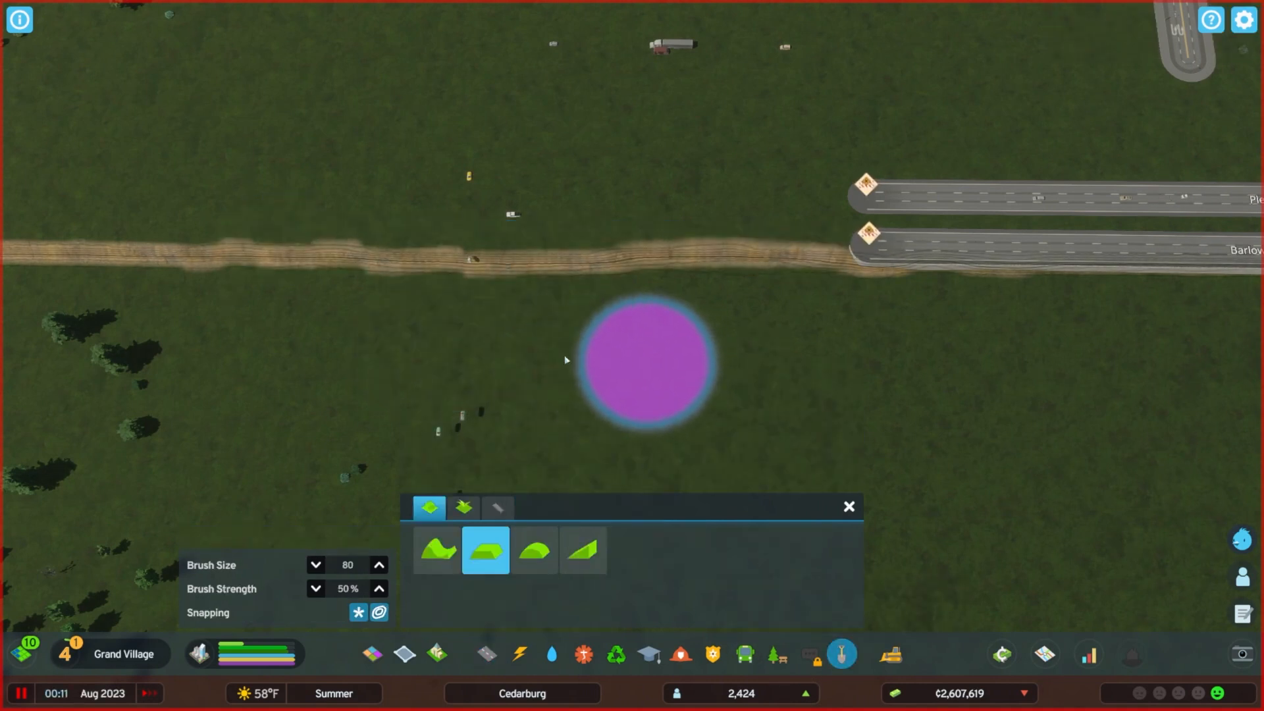
click(486, 654)
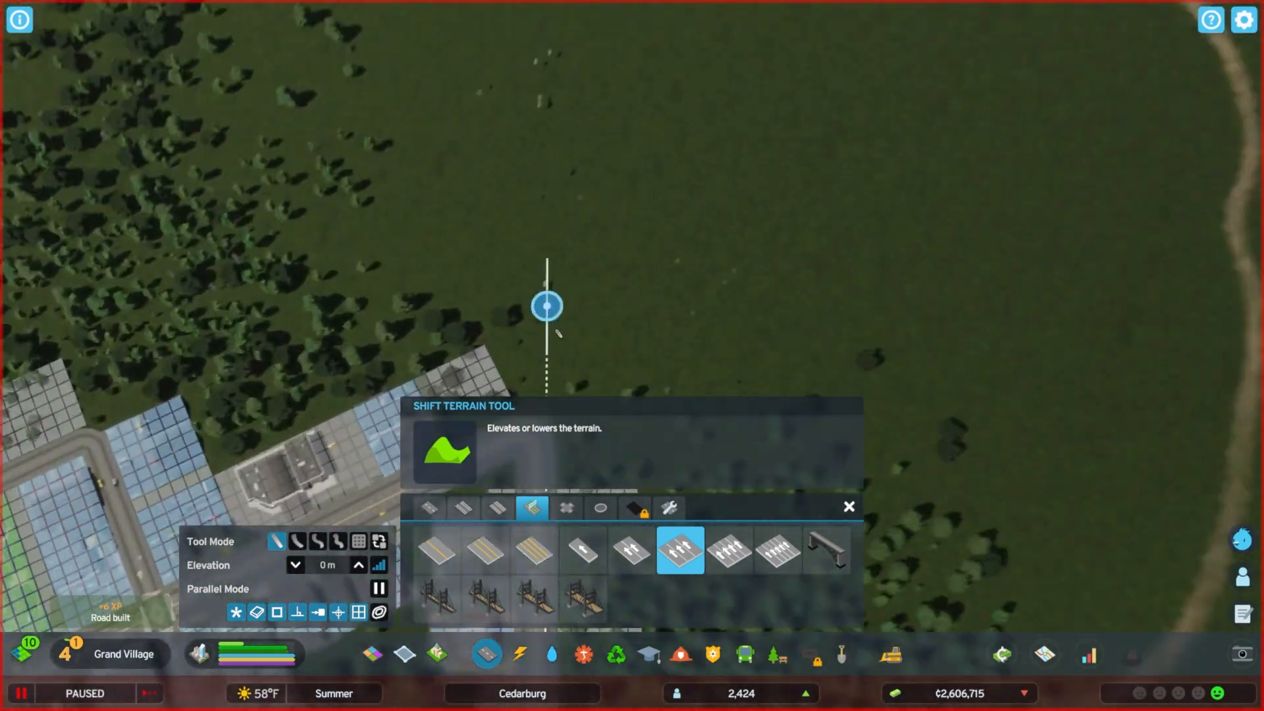
- Draw the one-way westbound carriageway about 350 m west along the embankment
click(497, 506)
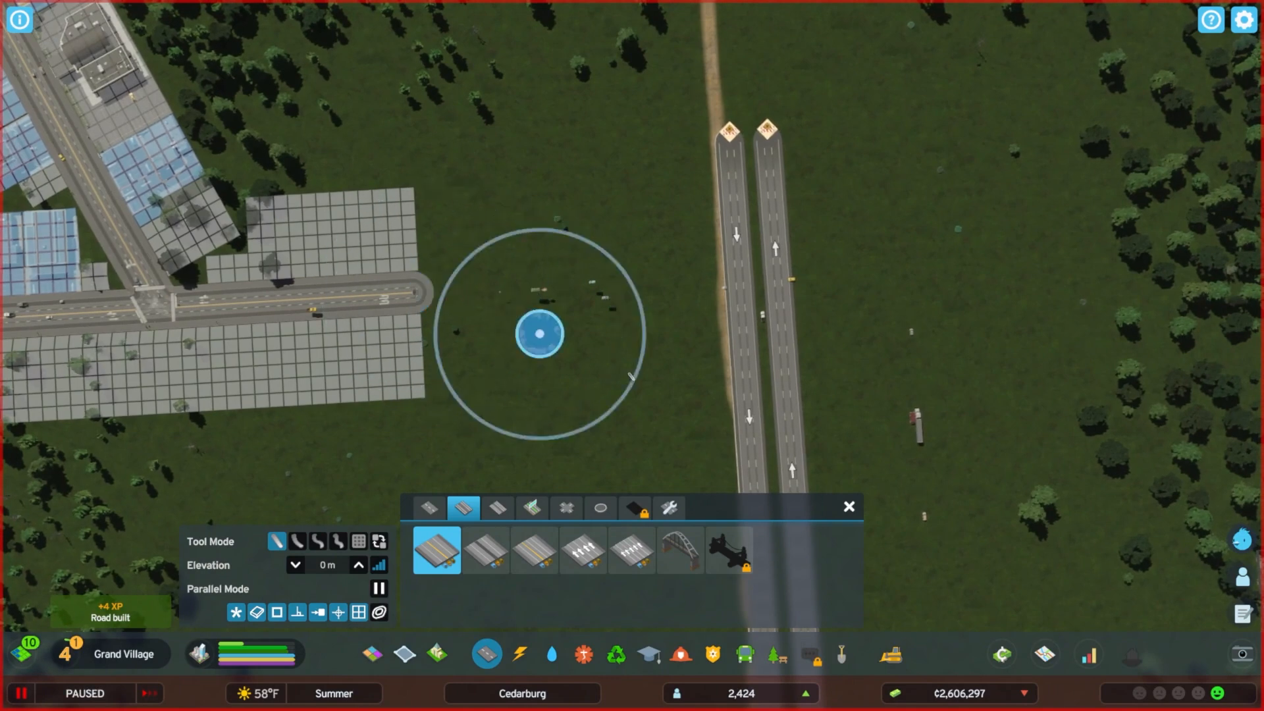
click(498, 507)
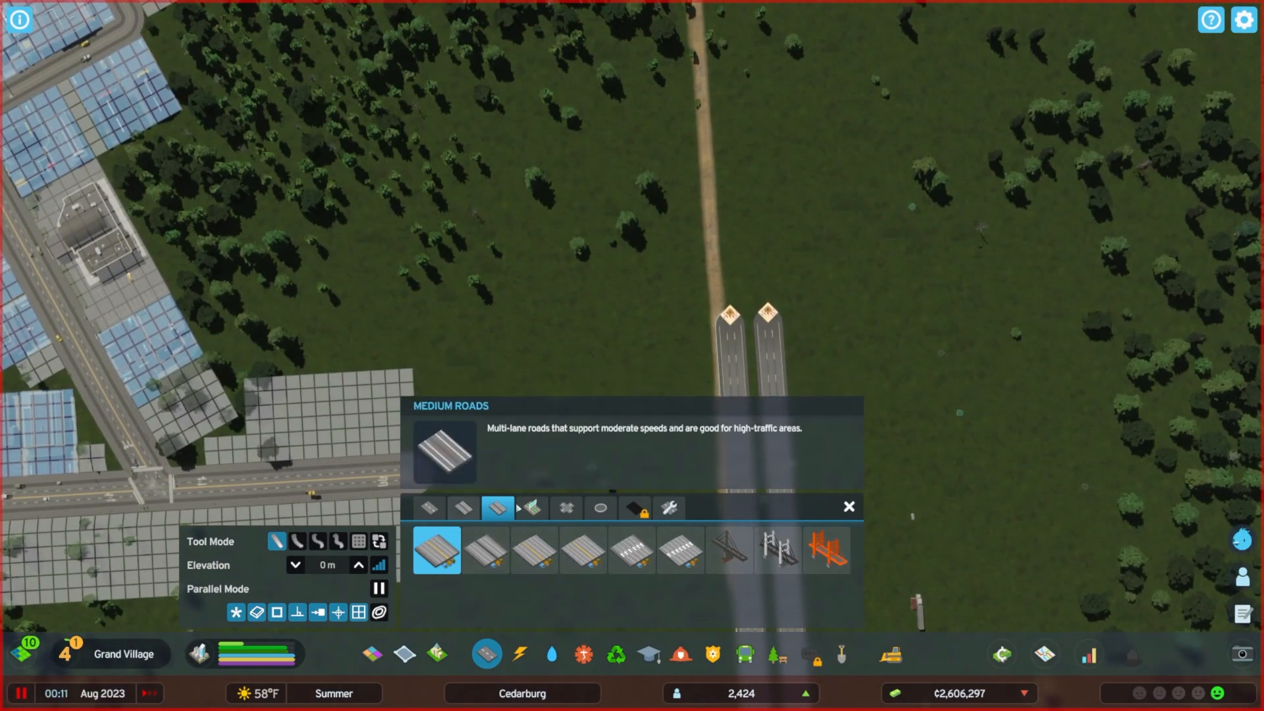
click(530, 507)
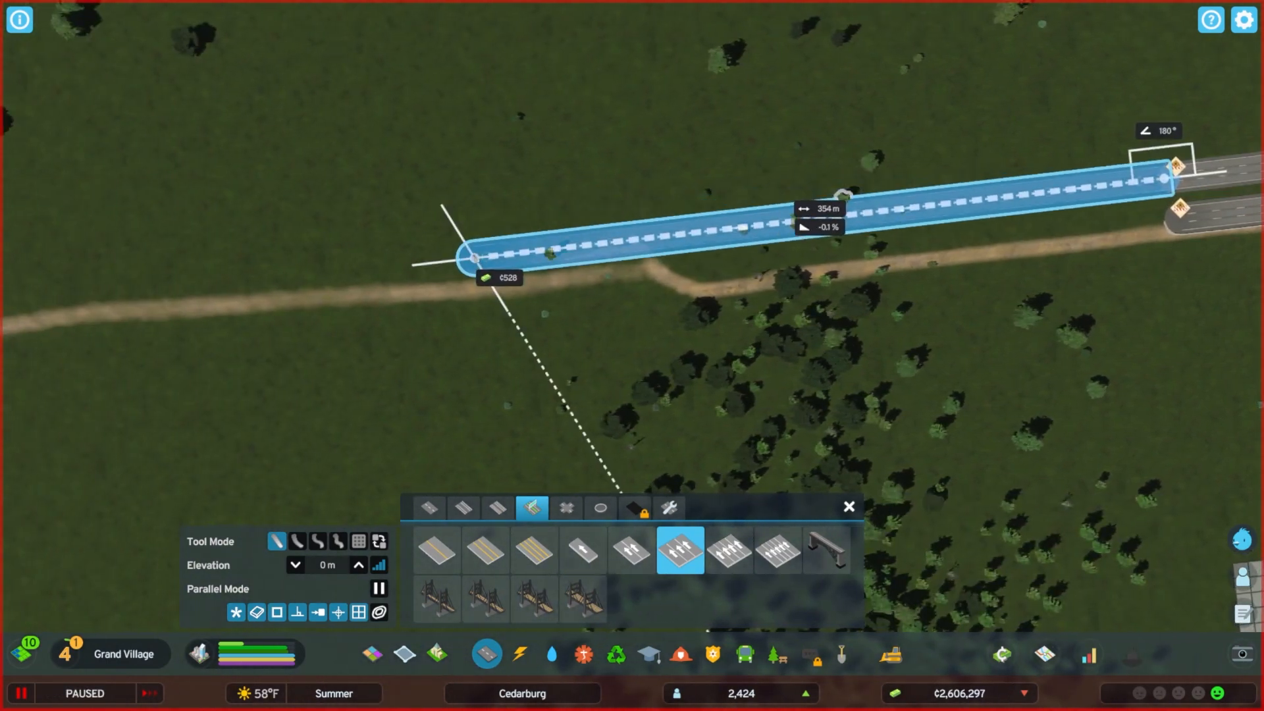
click(471, 257)
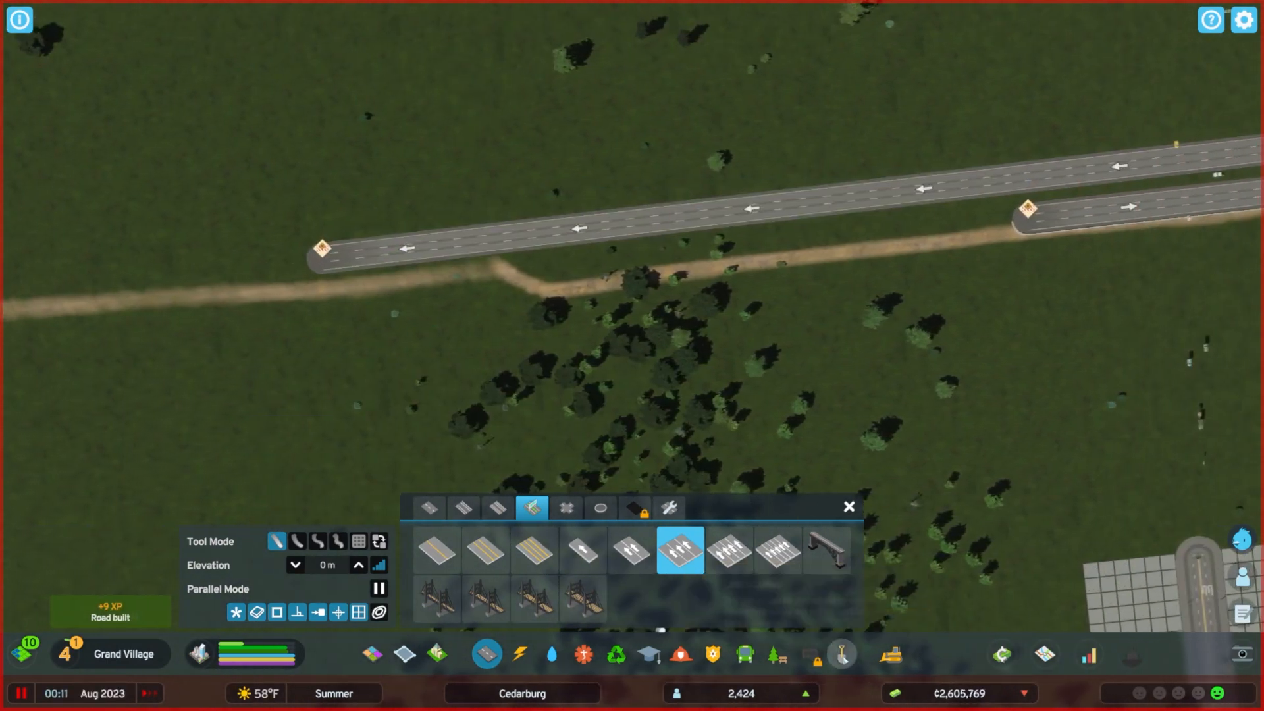
click(842, 654)
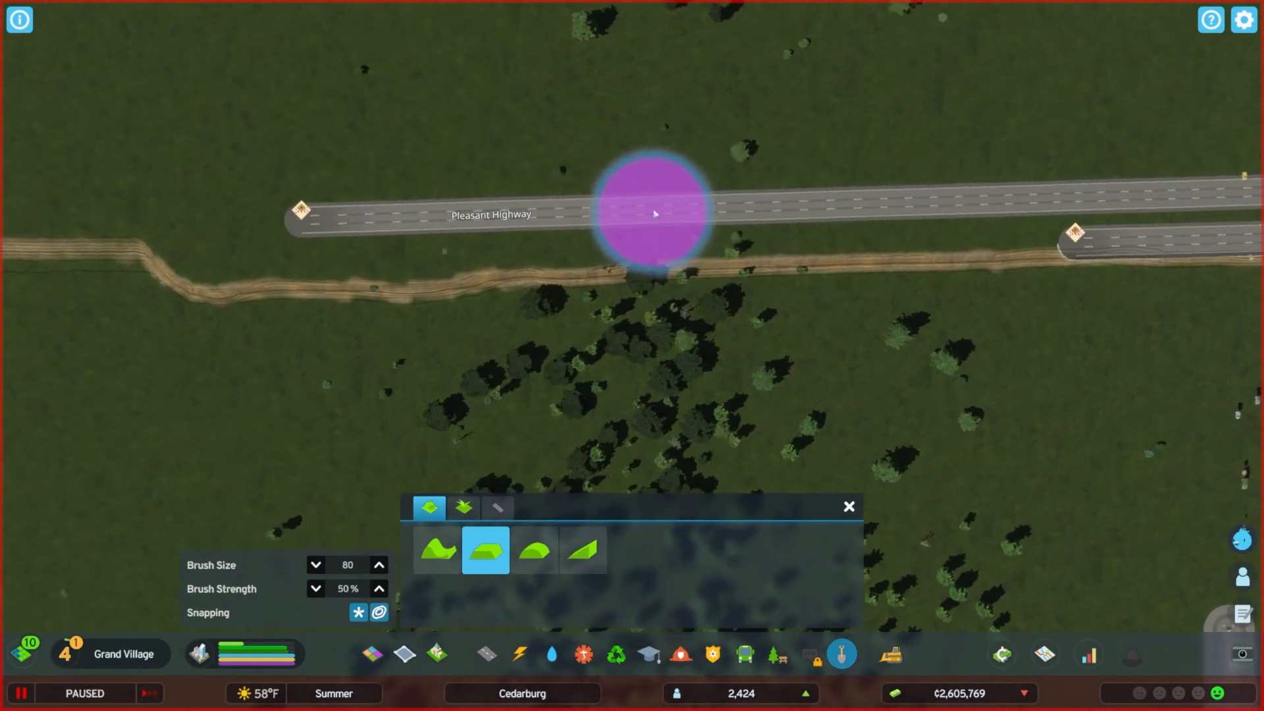
- Draw the eastbound Barlow Highway carriageway west beside Pleasant Highway
click(486, 654)
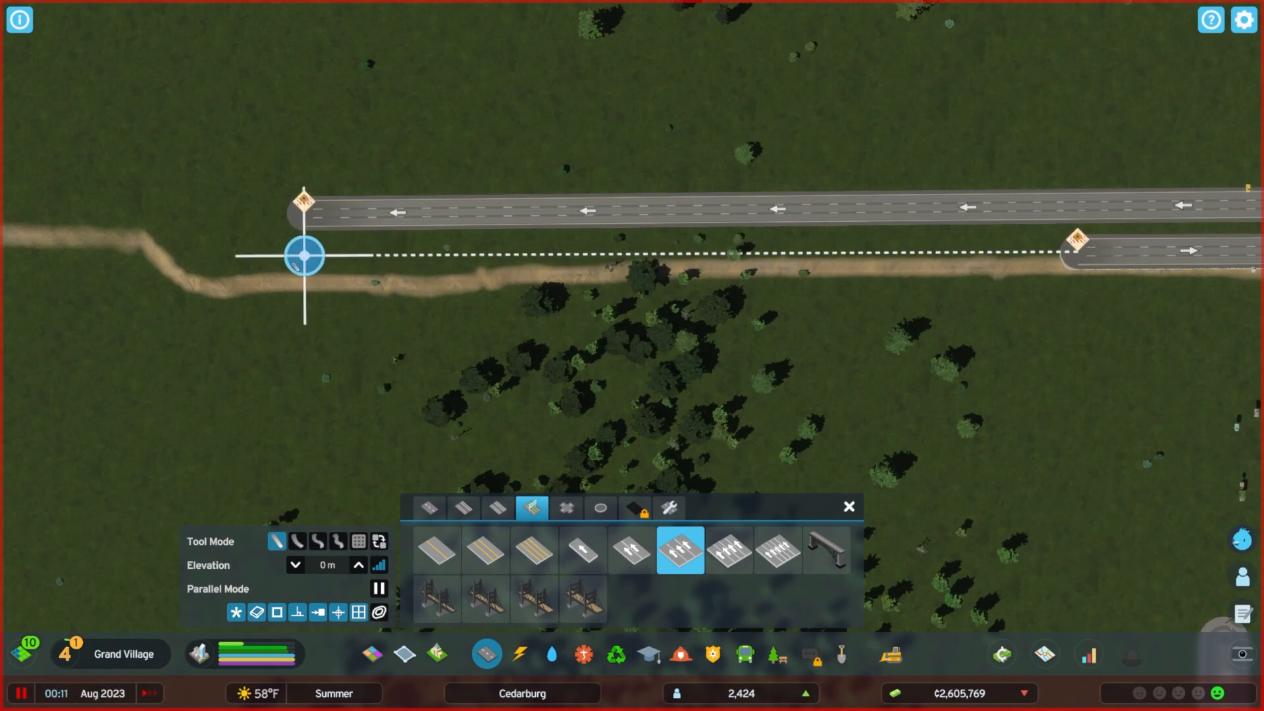
click(304, 255)
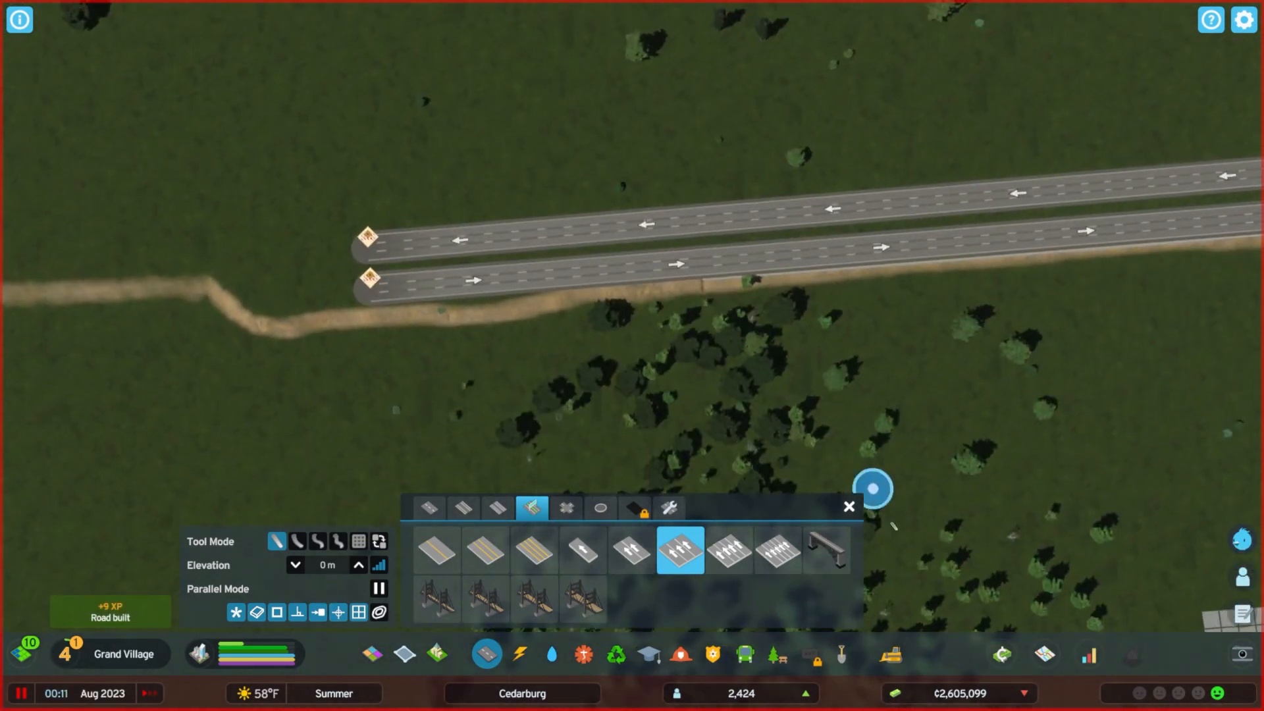
click(848, 506)
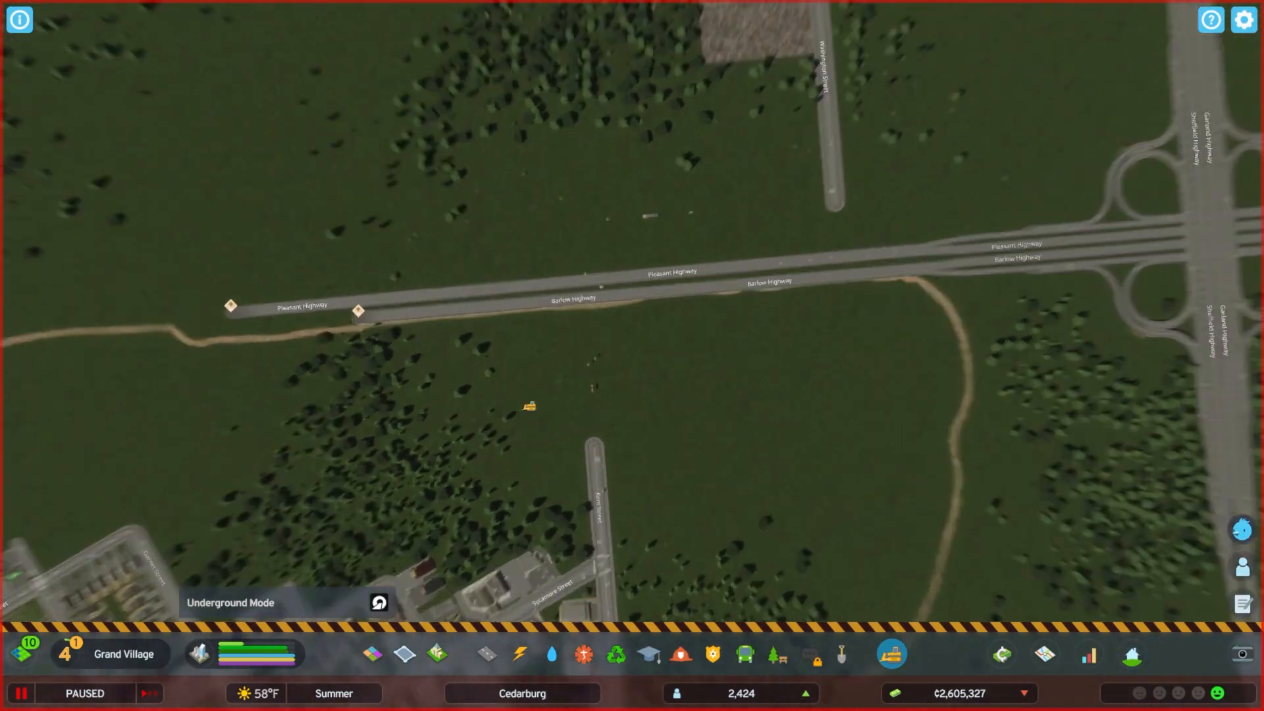
- Bulldoze the western part of the eastbound carriageway so the ends are staggered
click(485, 655)
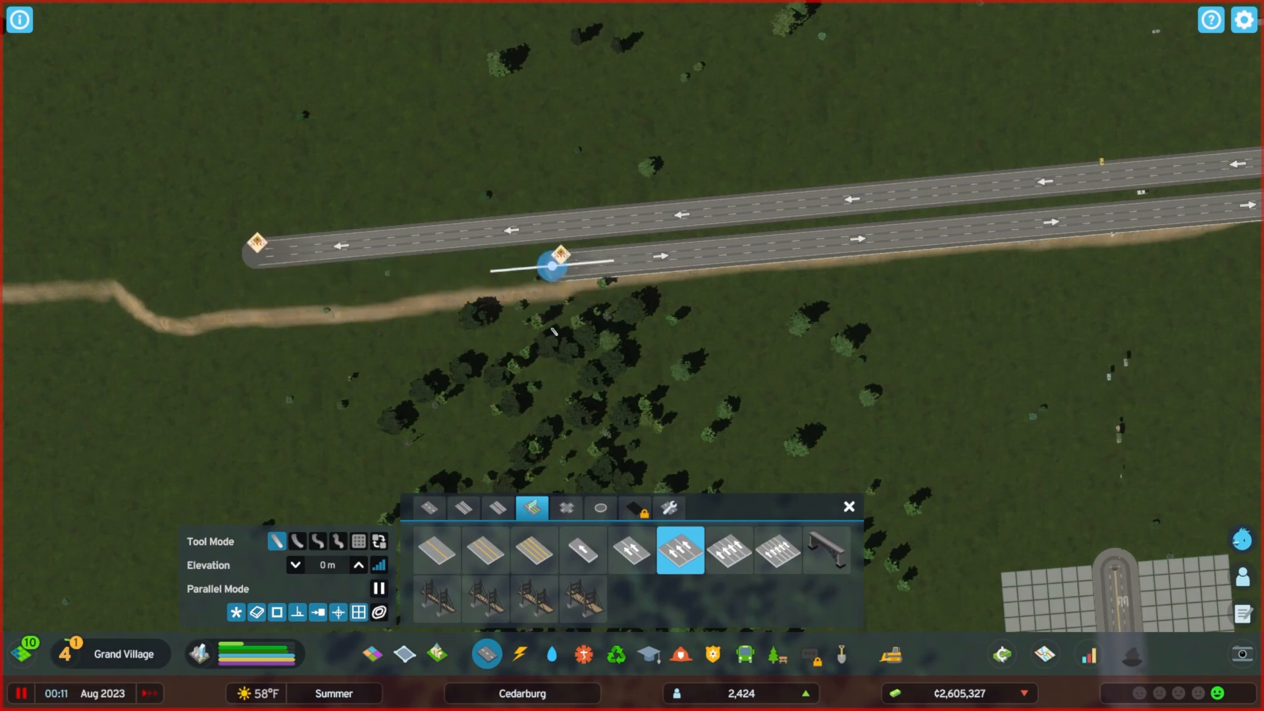
click(841, 654)
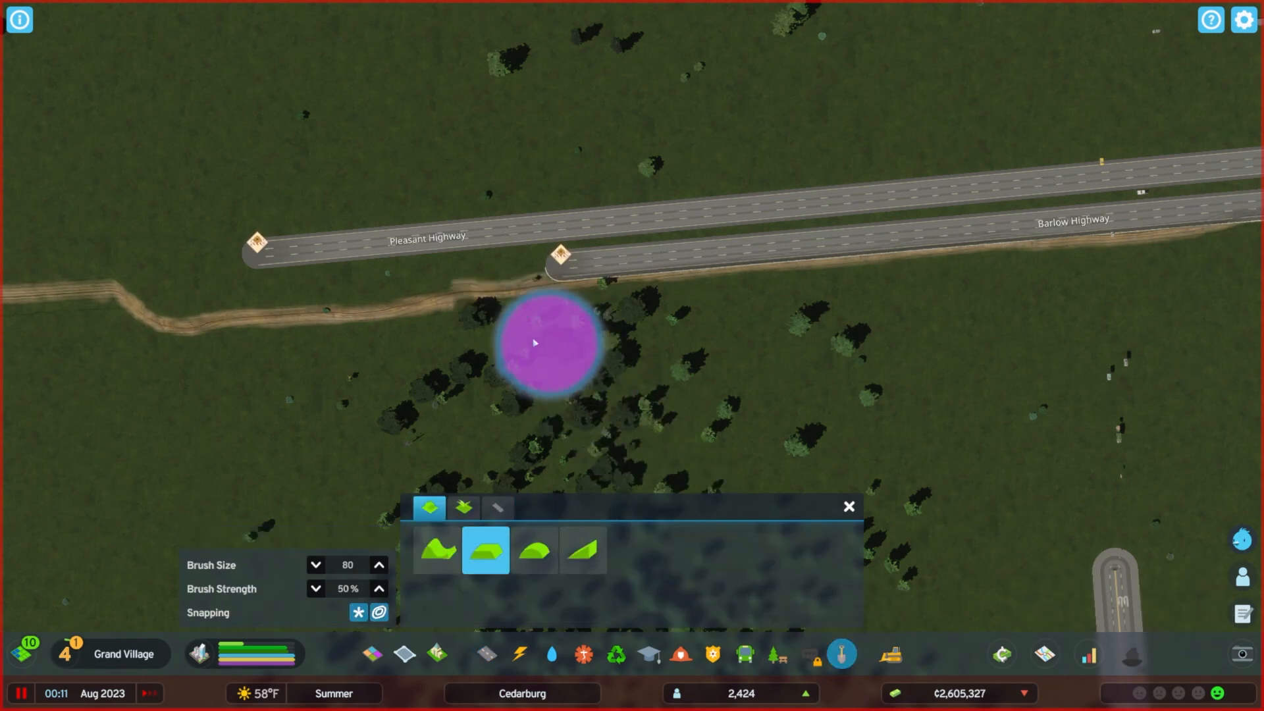
key(space)
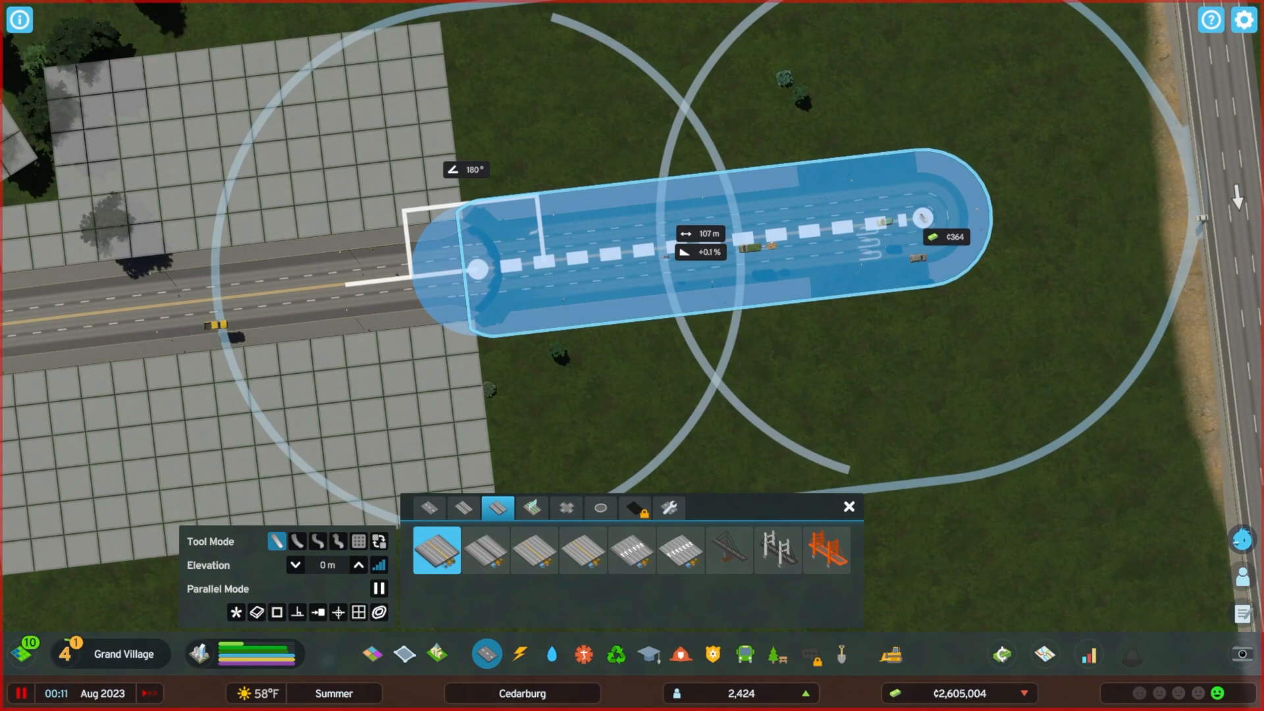
- Place a medium road stub and level the ground around the highway turnaround loops
click(841, 654)
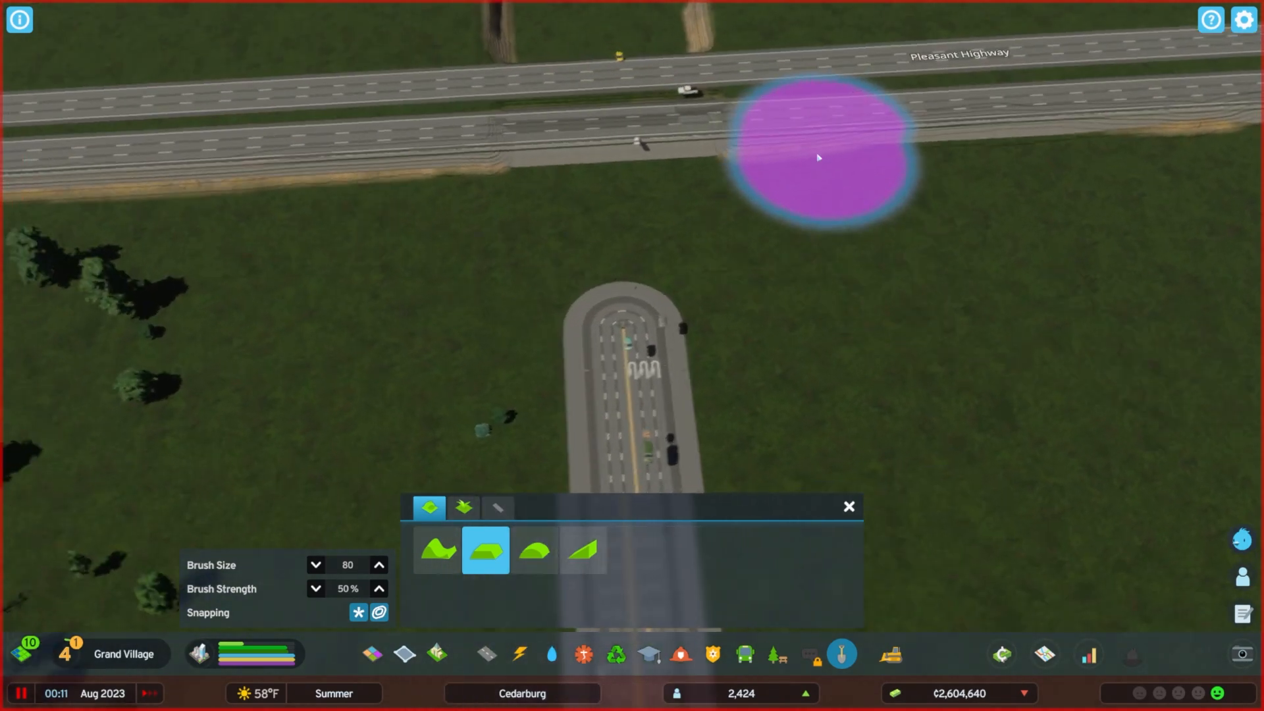
click(484, 655)
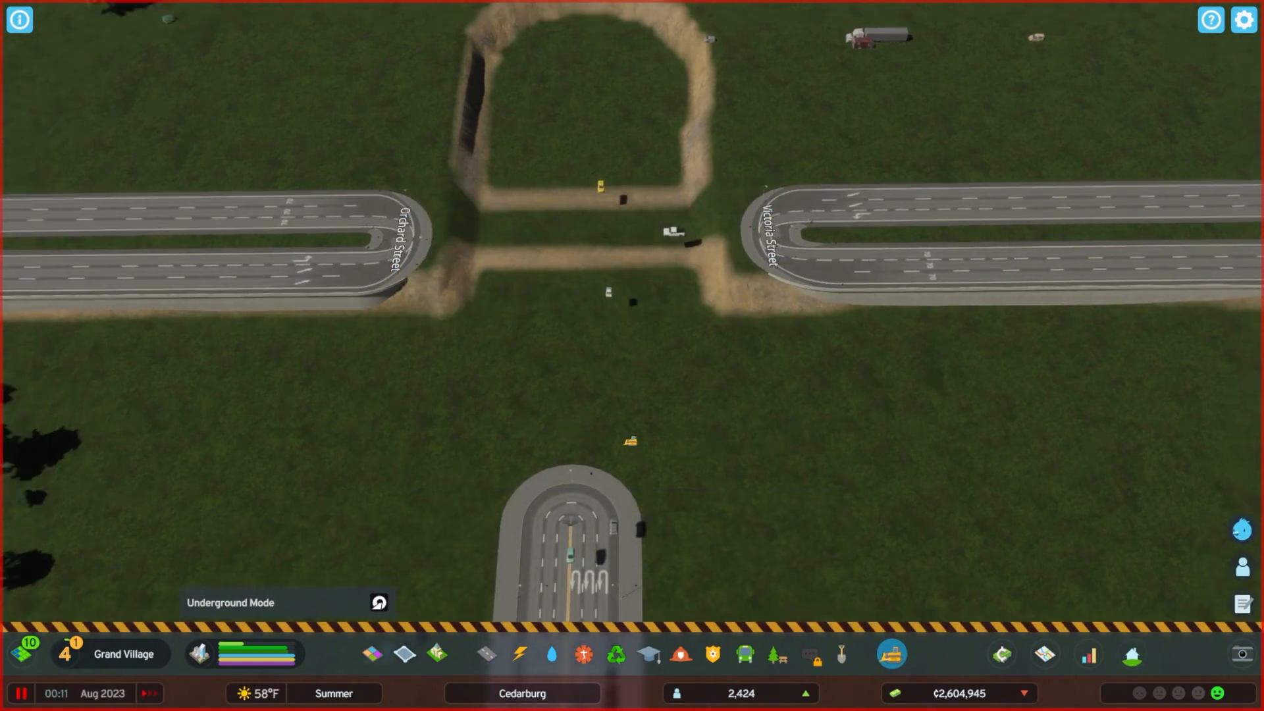
click(841, 655)
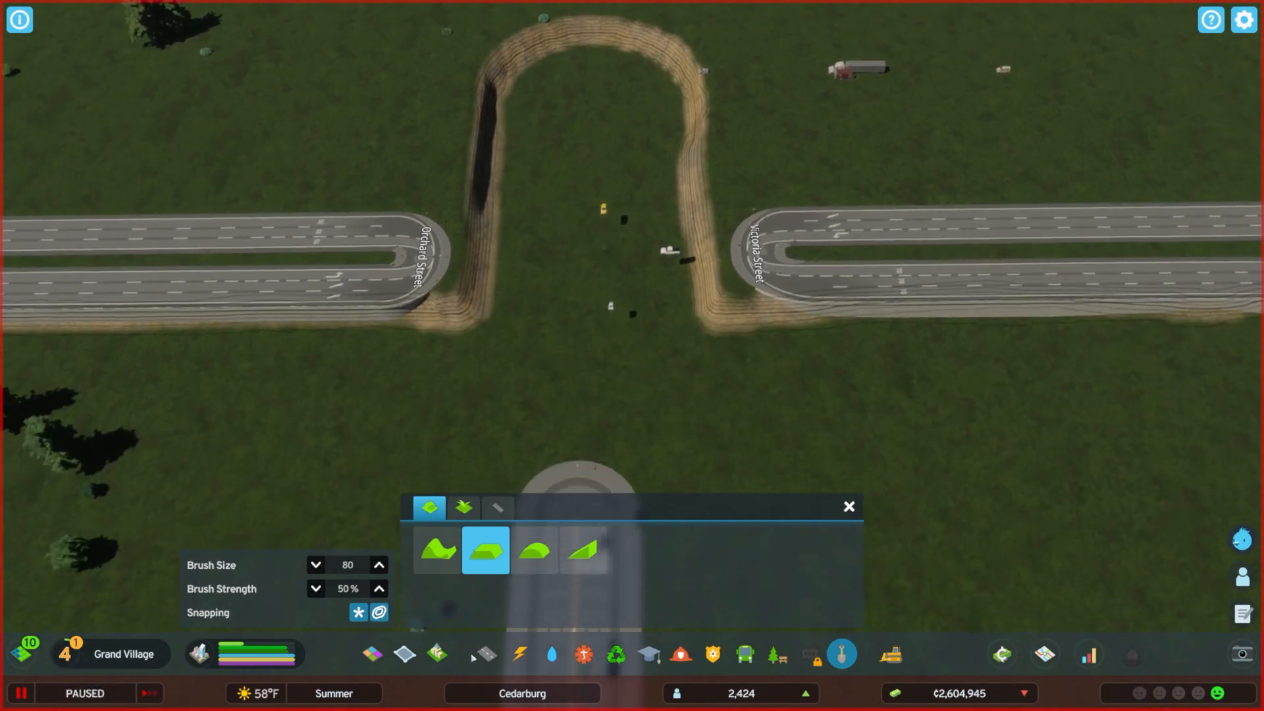
click(486, 654)
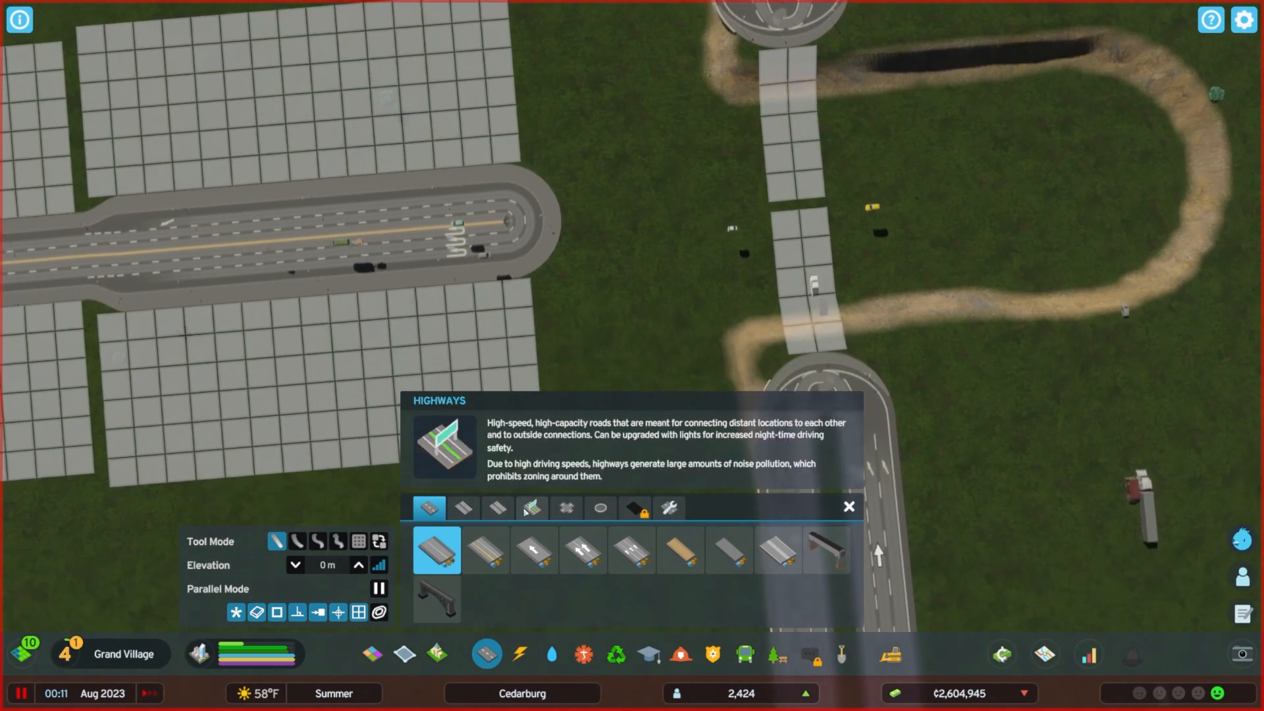
- Link the two upper loop ends with a straight one-way highway segment over the city road
click(498, 509)
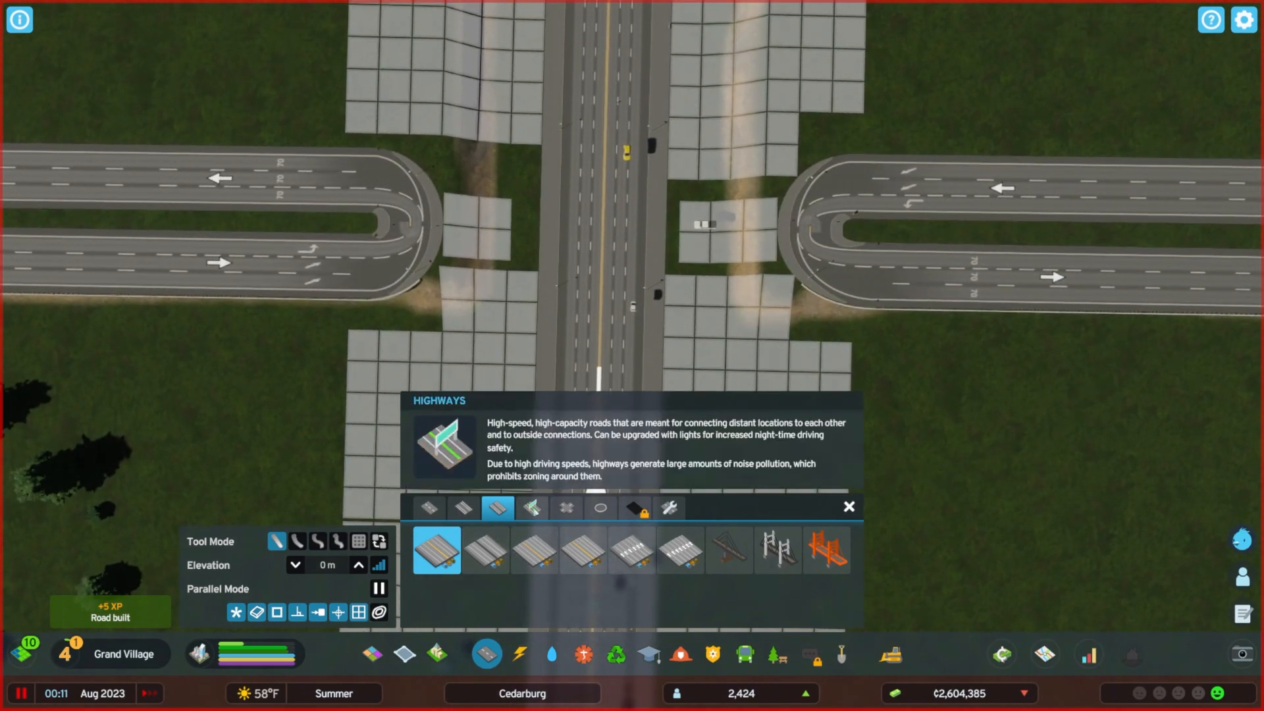
click(532, 508)
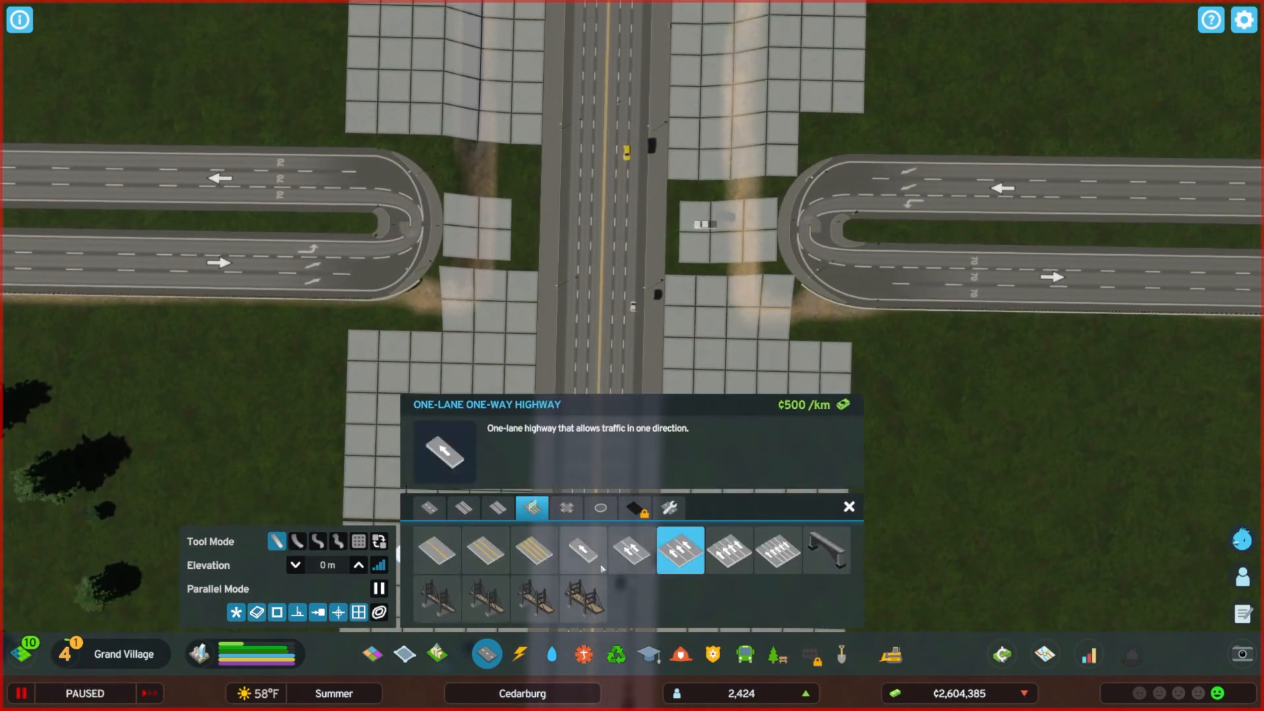
click(632, 550)
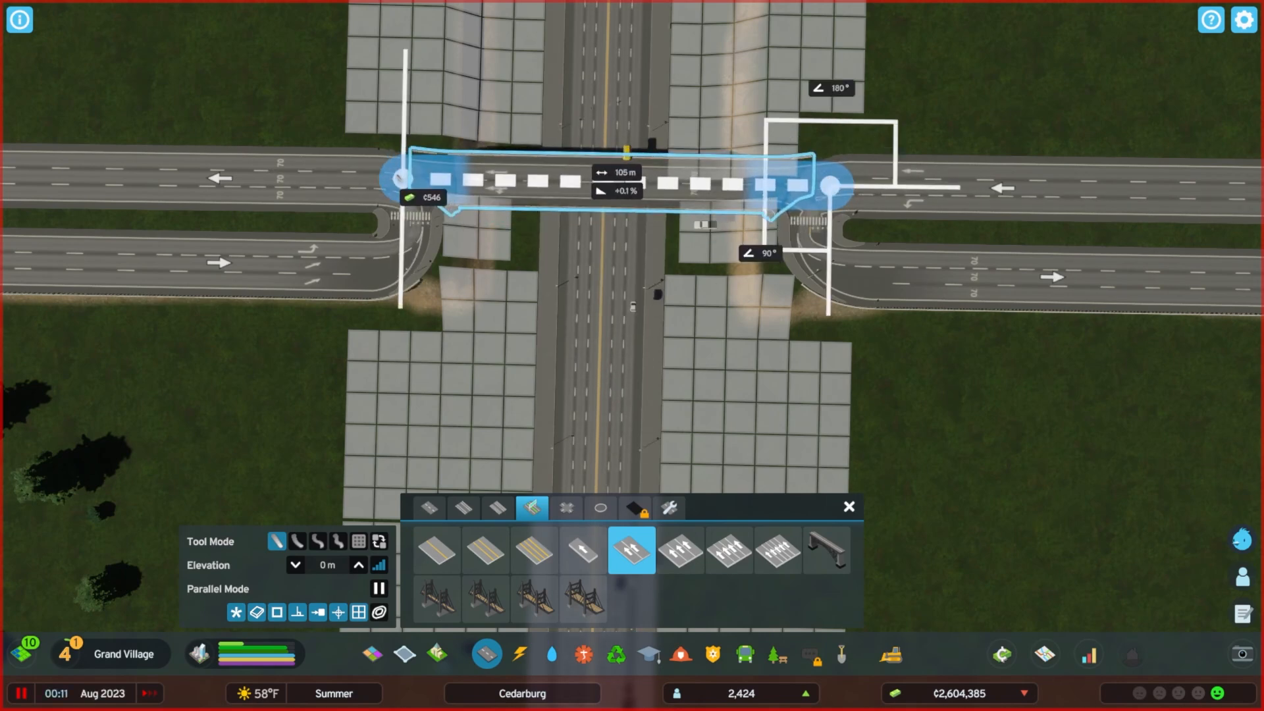
click(403, 179)
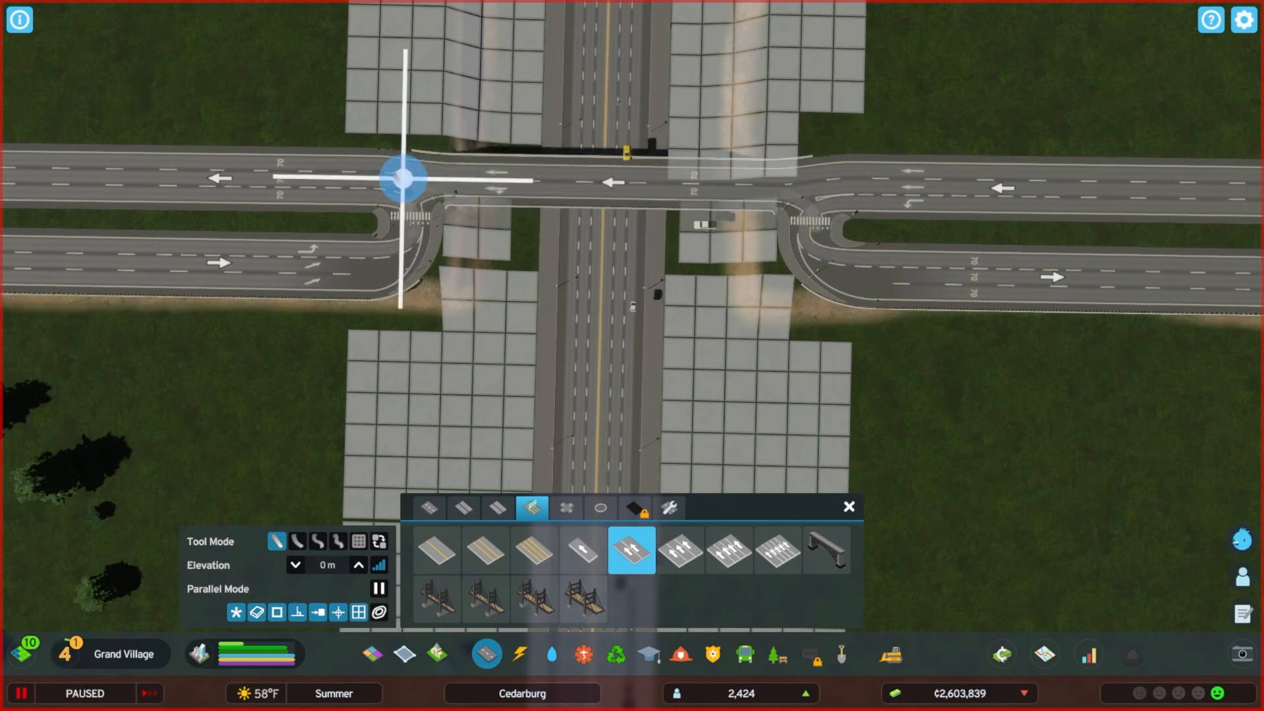
click(406, 258)
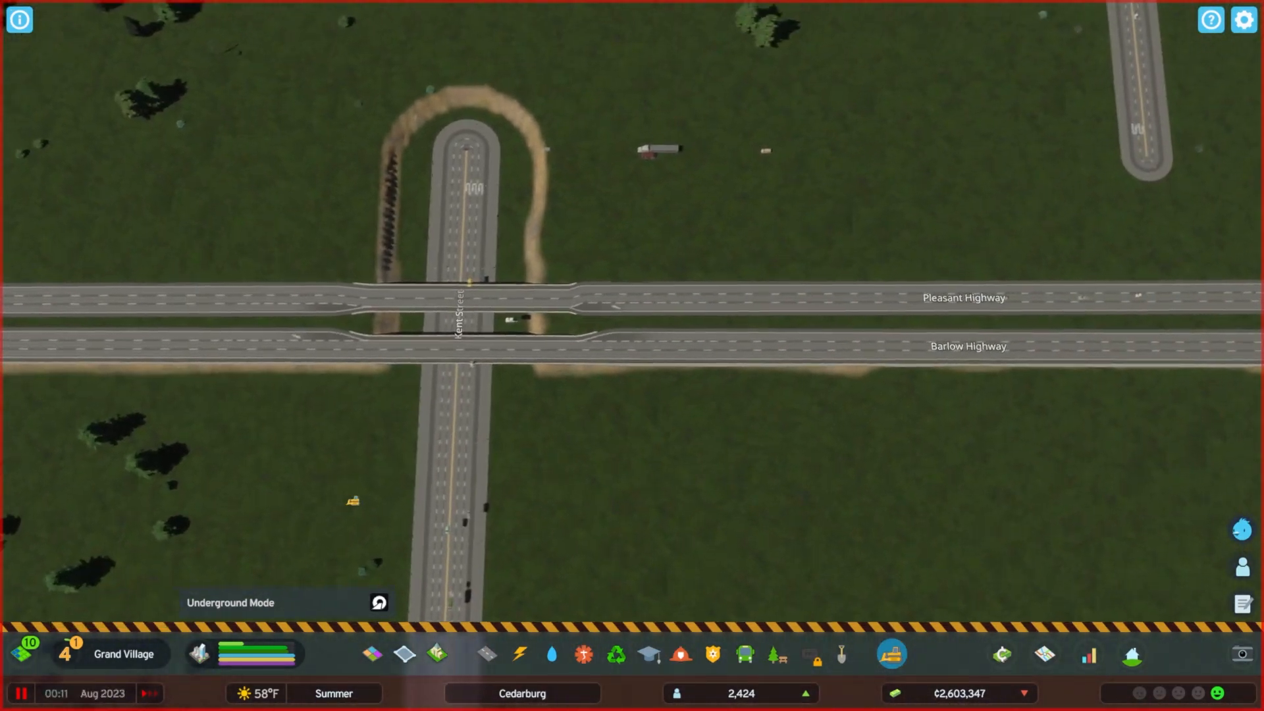
- Connect the second carriageway and check both highways bridge Kent Street in Underground Mode
click(484, 654)
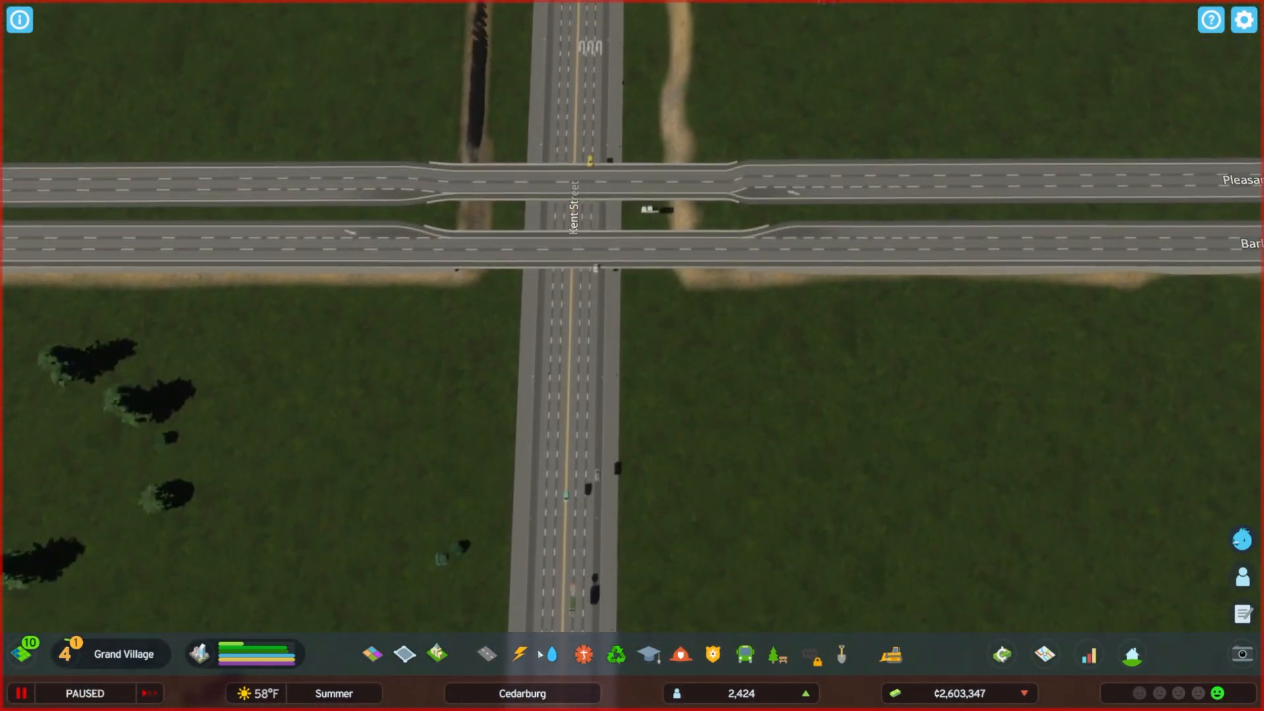
click(485, 654)
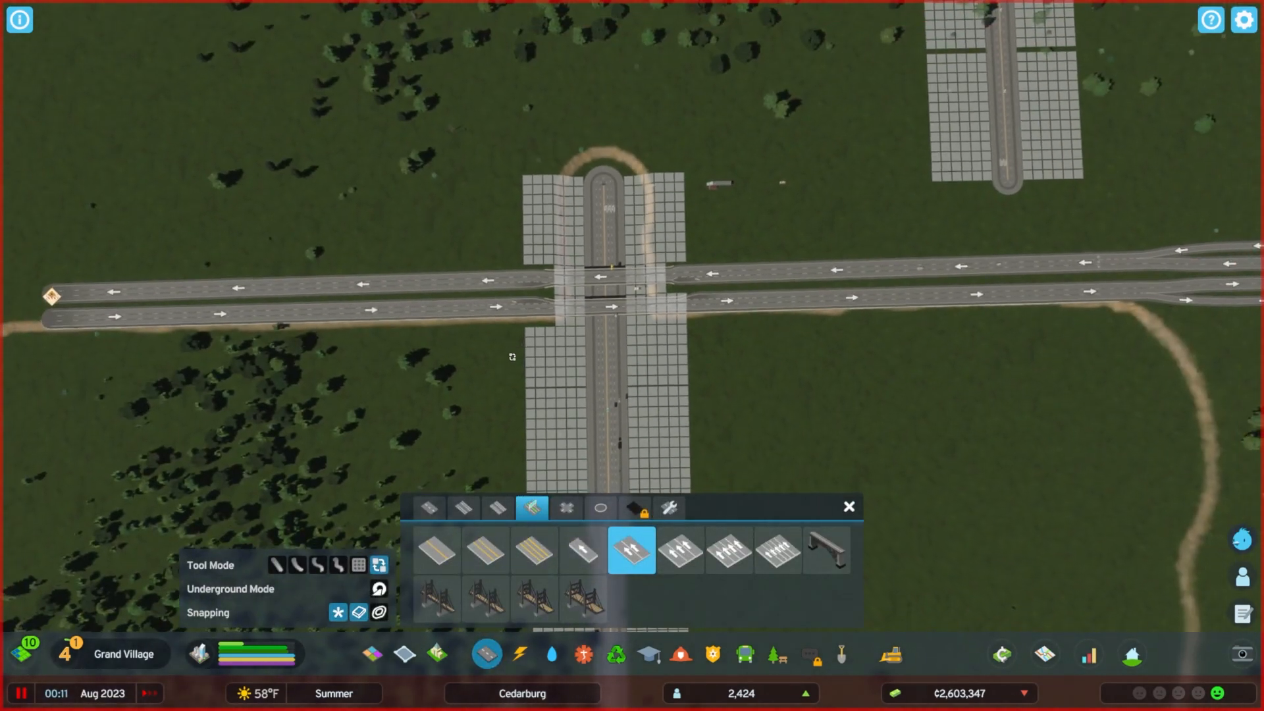
- Start a One-Lane One-Way Highway ramp east from beside Kent Street
click(581, 551)
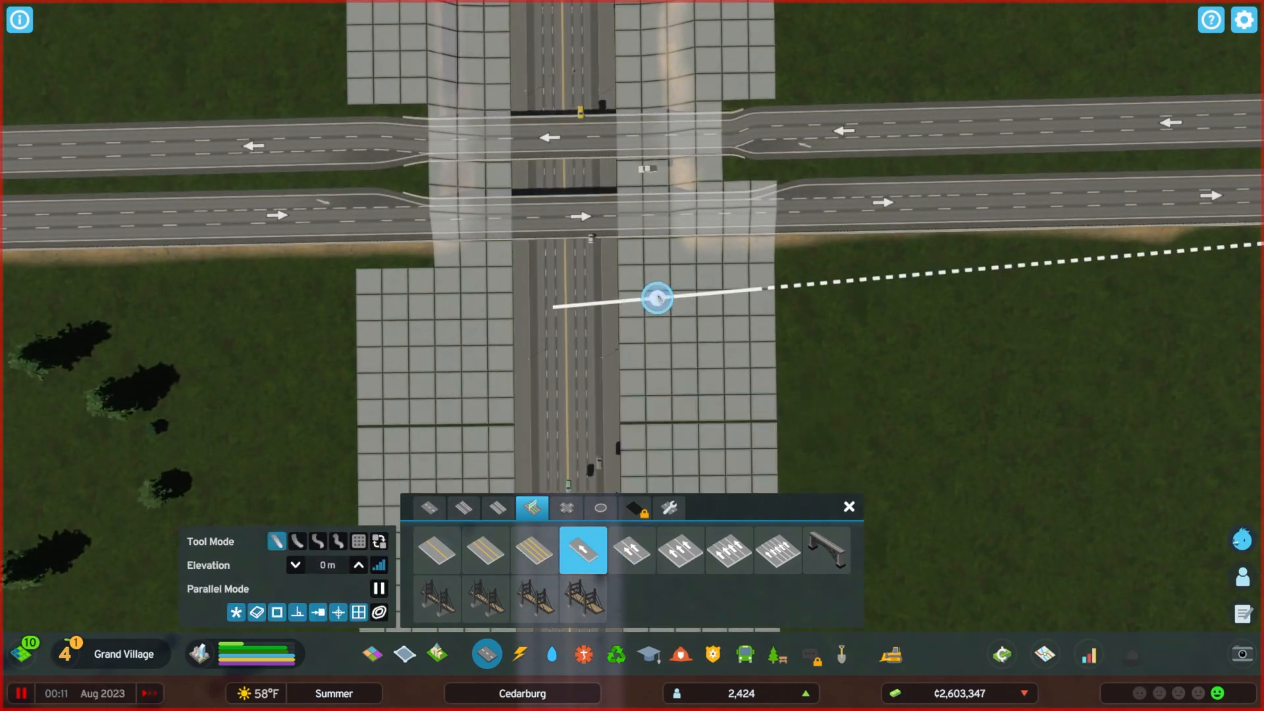
mouse_move(657, 278)
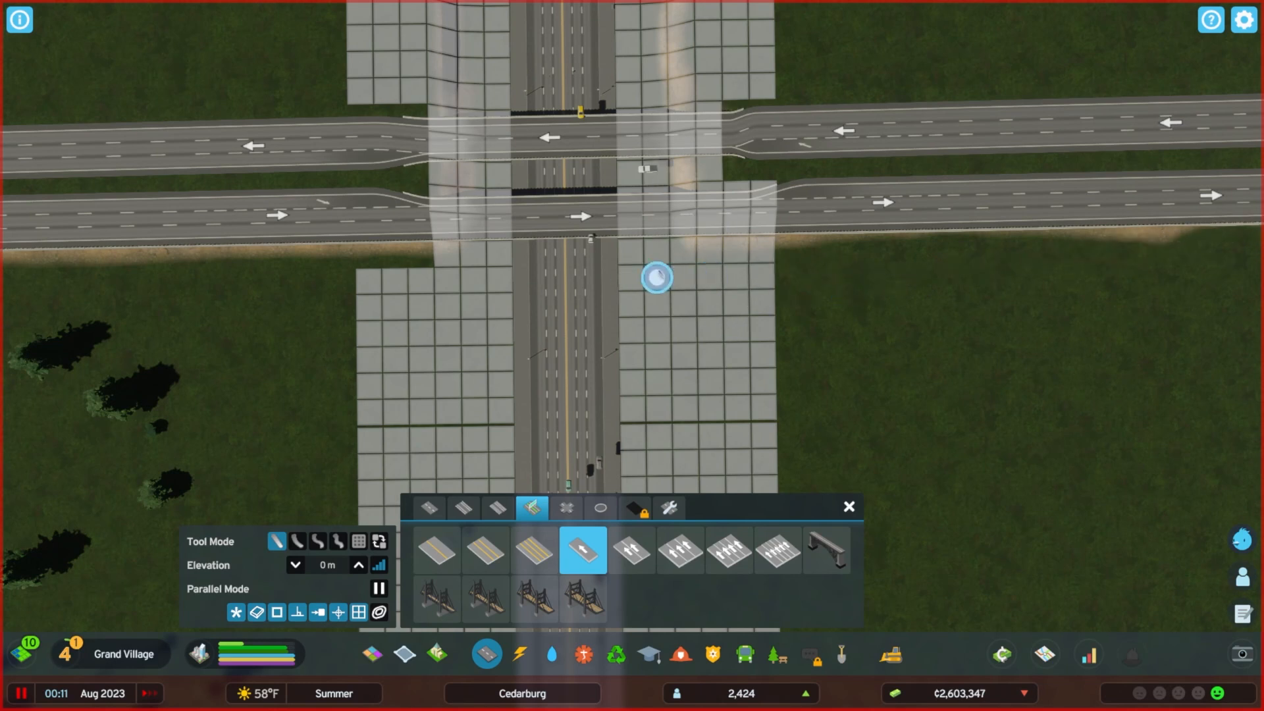
click(657, 276)
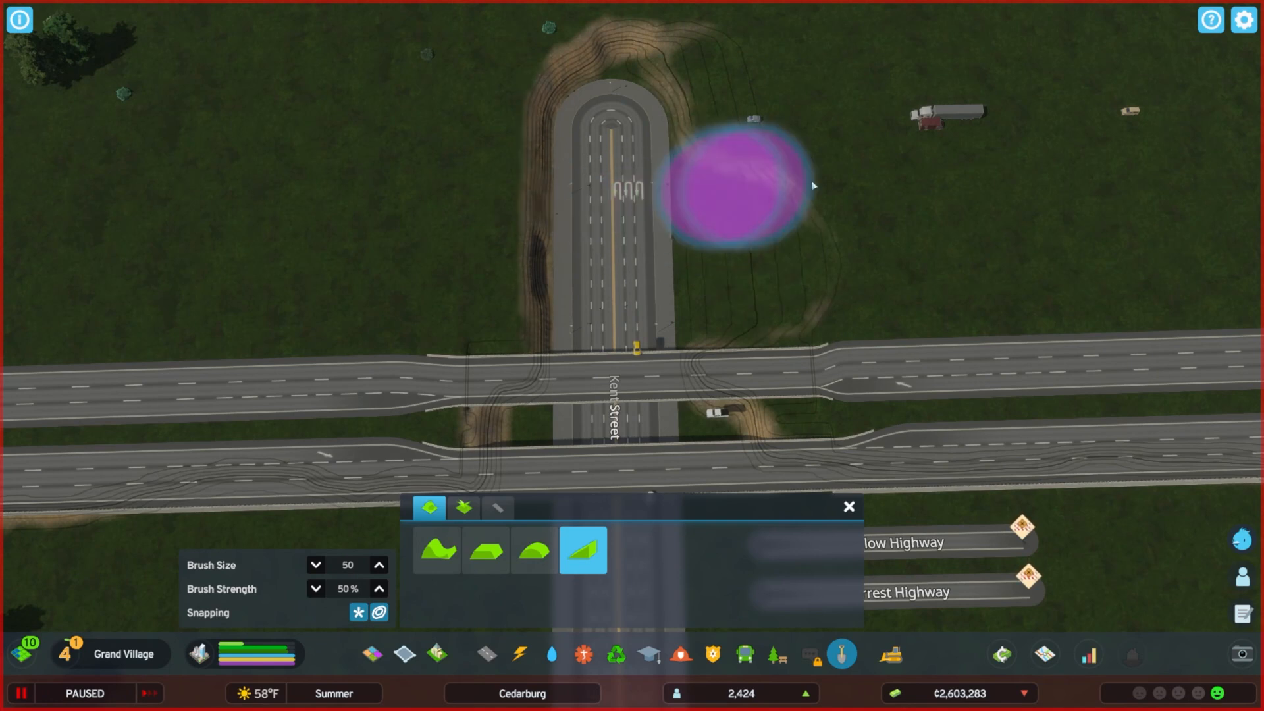
mouse_move(570, 287)
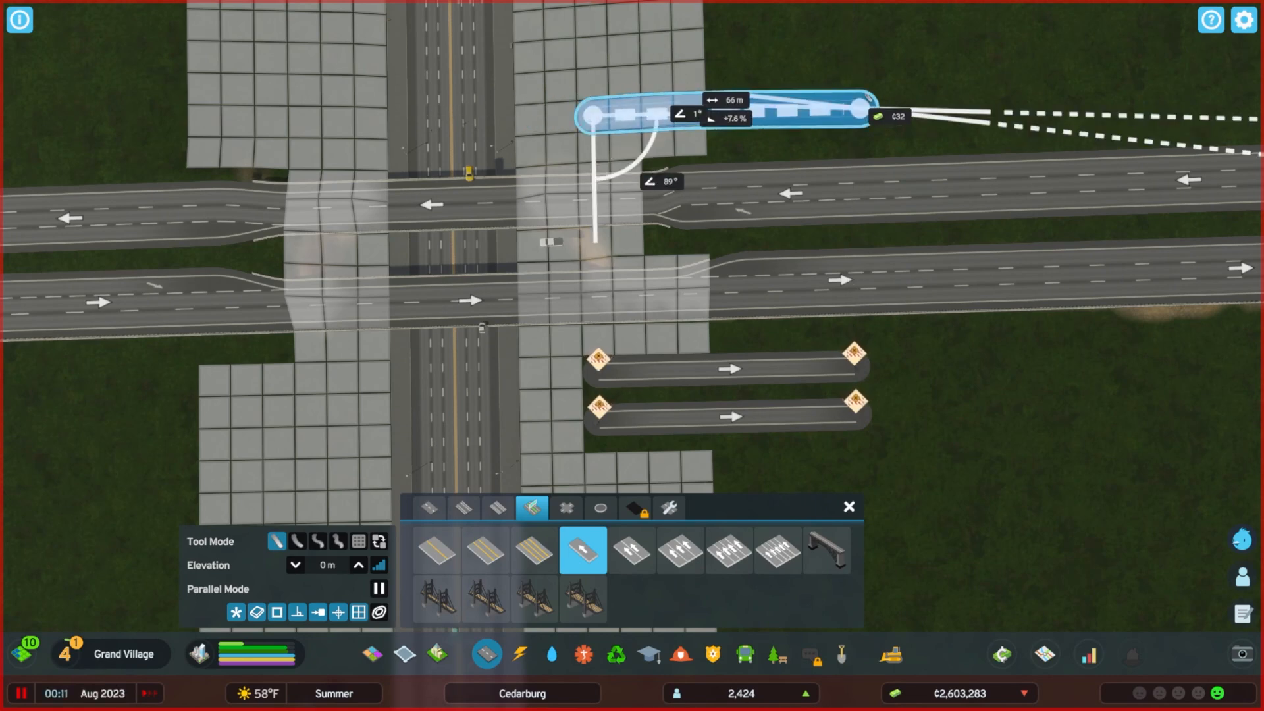
- Draw curved one-lane one-way ramps from the highway stub ends down into Kent Street
click(854, 109)
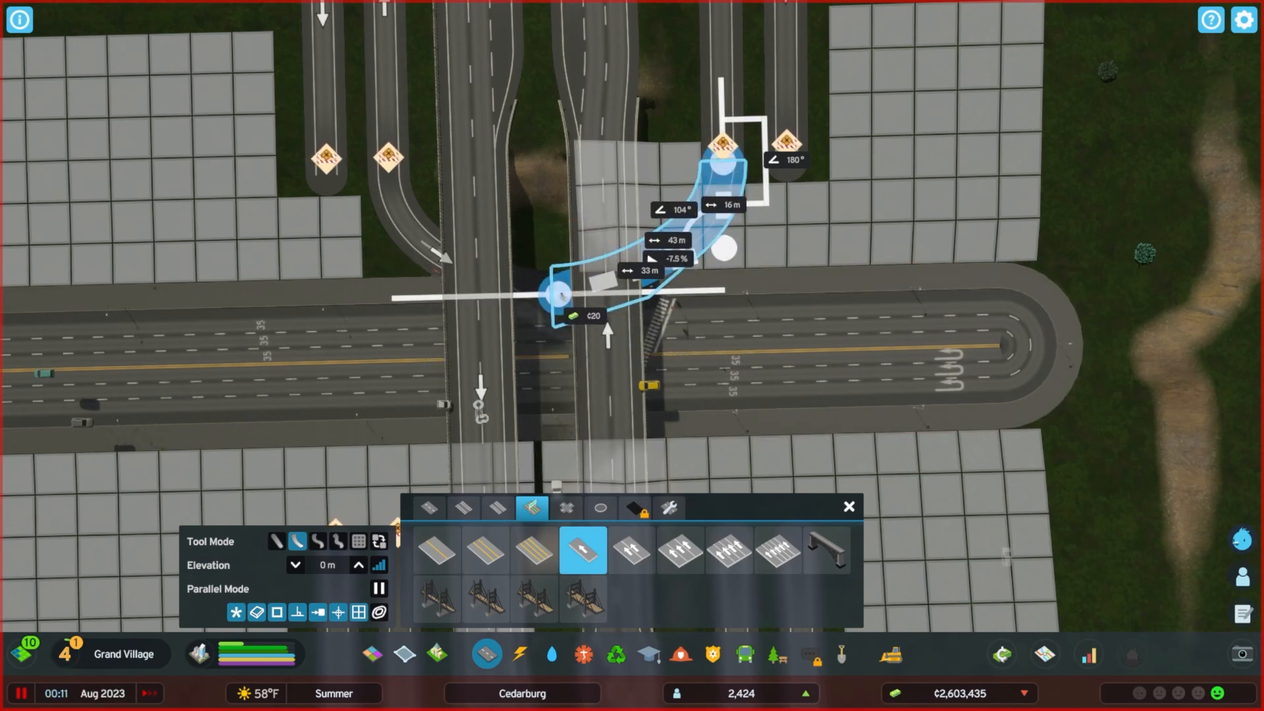
mouse_move(596, 293)
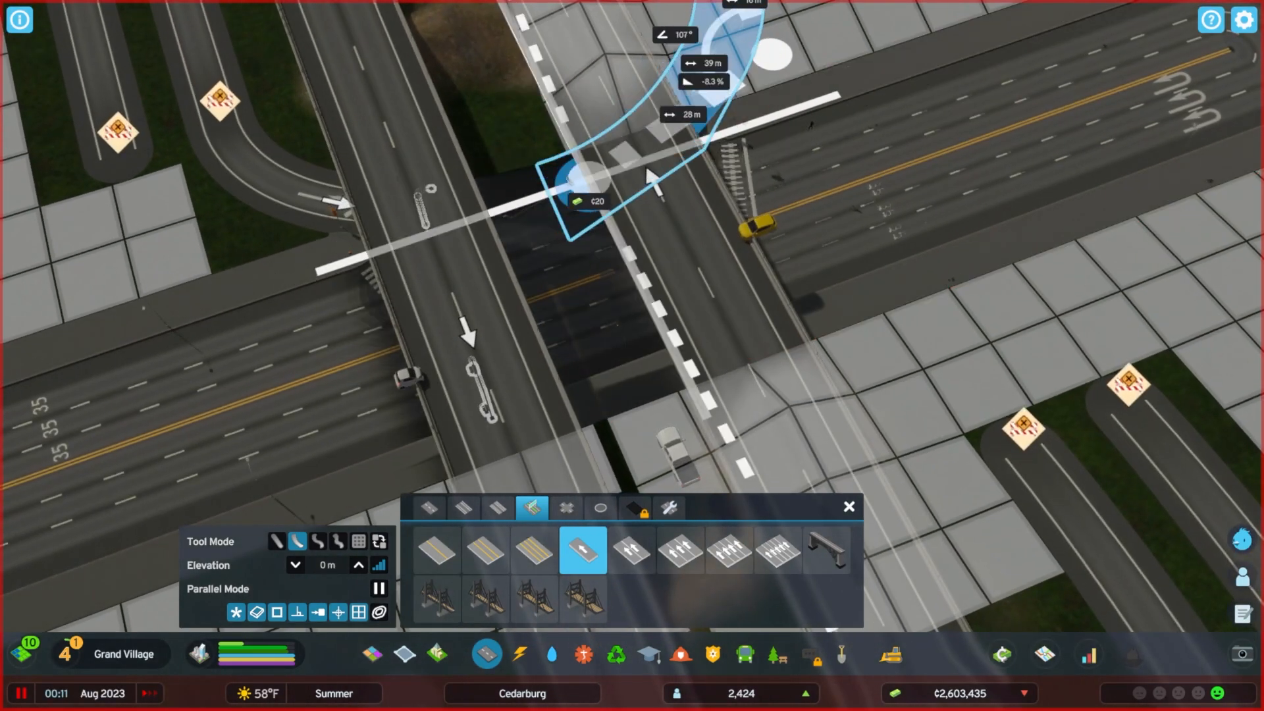
click(22, 694)
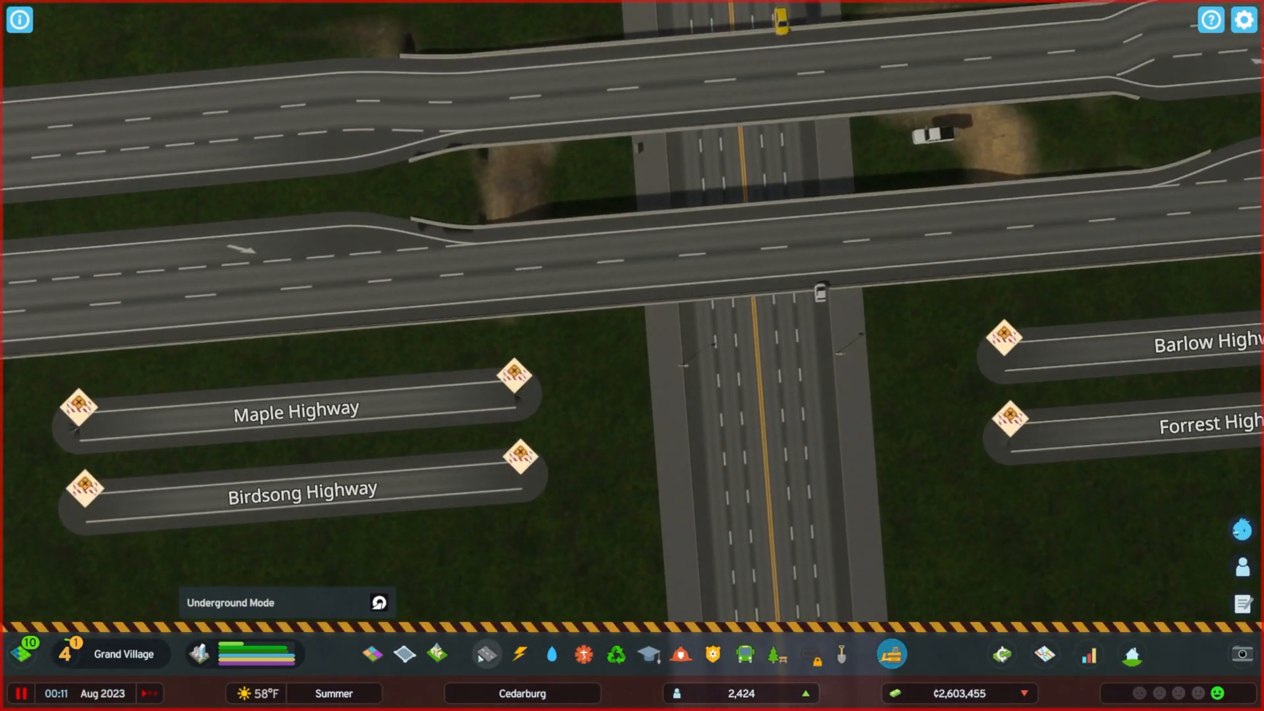
- Replace the curved ramp pieces so they meet Kent Street at a signalised junction
click(486, 655)
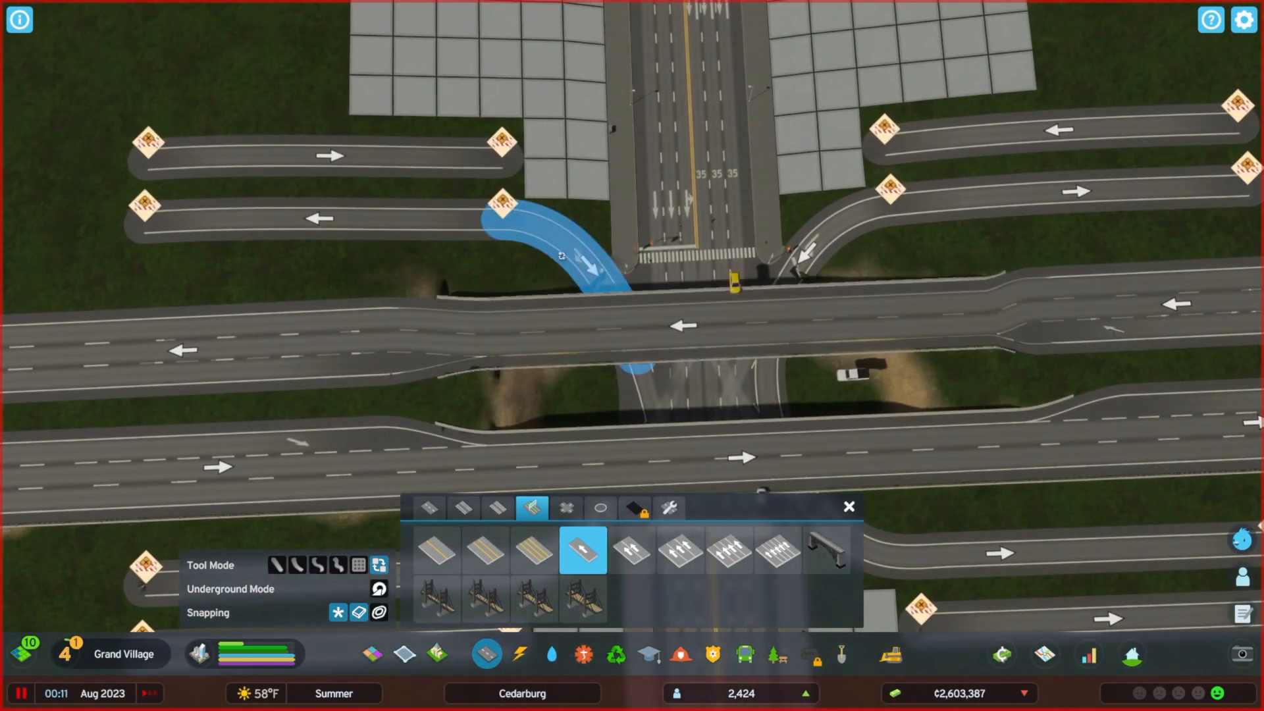
click(19, 694)
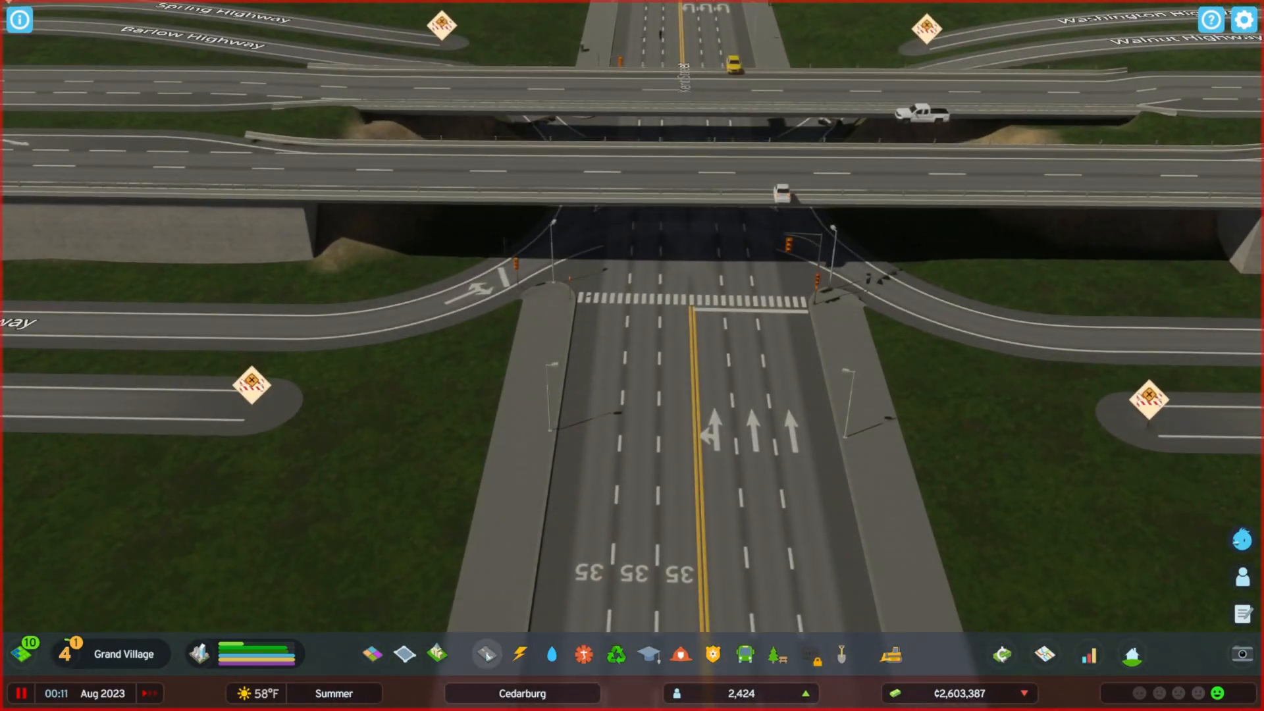
click(486, 655)
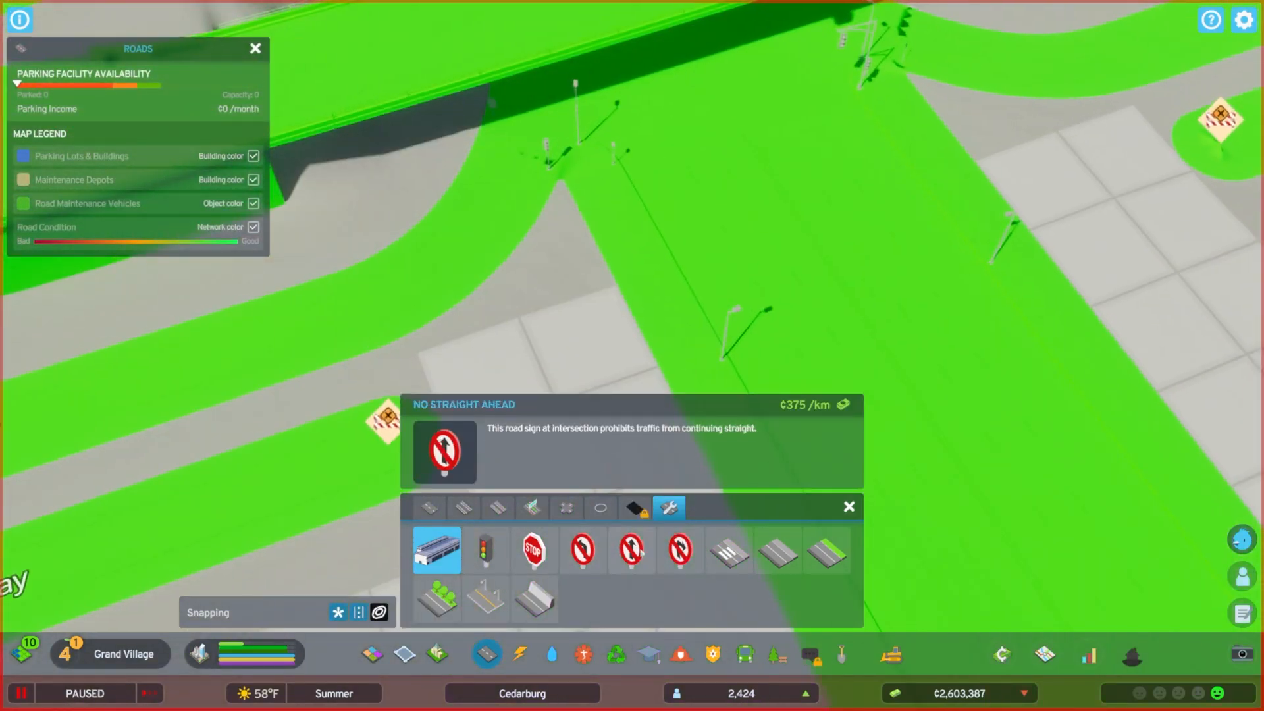
click(679, 550)
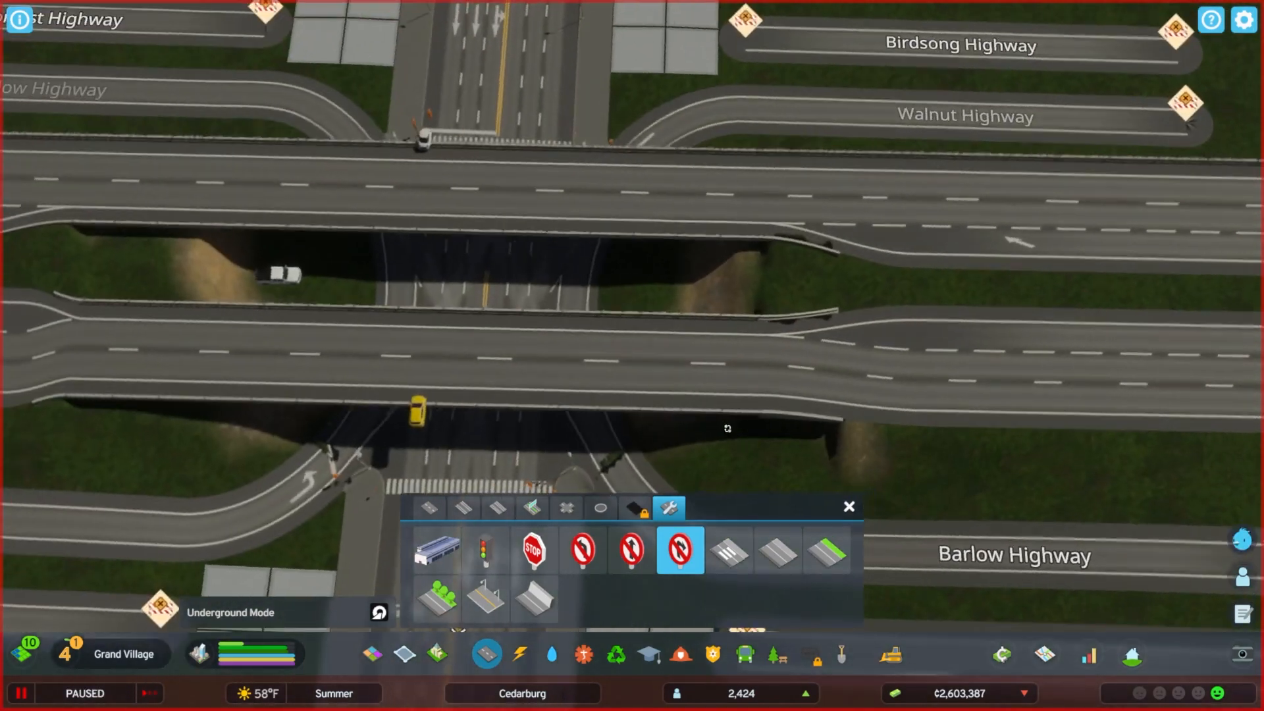
click(728, 551)
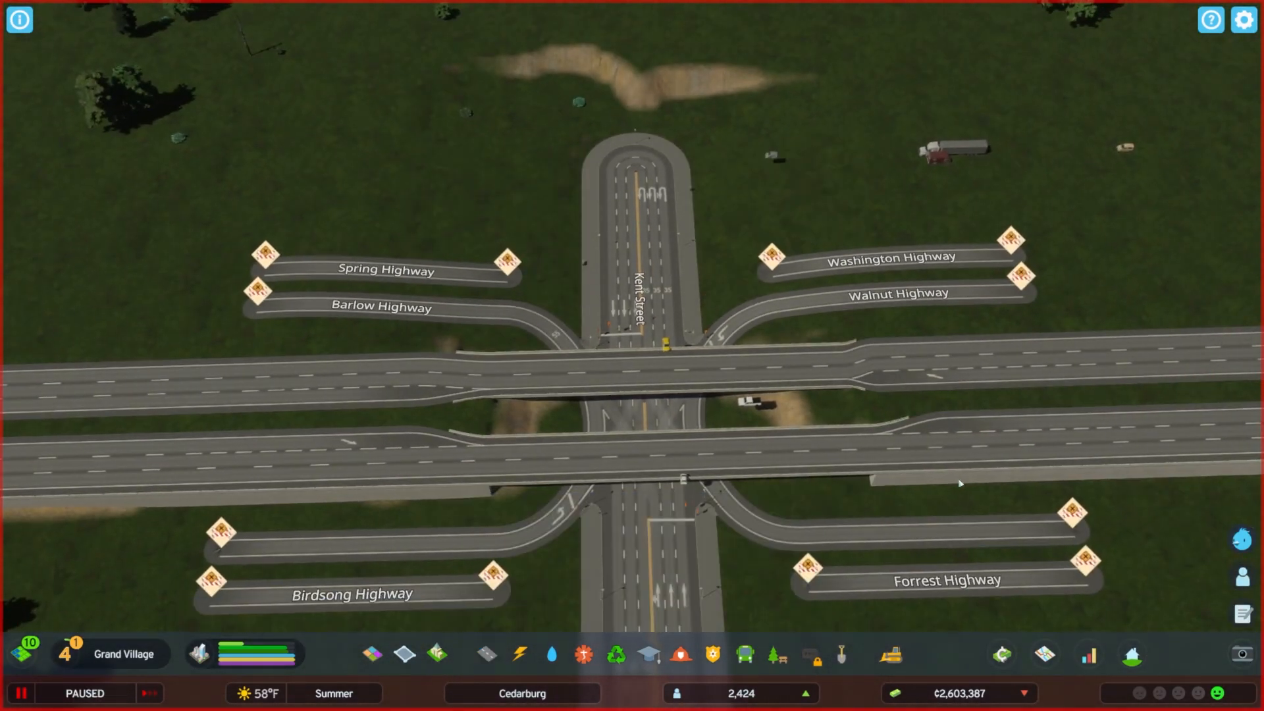
- Curve the southern one-way ramps from their stubs into Kent Street at crosswalked junctions
click(485, 654)
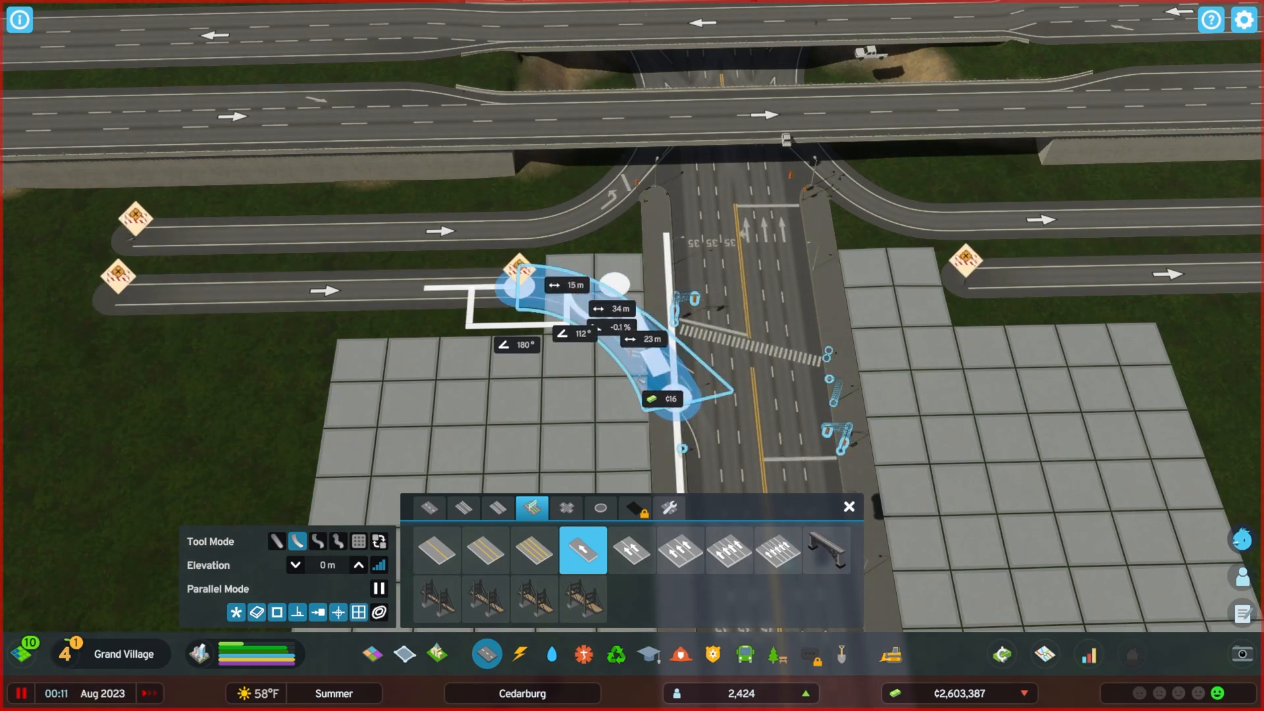
click(22, 693)
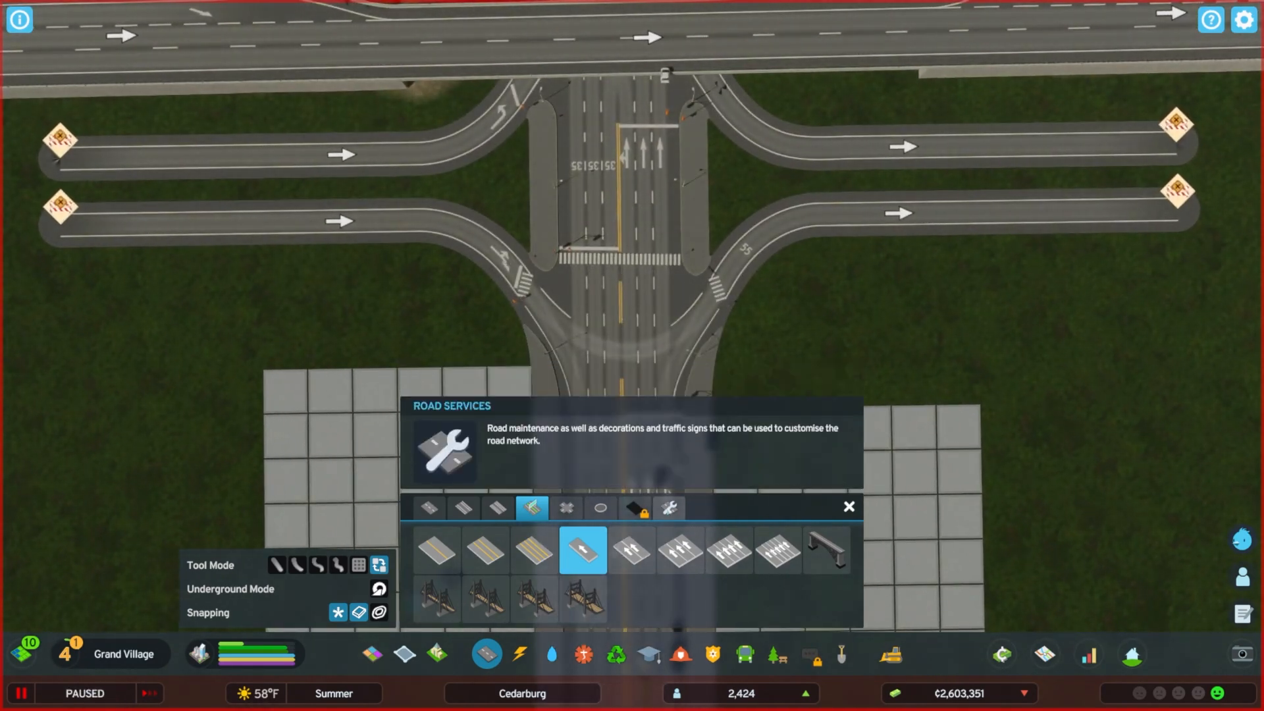
- Browse the road services stop and no-turn signs over the Kent Street interchange and its turnaround loop
click(668, 508)
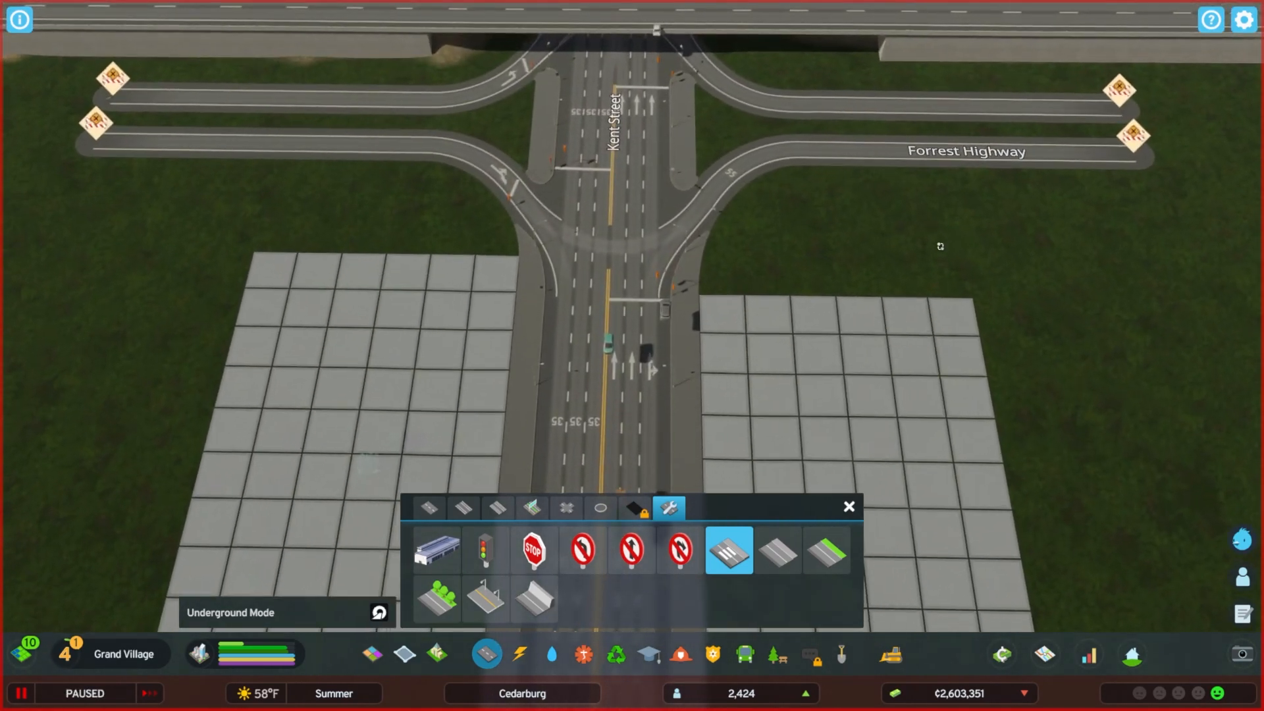
click(582, 550)
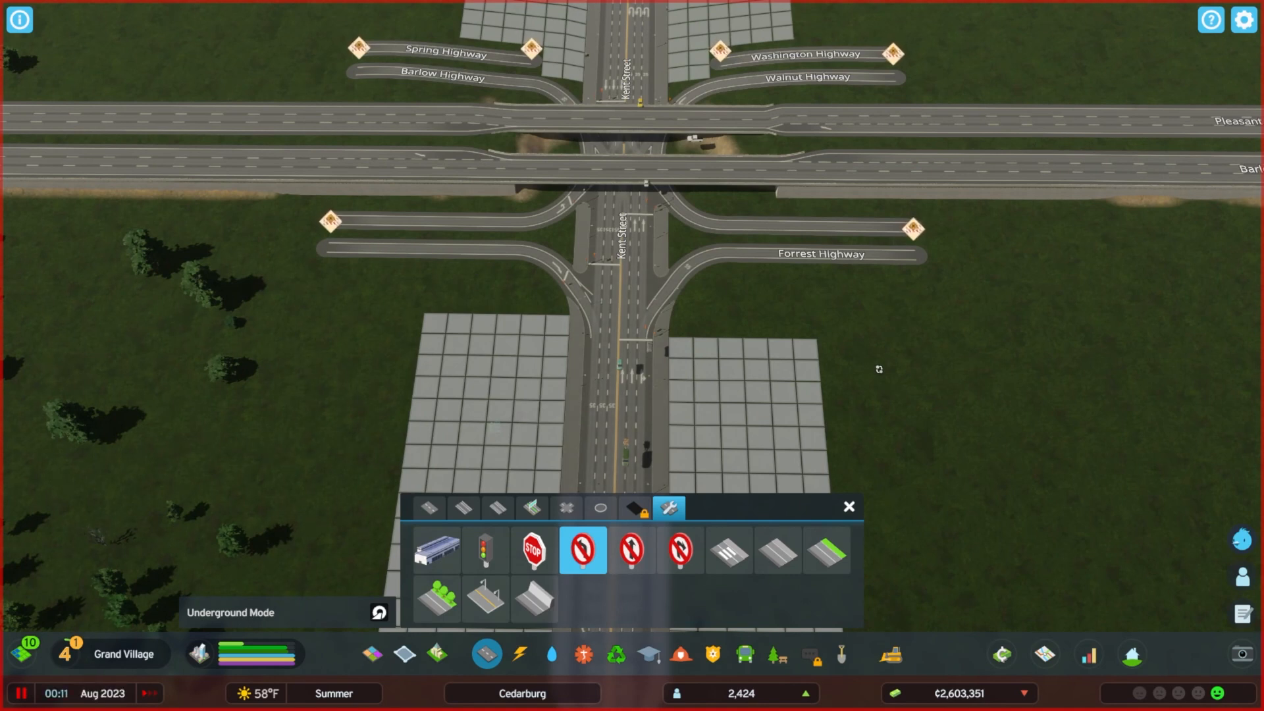
click(23, 694)
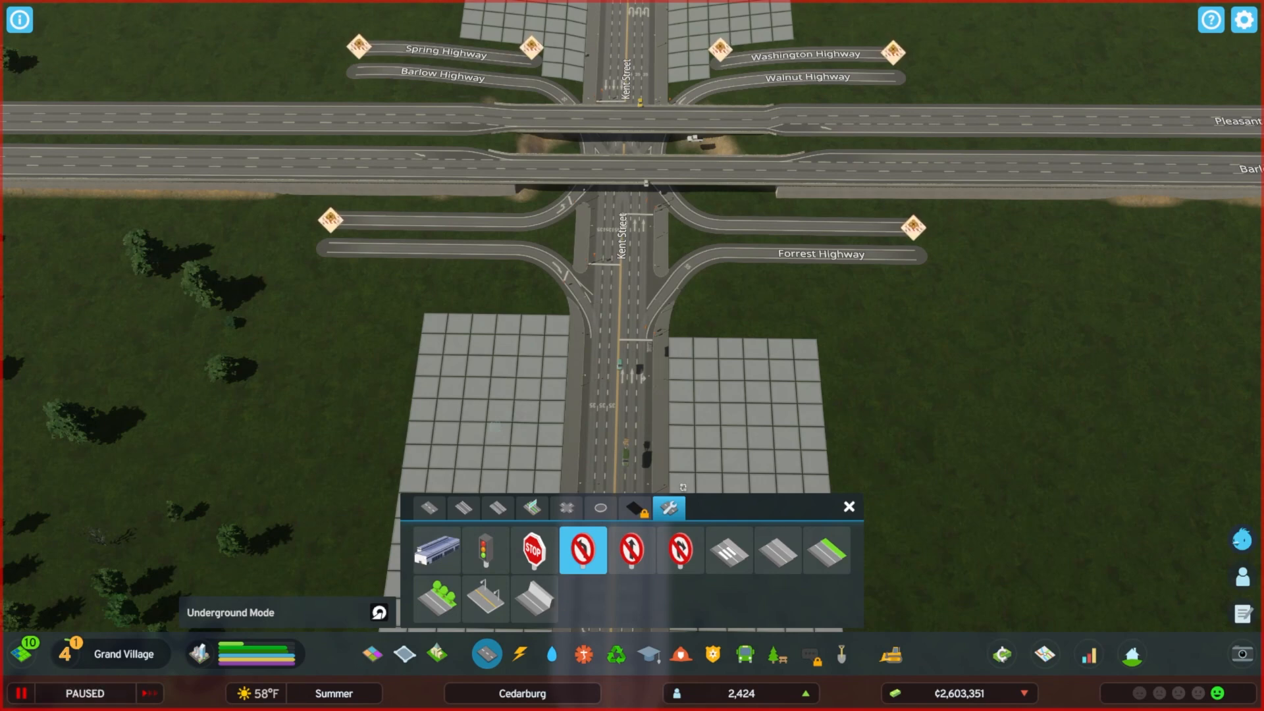
click(530, 507)
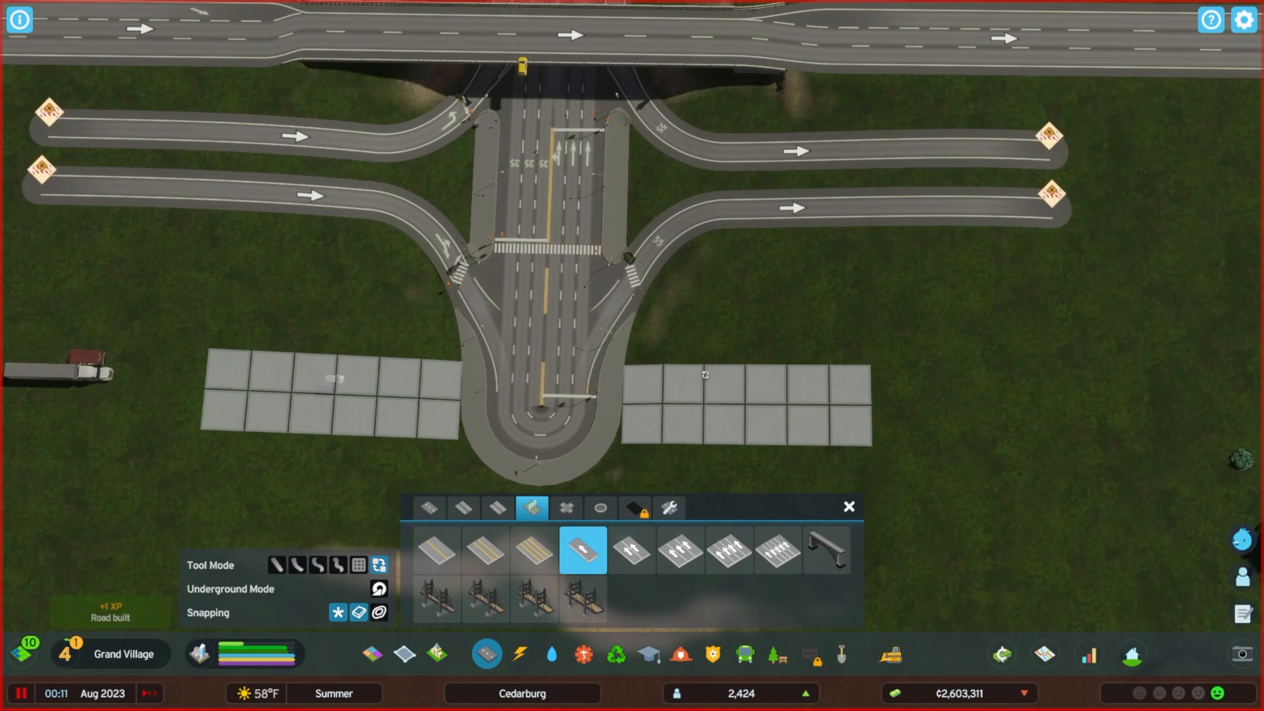
click(669, 508)
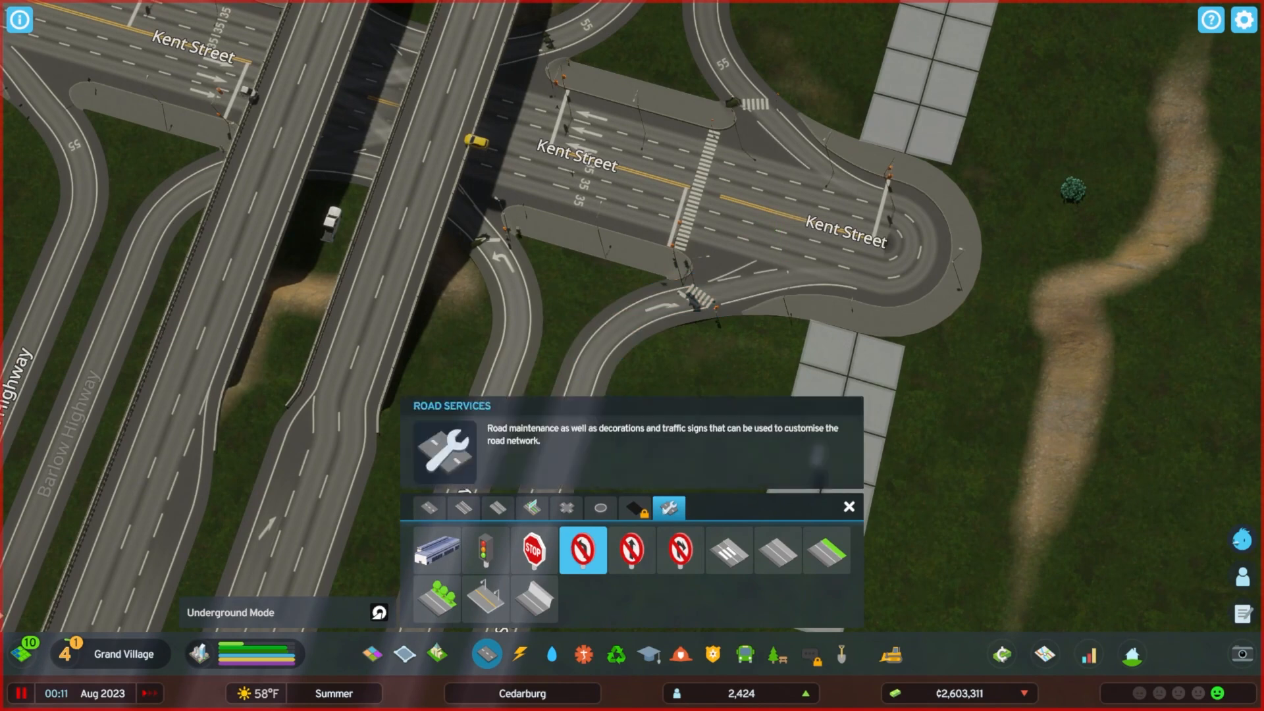
click(729, 550)
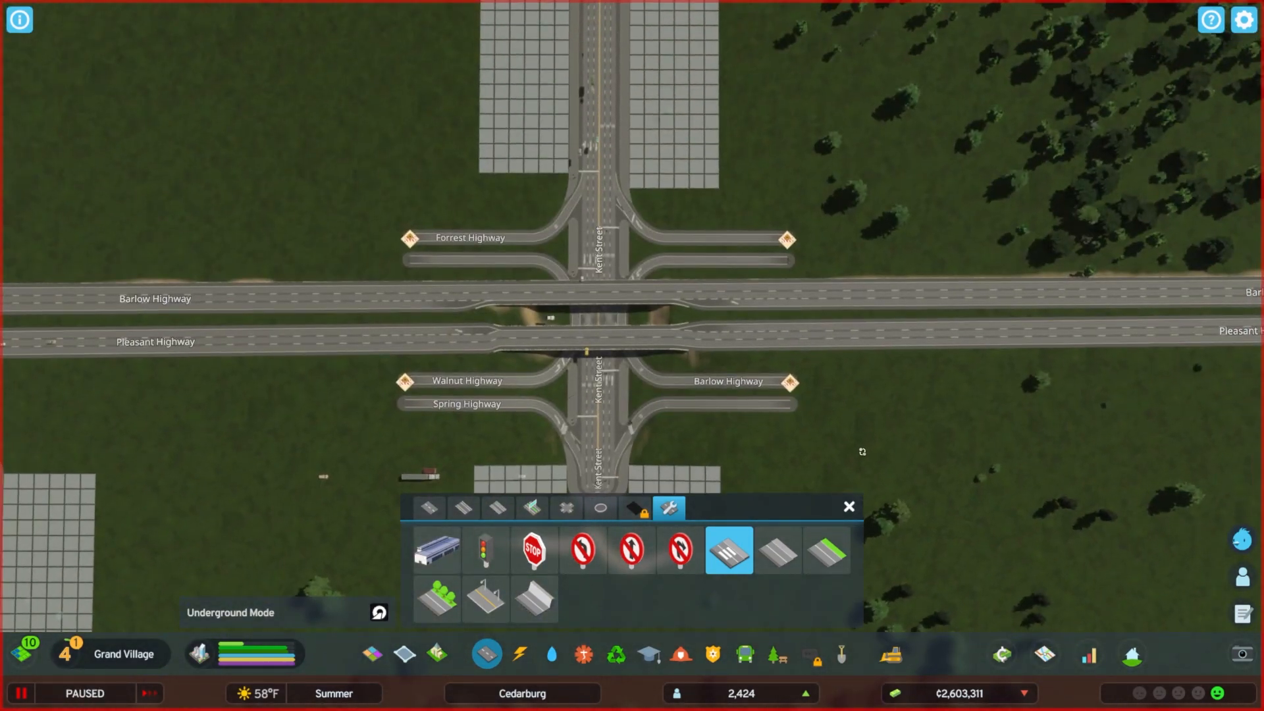
- Extend the eastbound one-way ramp alongside Barlow Highway in straight mode
click(530, 507)
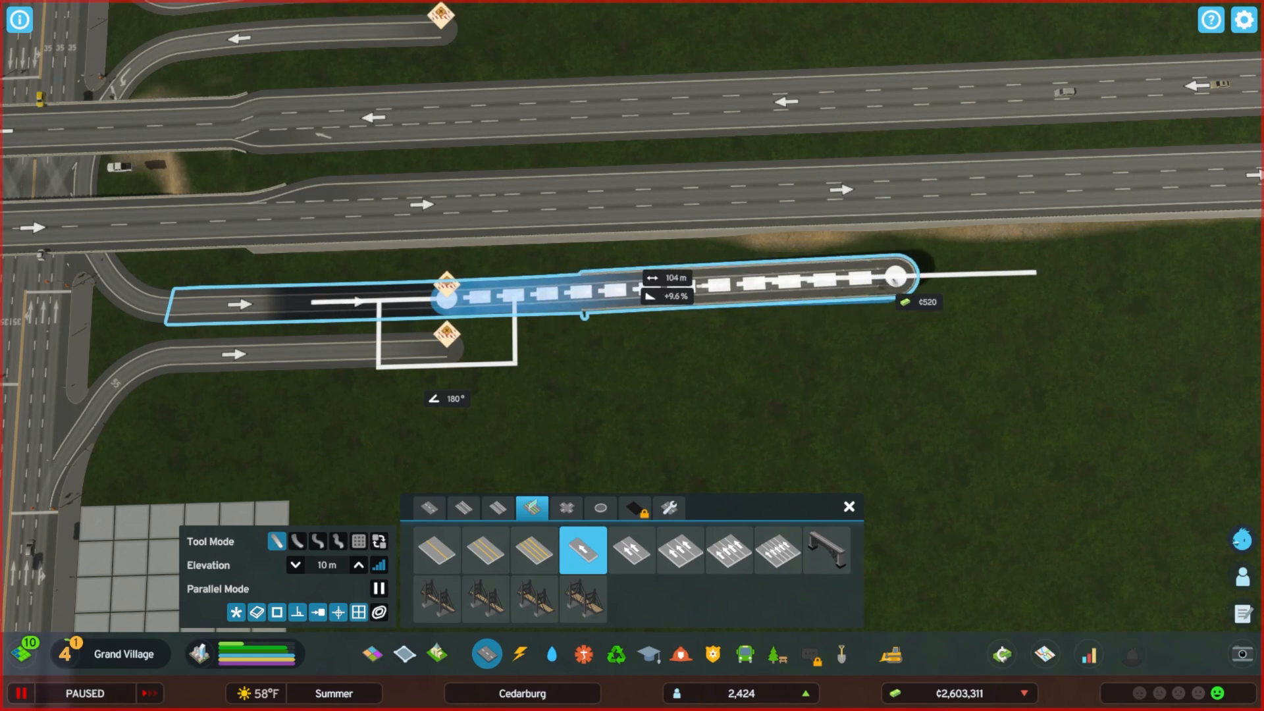
click(587, 314)
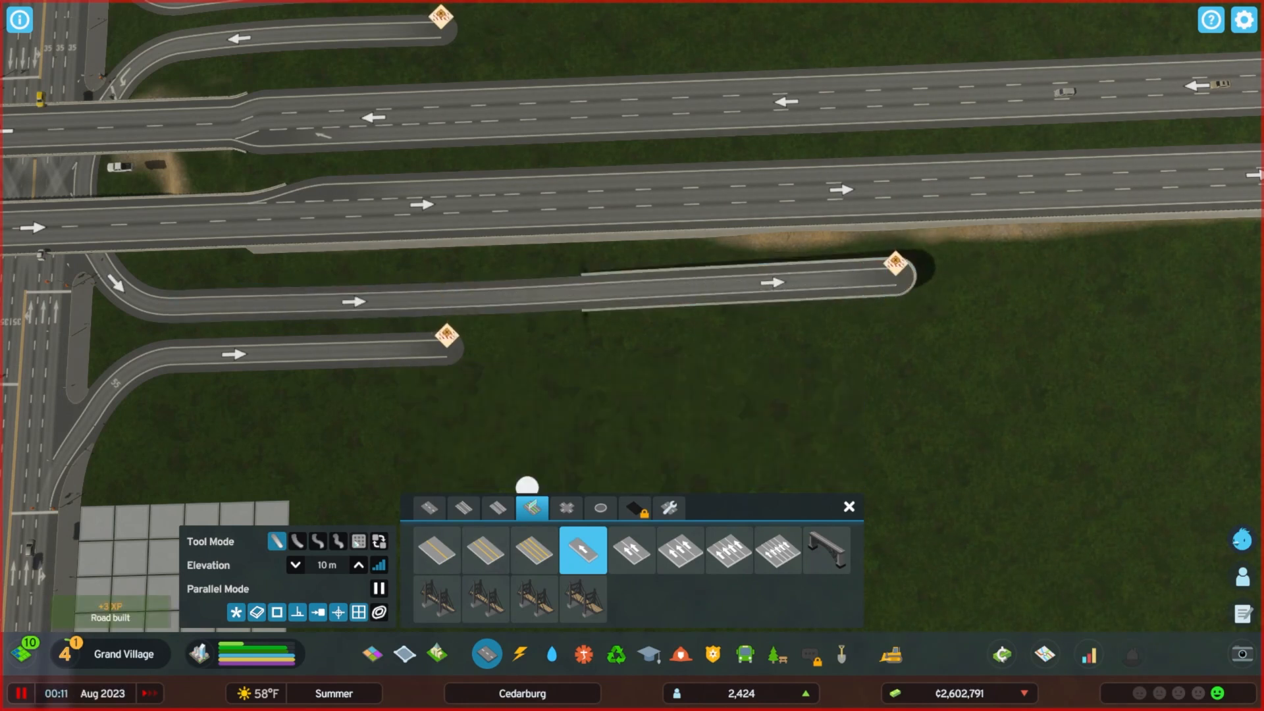
click(631, 551)
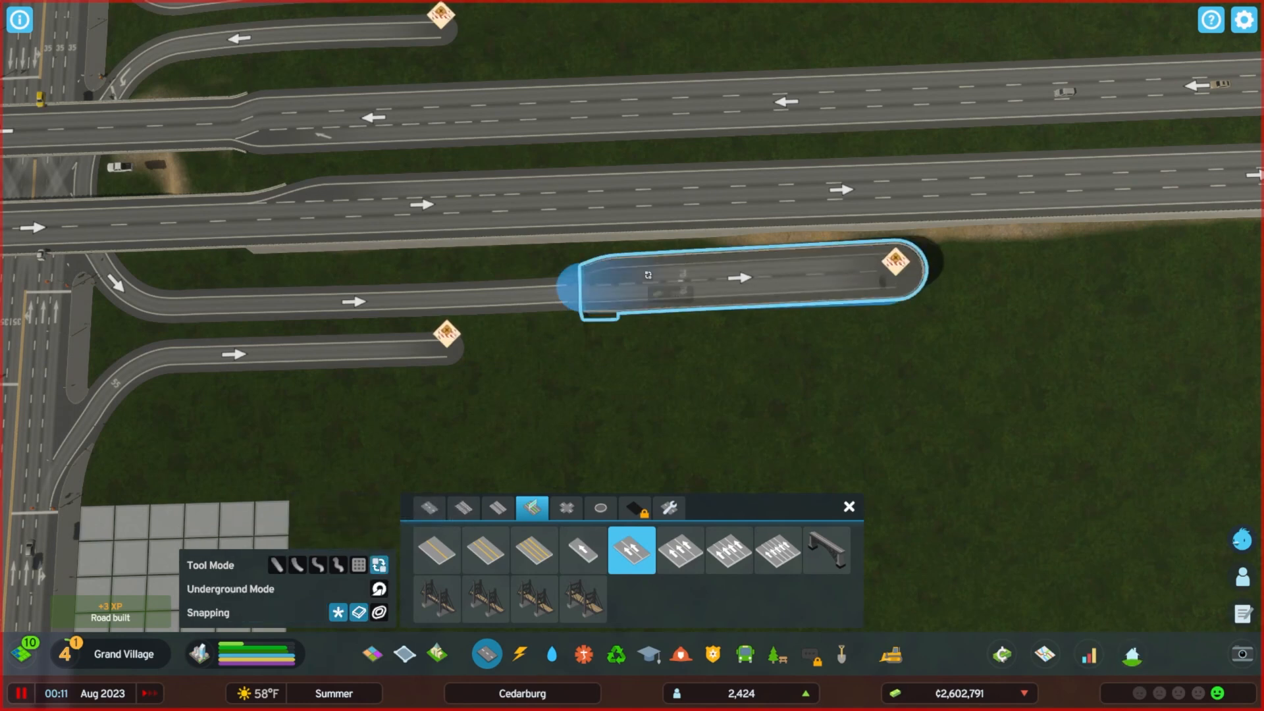
click(583, 550)
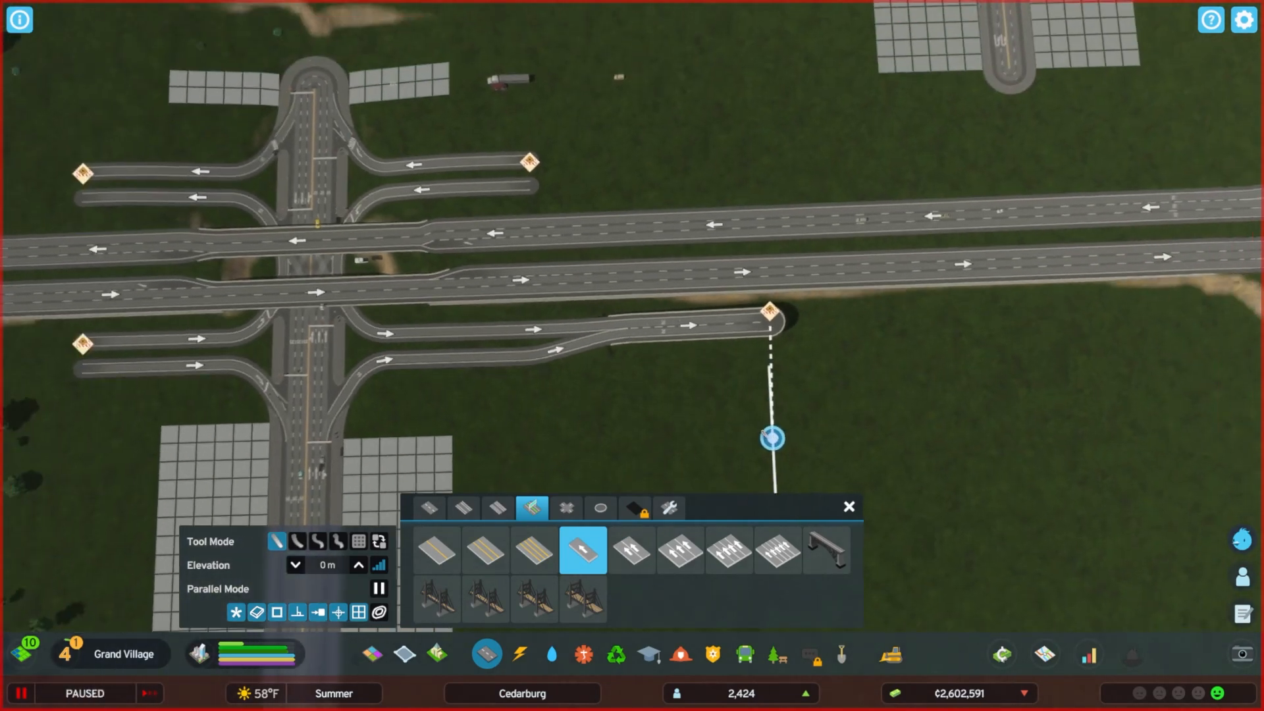
click(631, 550)
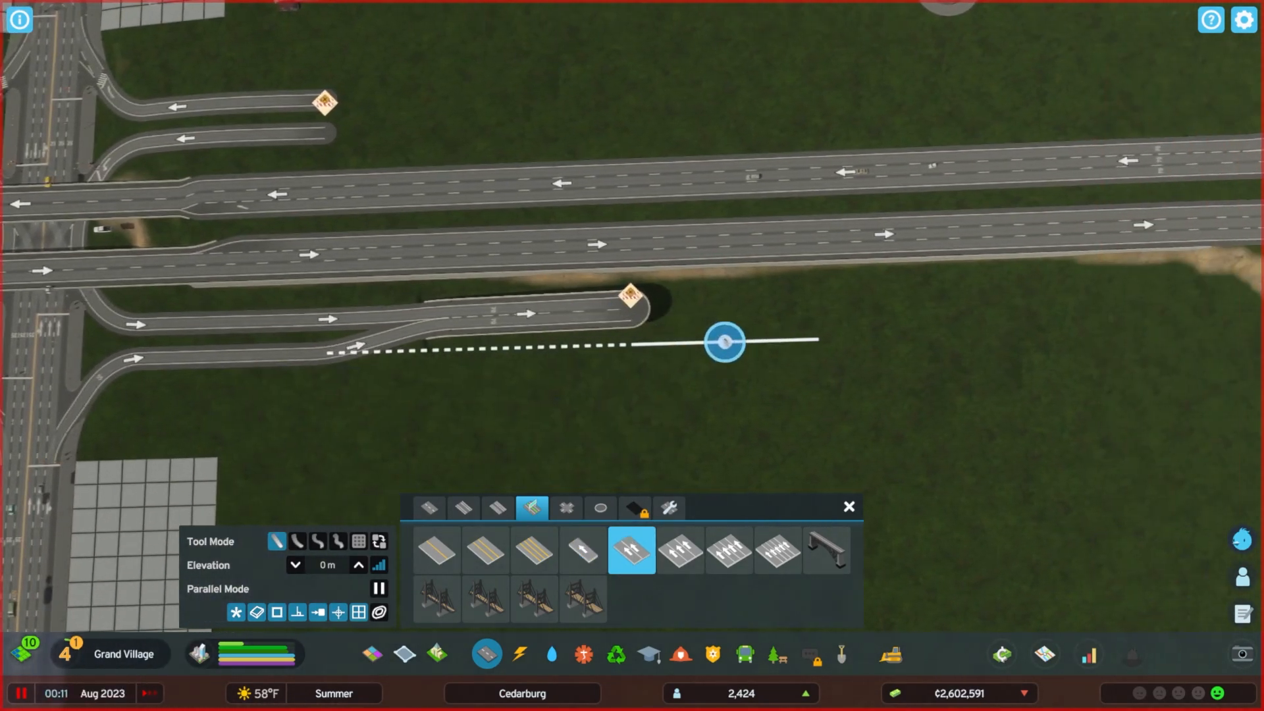
click(582, 551)
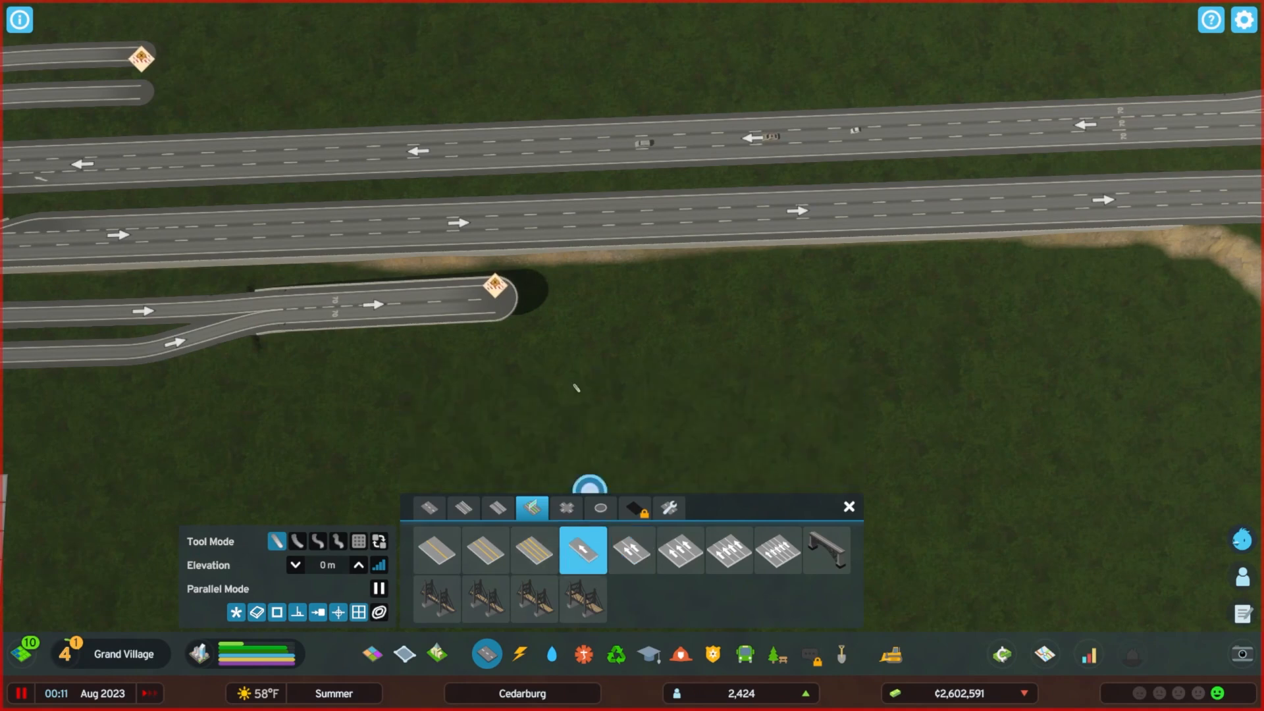
- Link the ramp's dead end onto the eastbound highway lanes and adjust the join with Replace and Bulldoze
click(503, 304)
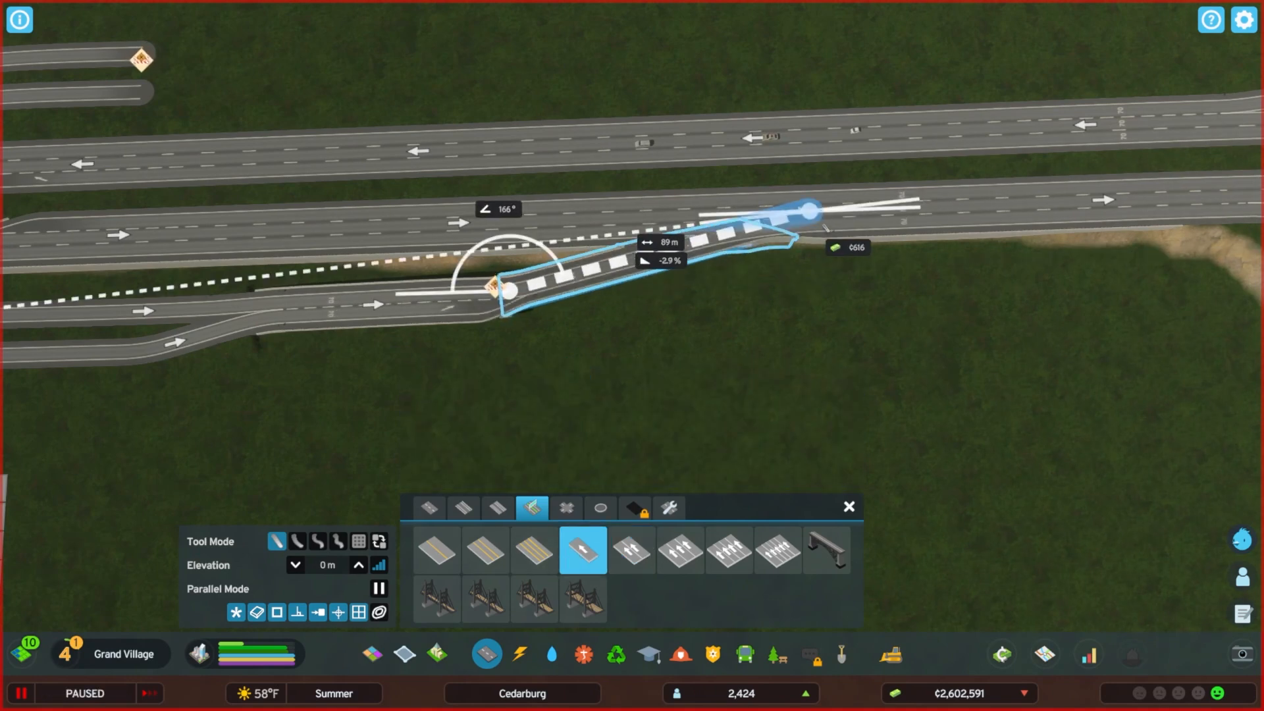
click(808, 211)
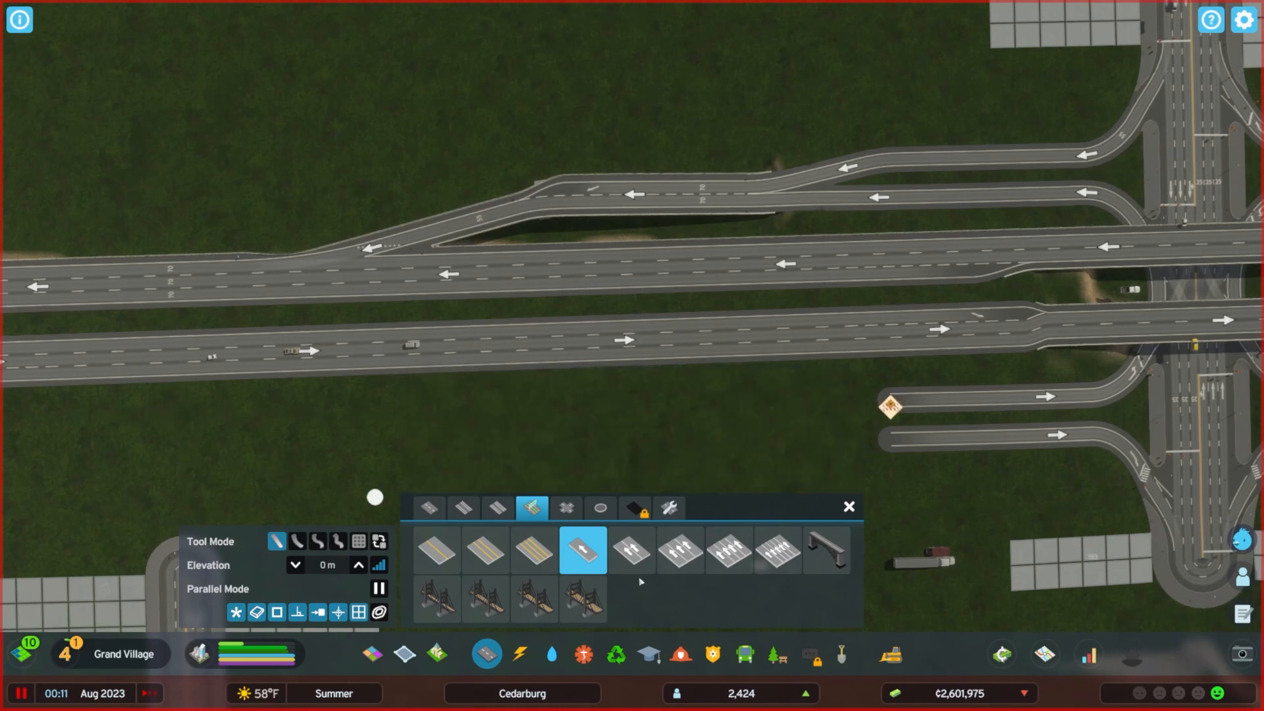
click(631, 550)
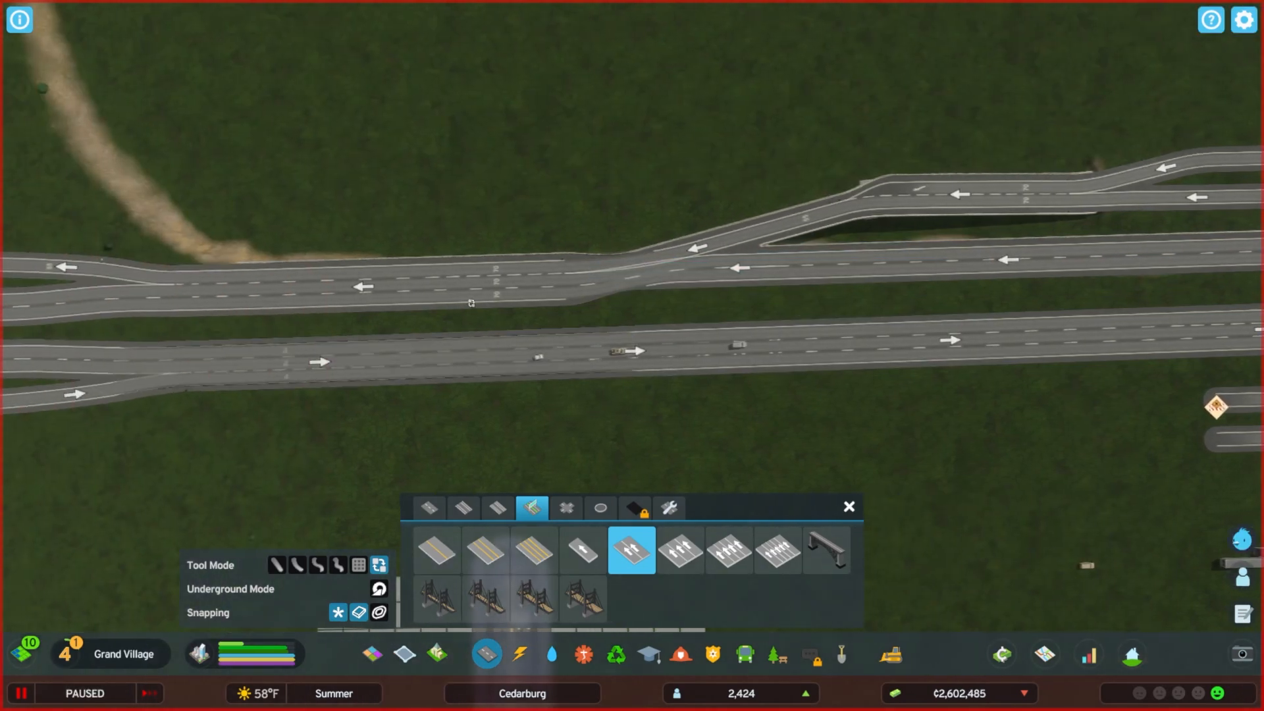
click(679, 550)
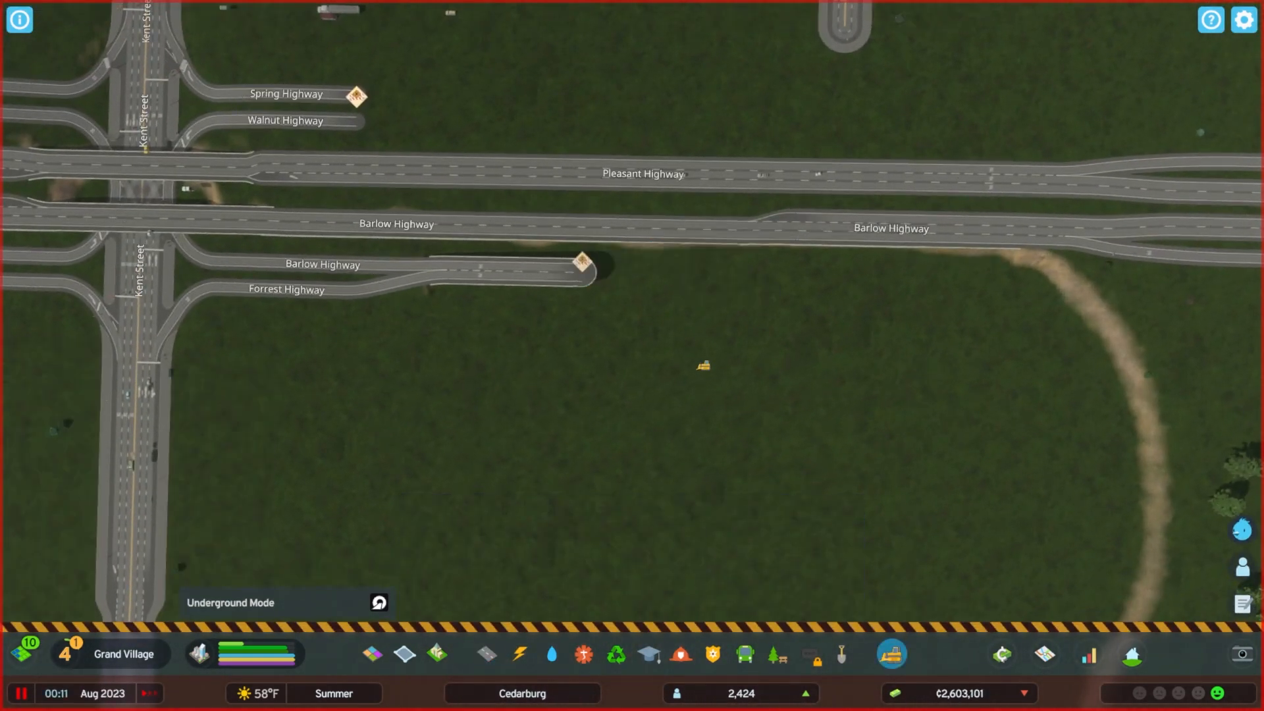
click(483, 655)
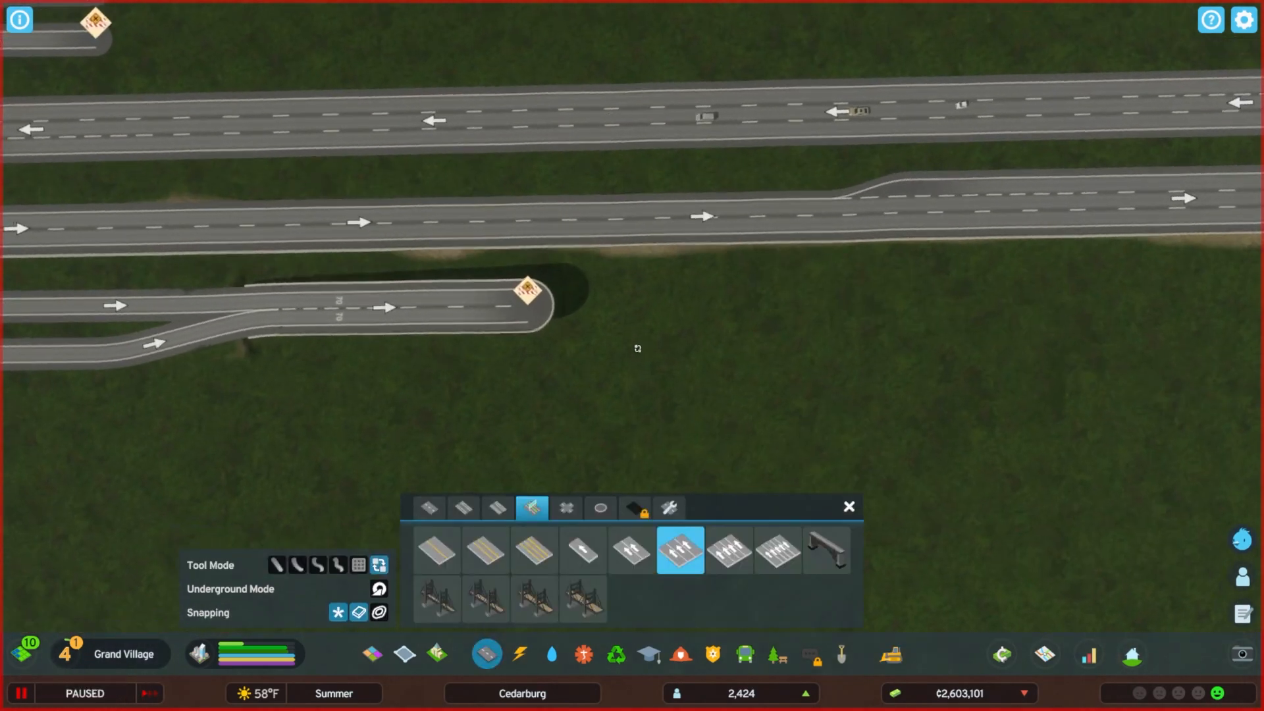
click(583, 550)
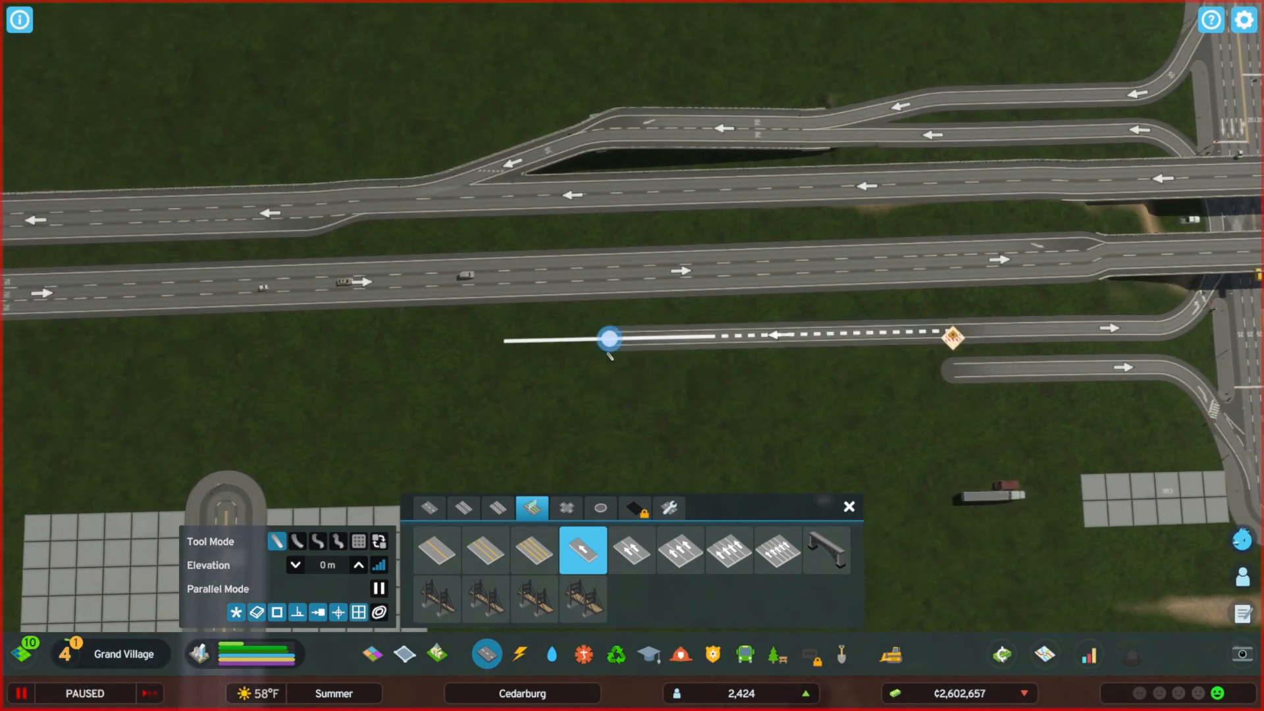
- Rework the Heather Highway ramp with Two-Lane One-Way Highway and bulldoze the old joining piece
click(631, 550)
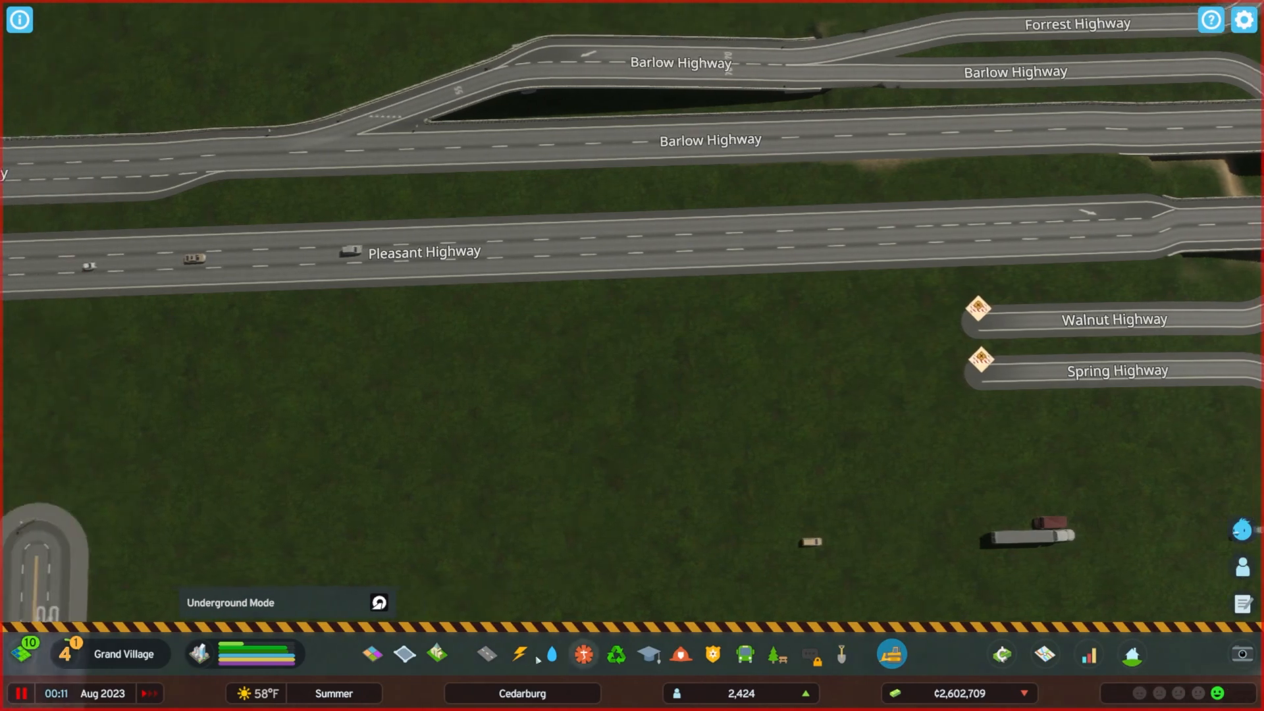
click(484, 655)
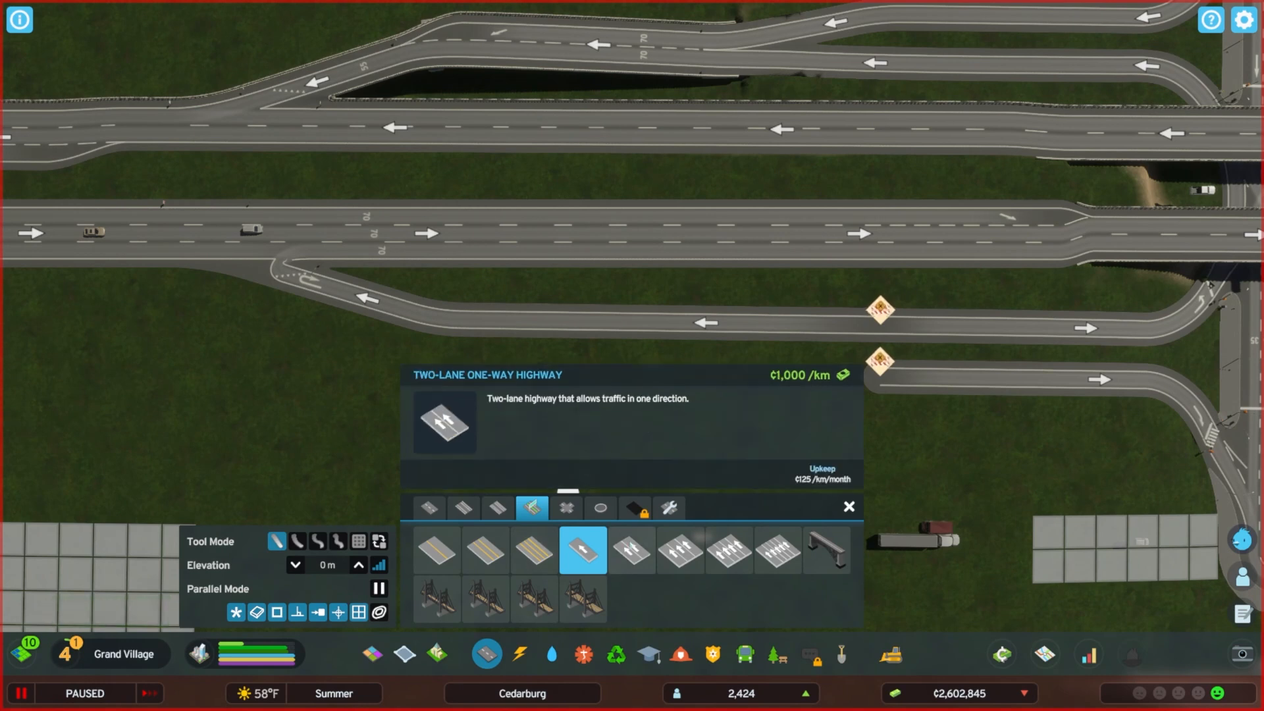
click(630, 550)
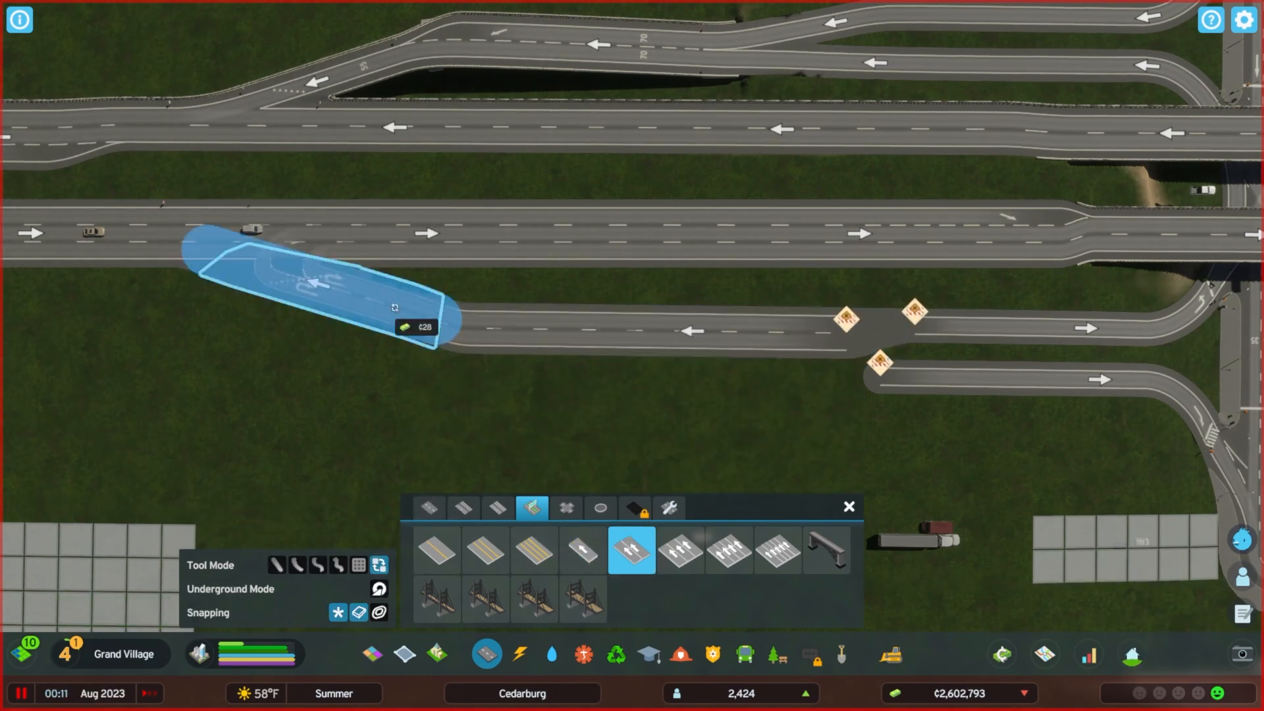
click(582, 550)
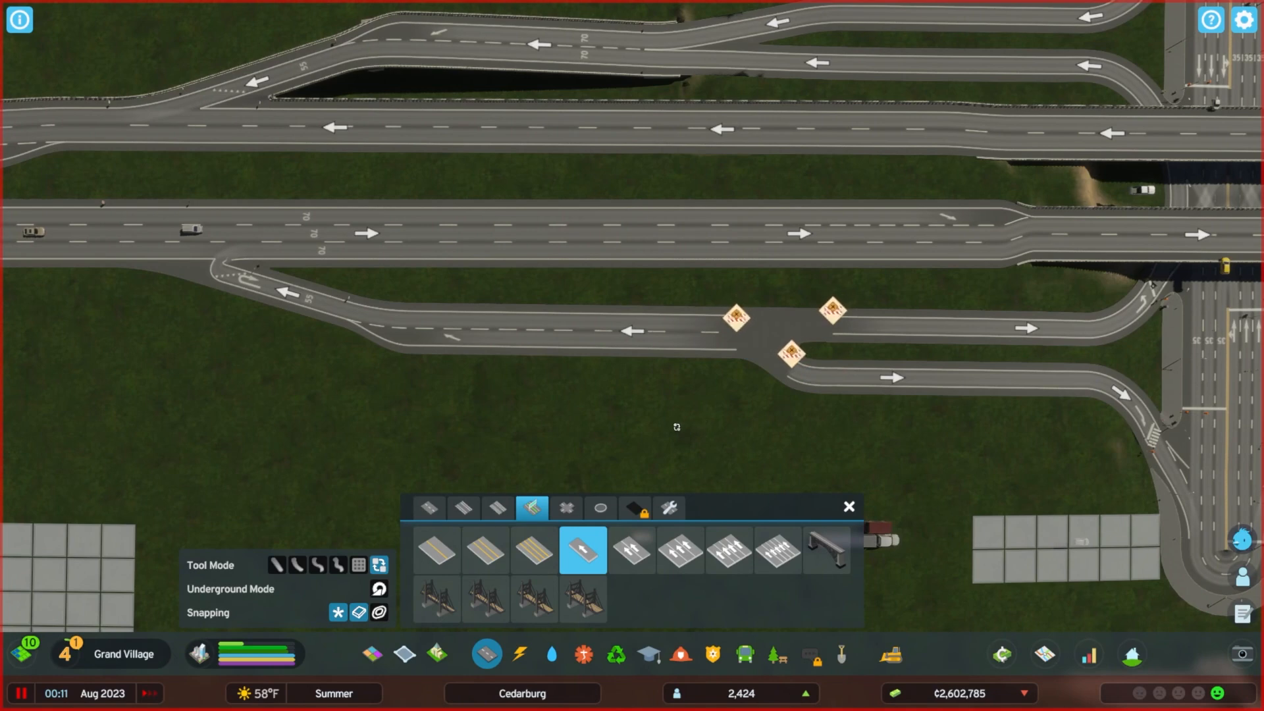
click(632, 550)
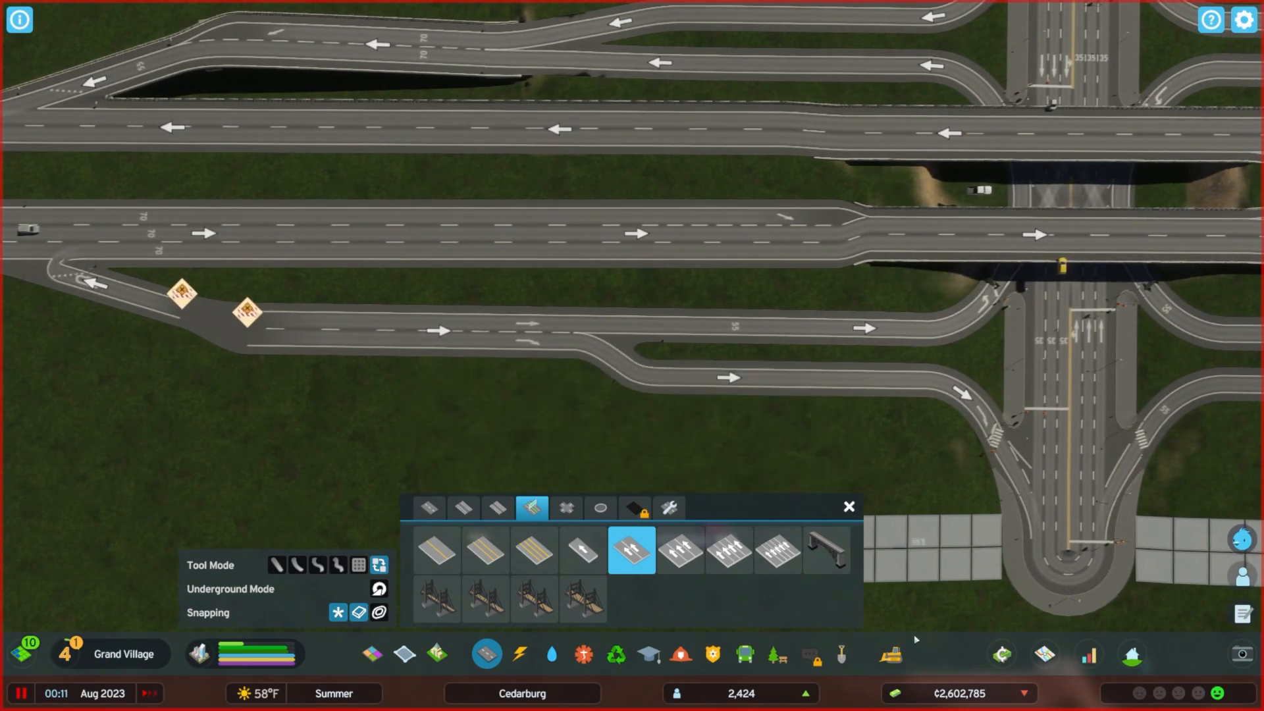
click(848, 506)
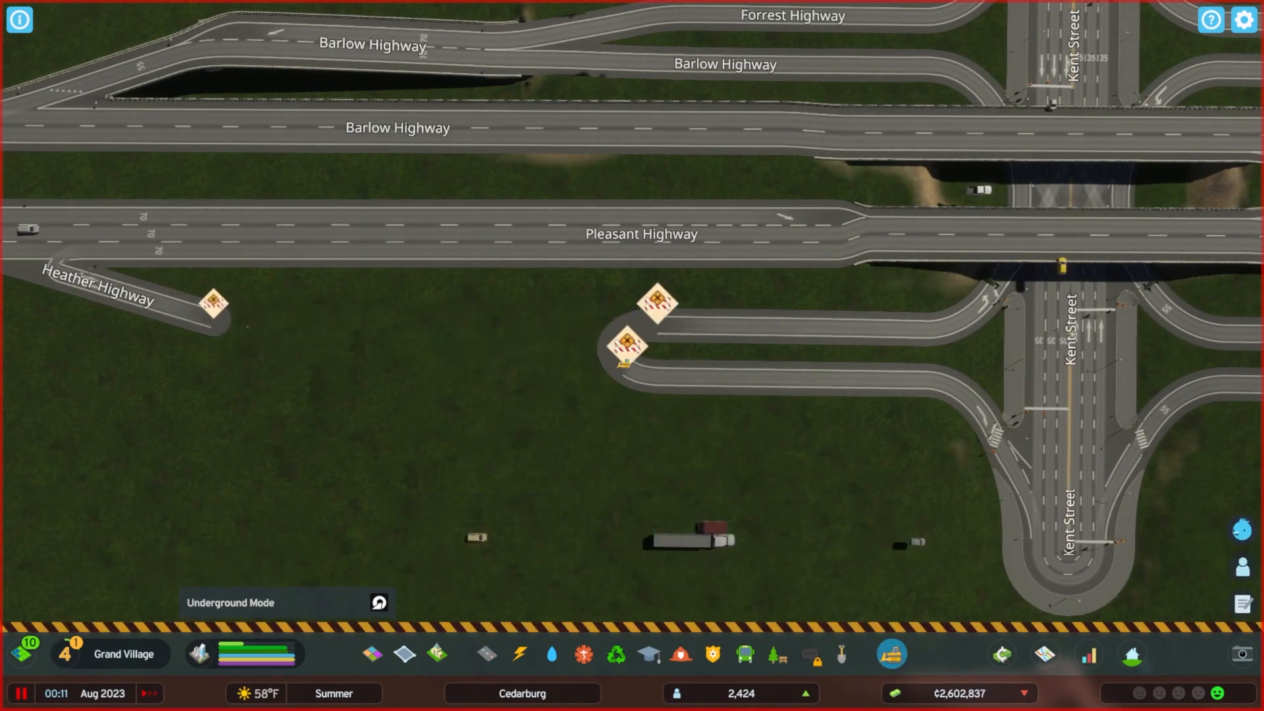
- Draw a 104 m straight link between the ramp dead ends and fix its direction with Replace
click(484, 654)
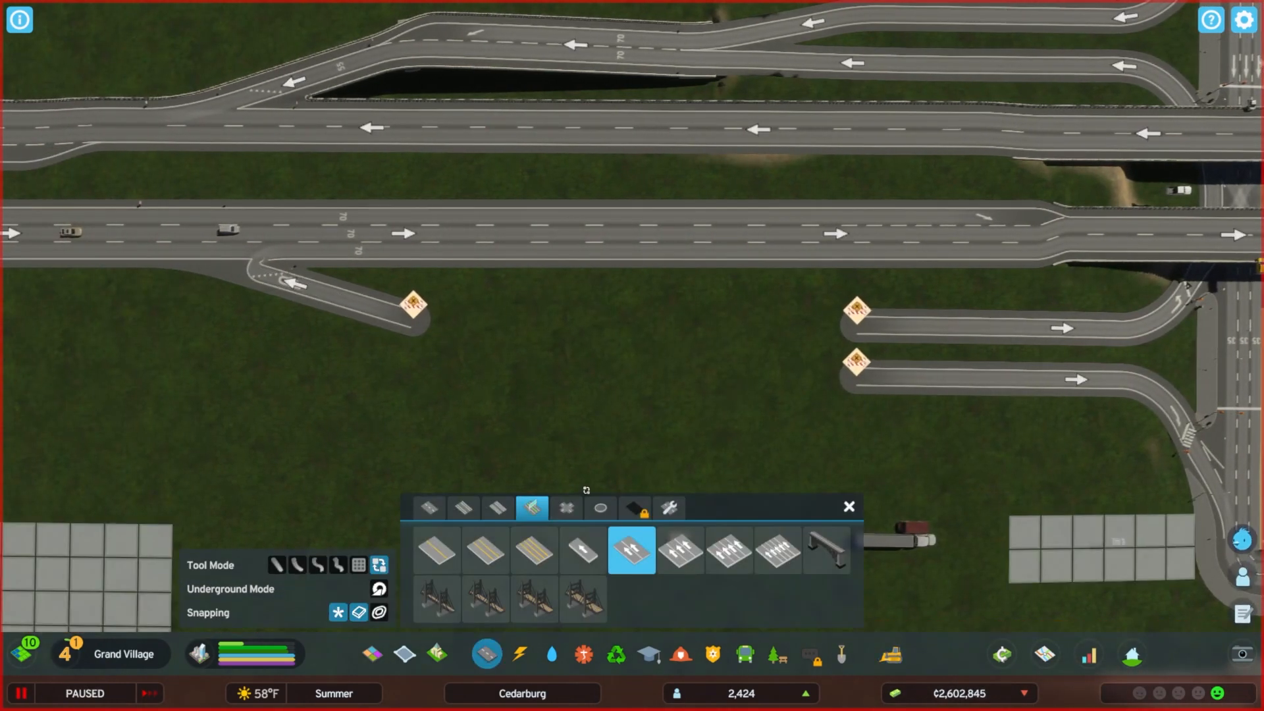
click(582, 550)
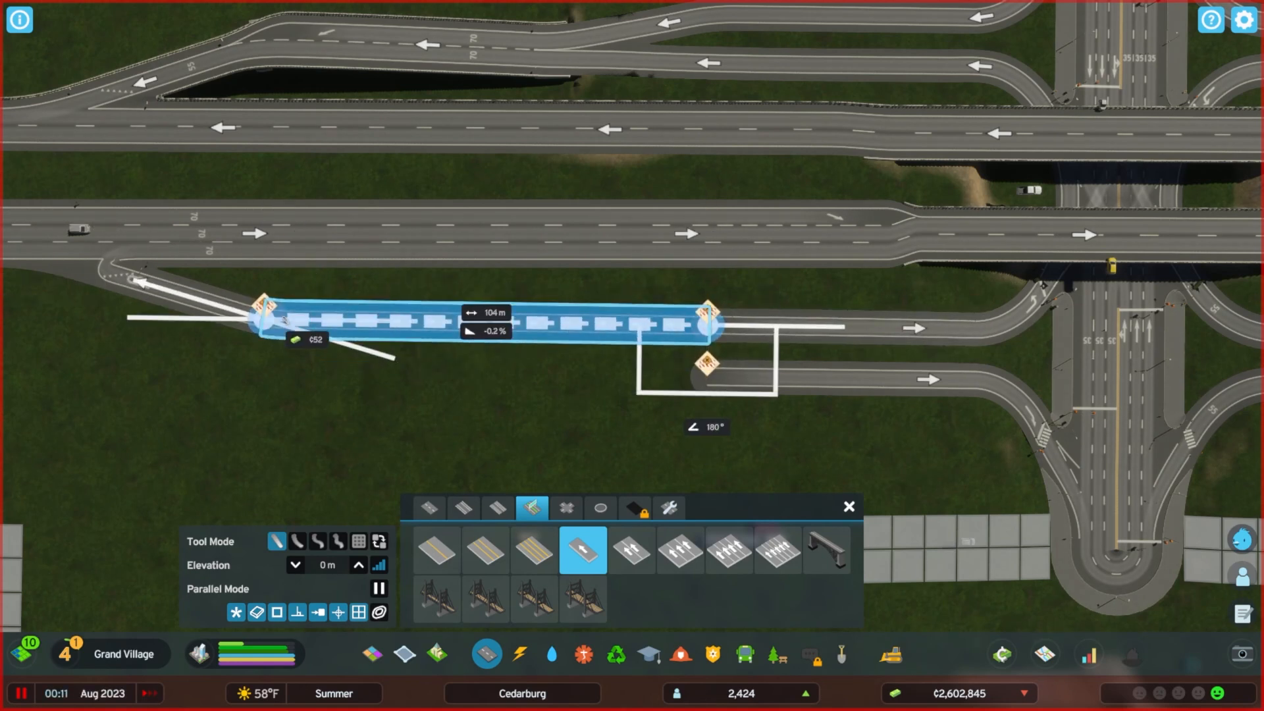
click(552, 323)
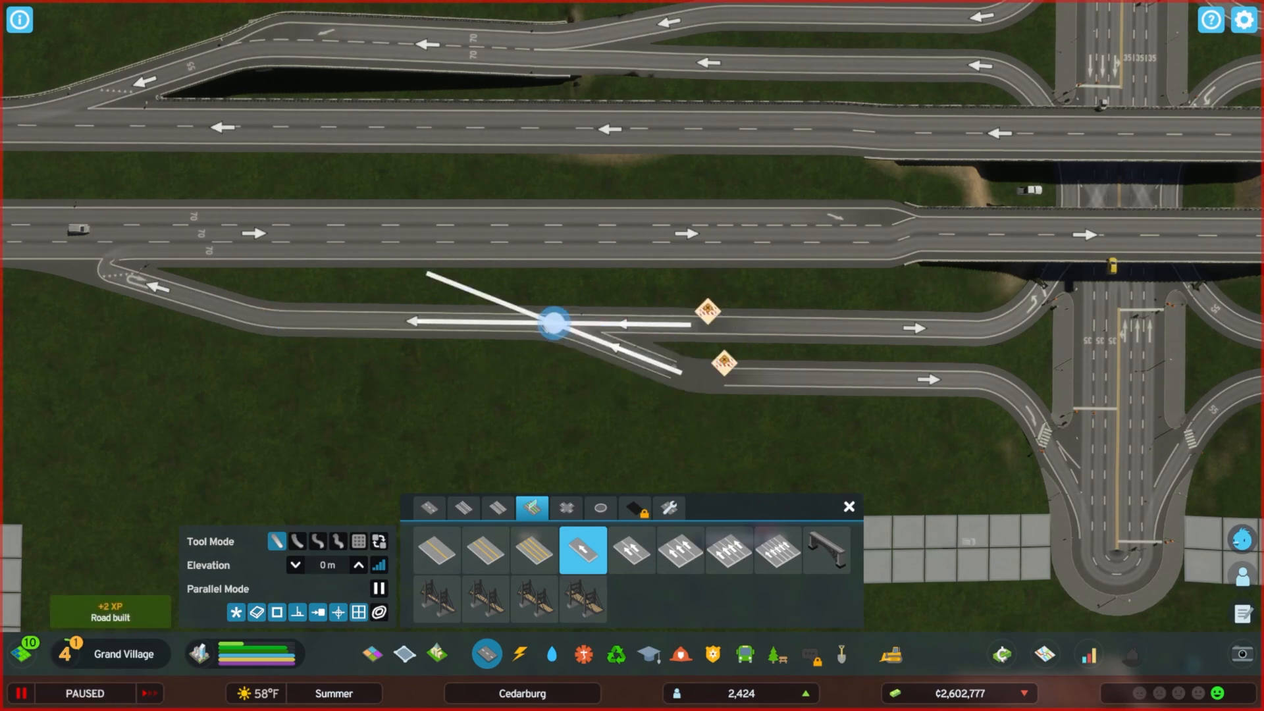
click(631, 551)
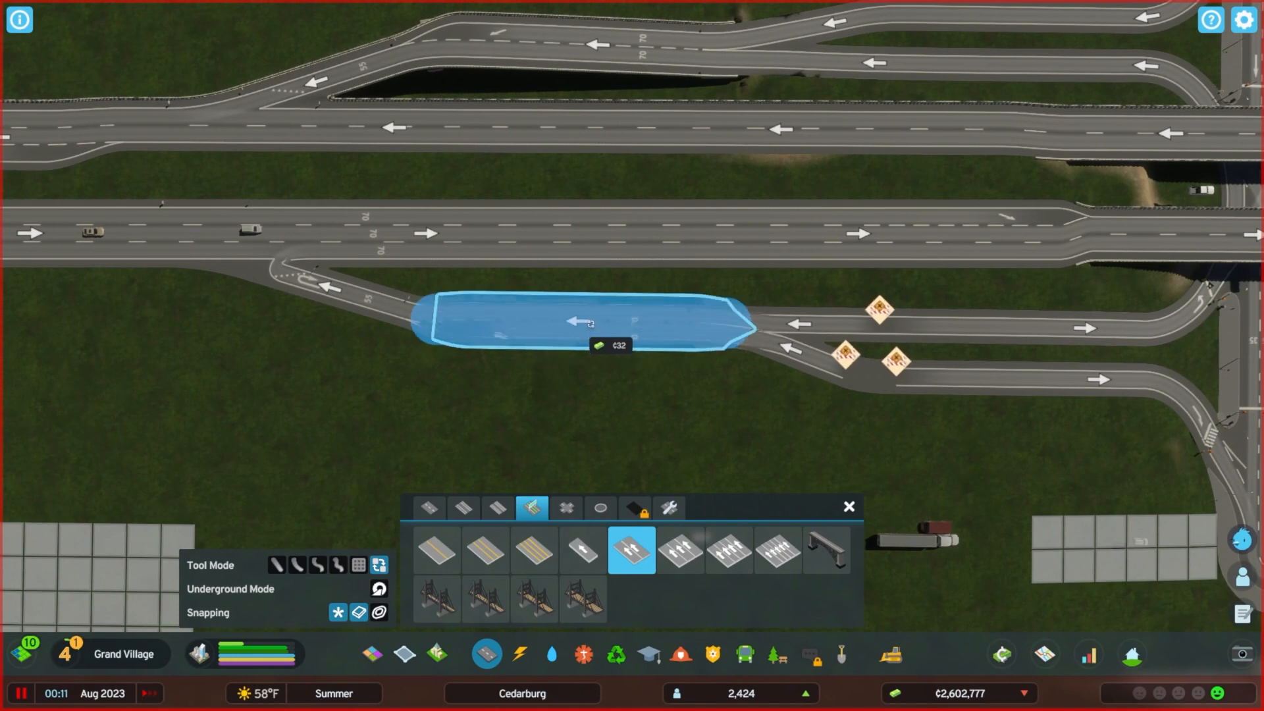
click(581, 323)
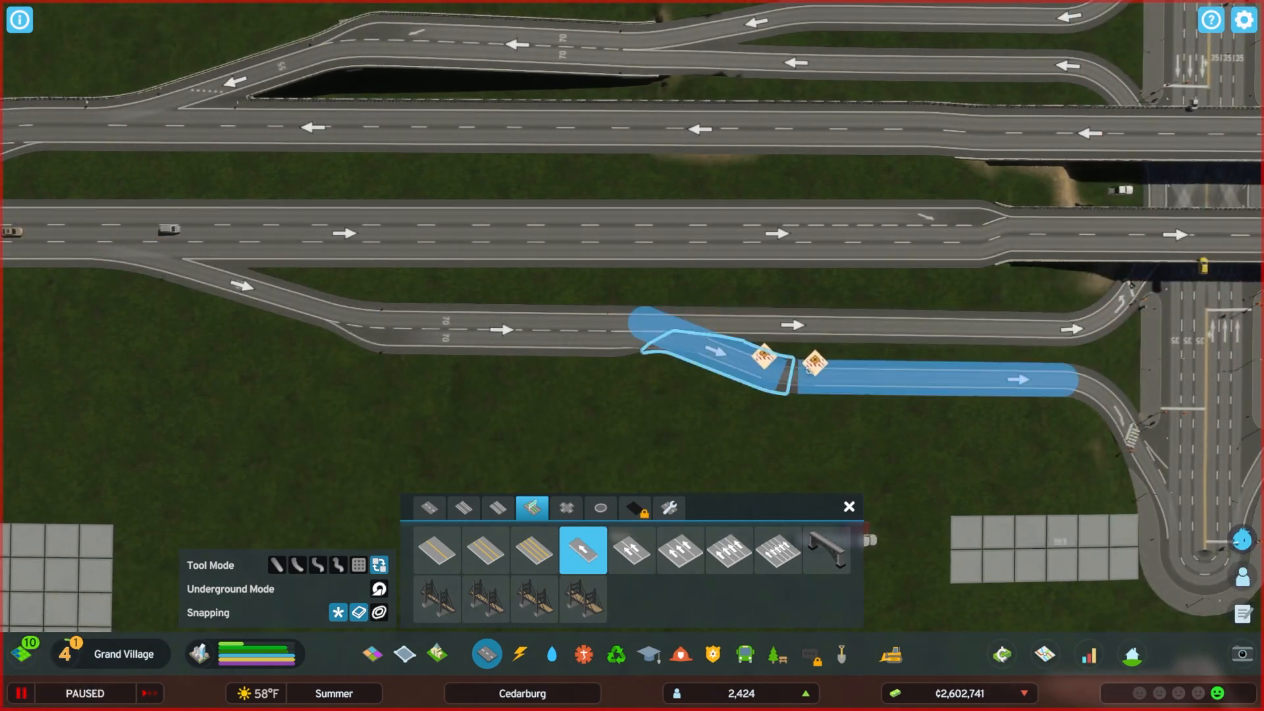
- Extend the northern dead-end ramp westward to merge into Pleasant Highway, then browse Large Roads
click(630, 550)
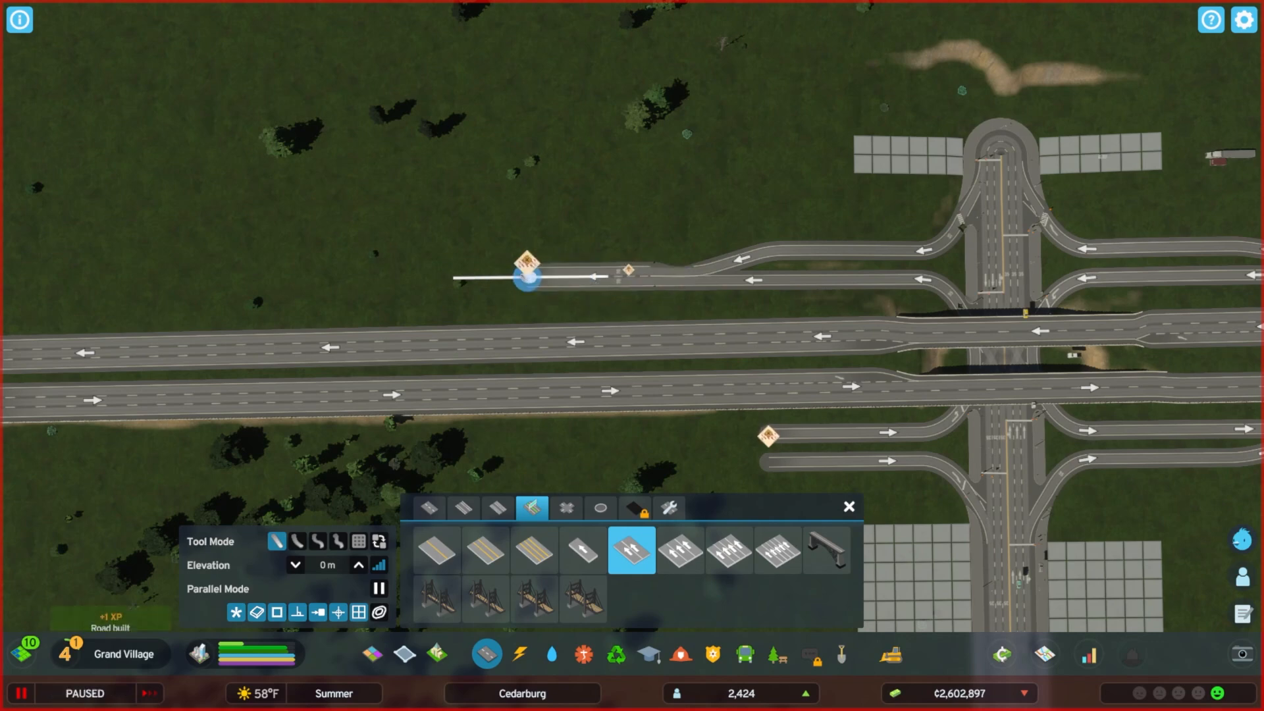
click(583, 550)
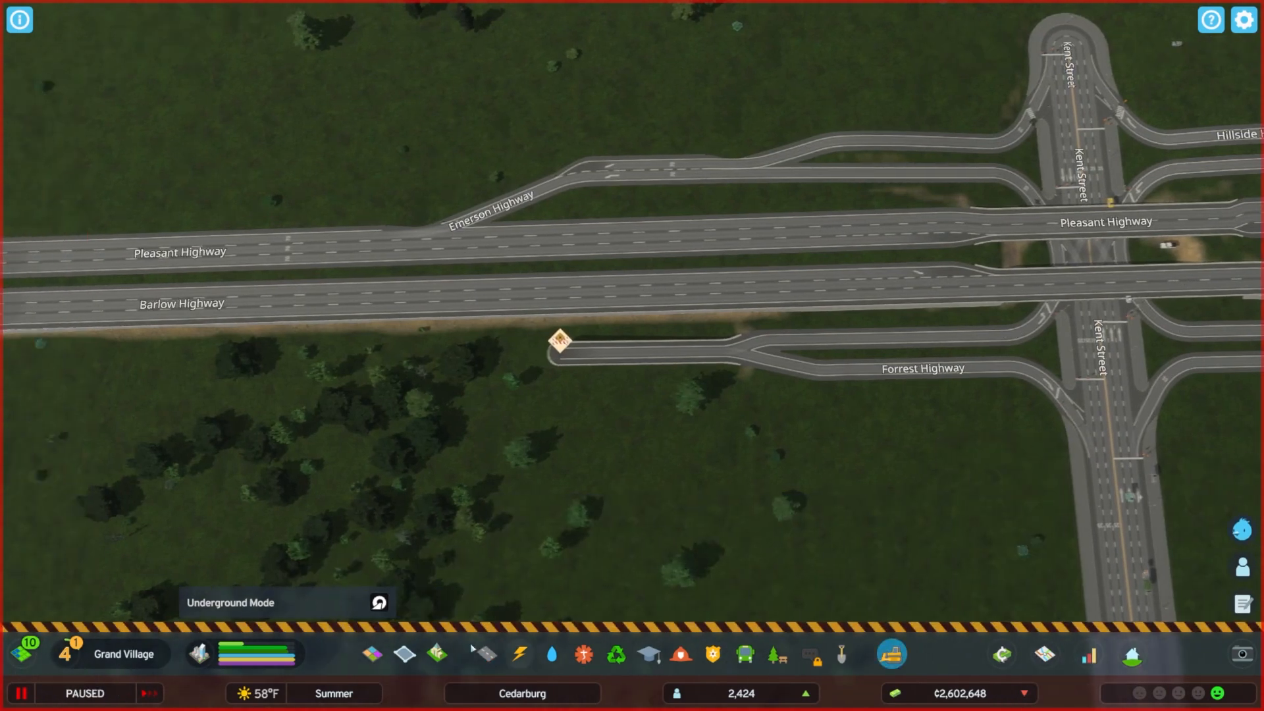
click(485, 655)
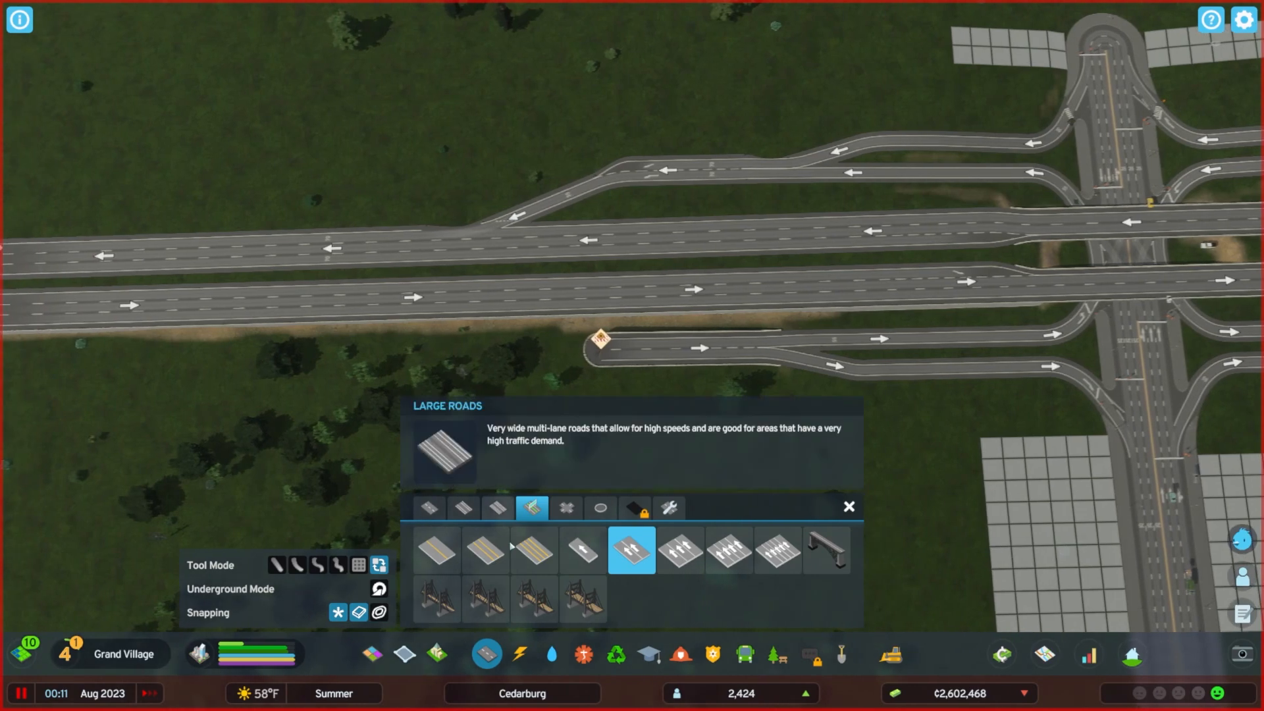
click(584, 550)
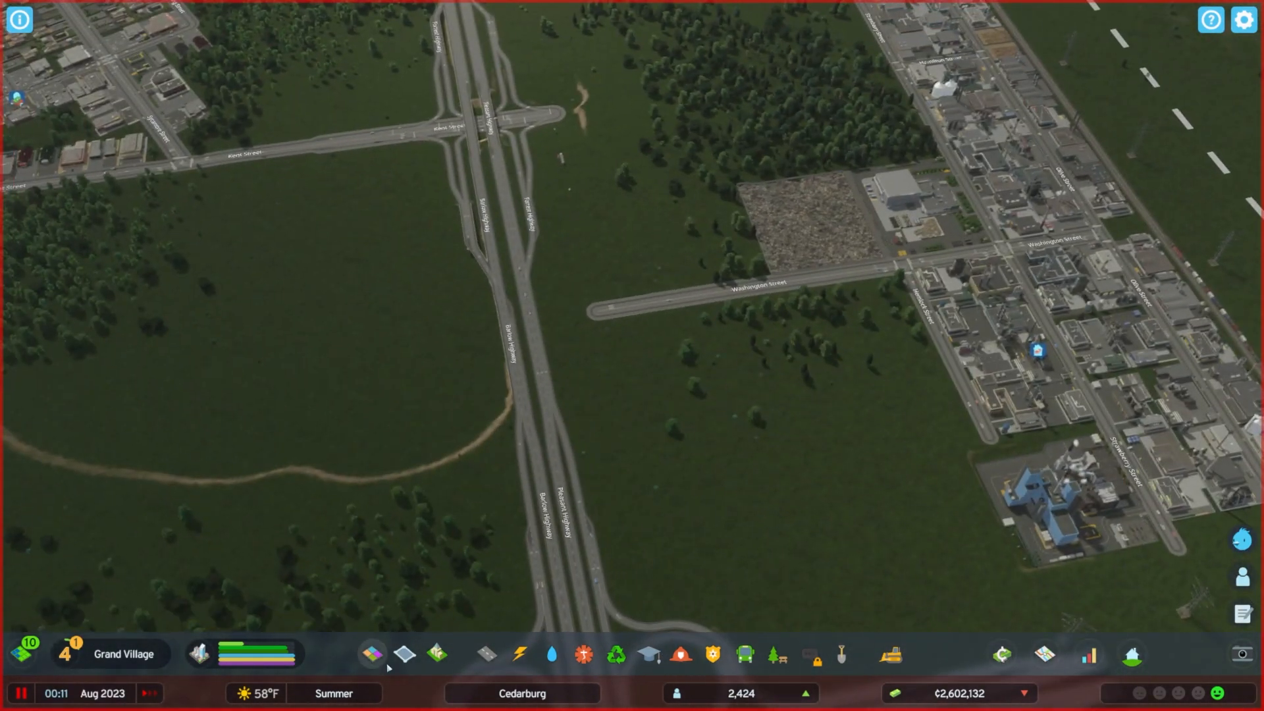
- Bulldoze the short Walnut Highway piece and draw a 5 m elevated one-way segment beside the highway
click(550, 654)
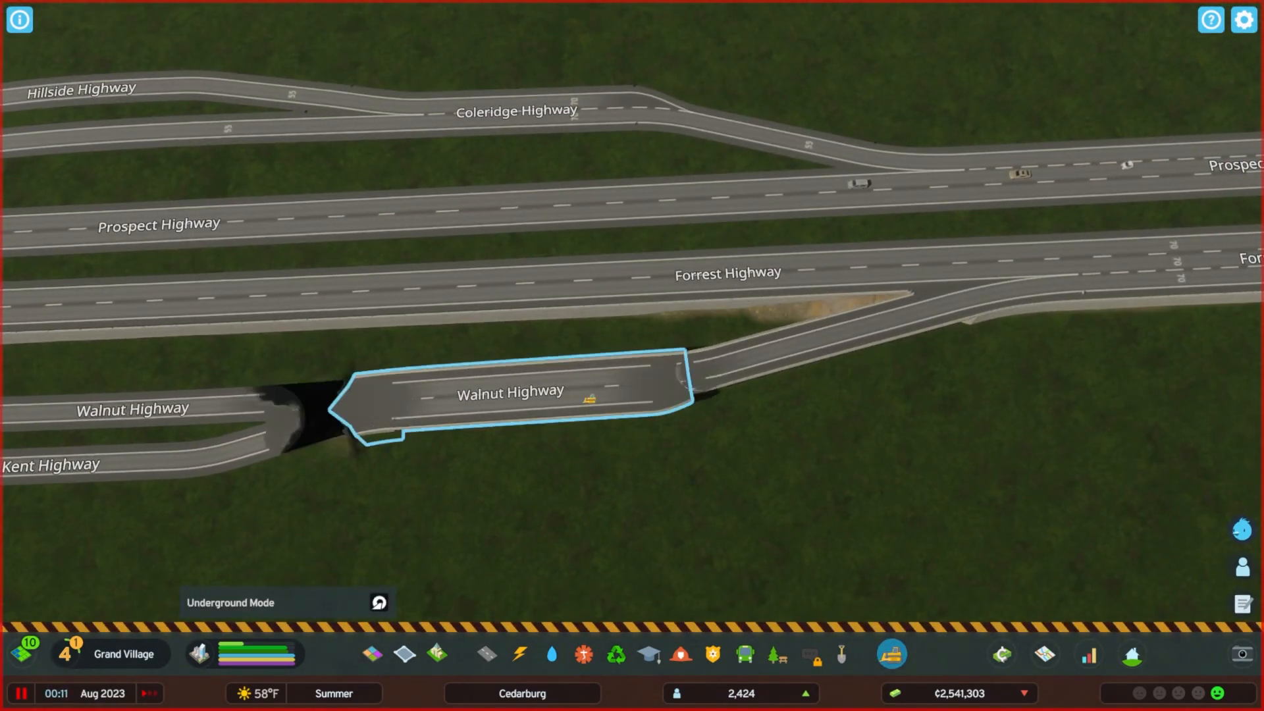
click(484, 655)
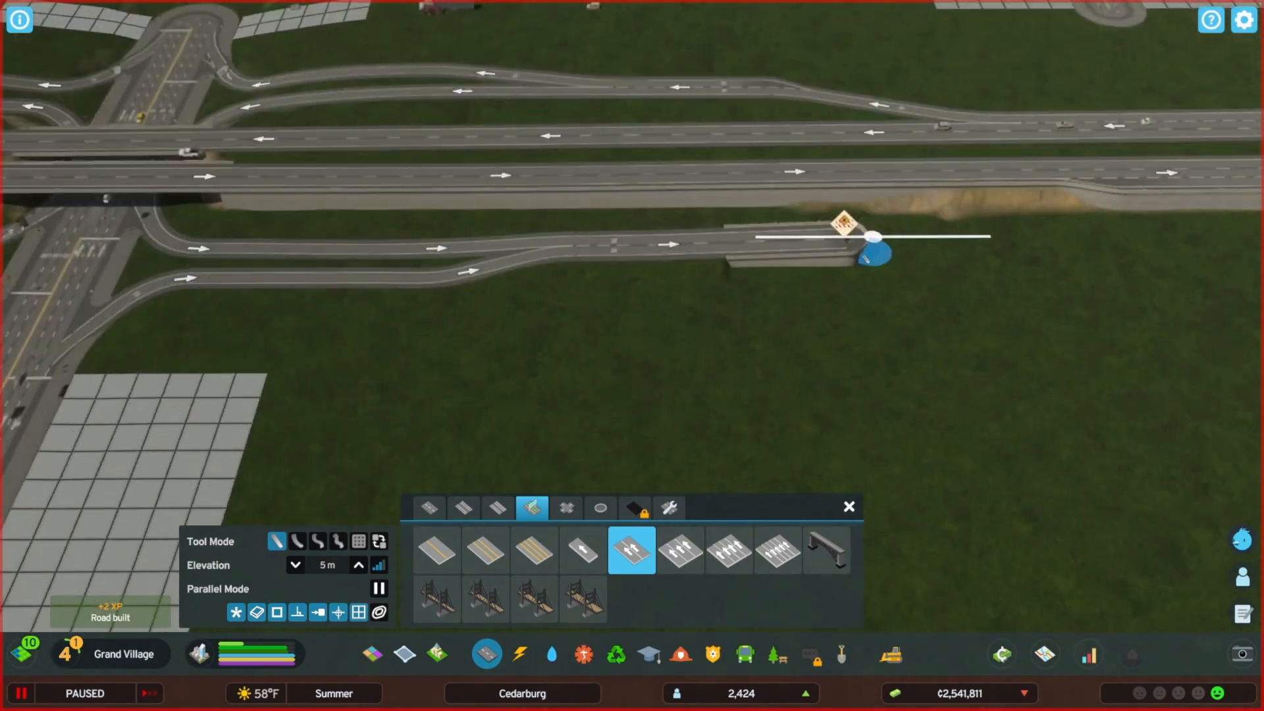
click(584, 550)
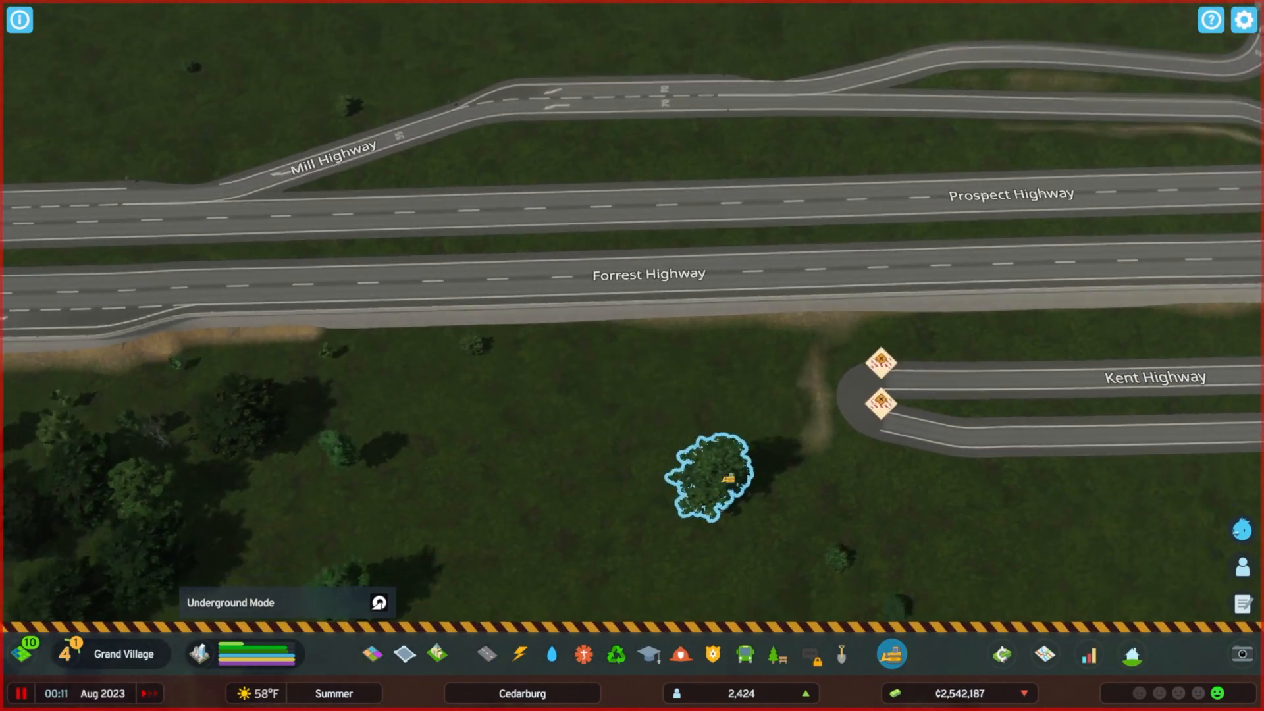
- Remove the tree by the Kent Highway ramp ends and connect the new segment into the highway
click(841, 654)
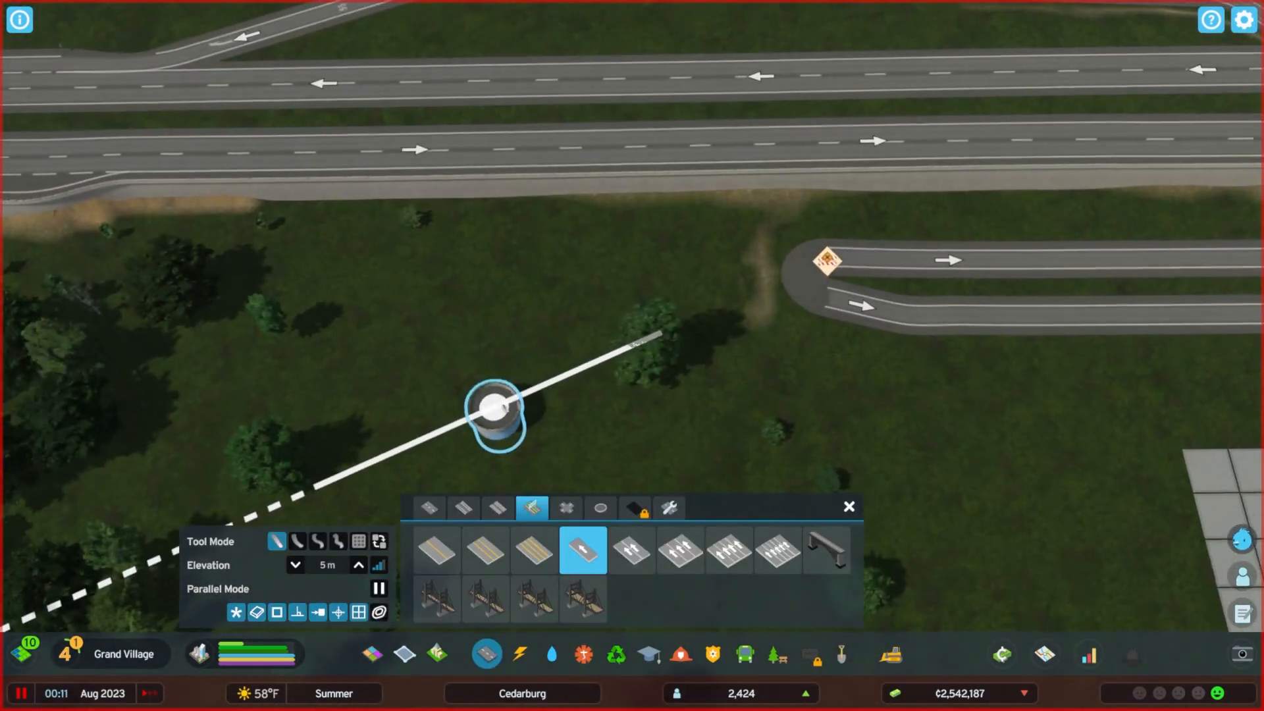
click(631, 551)
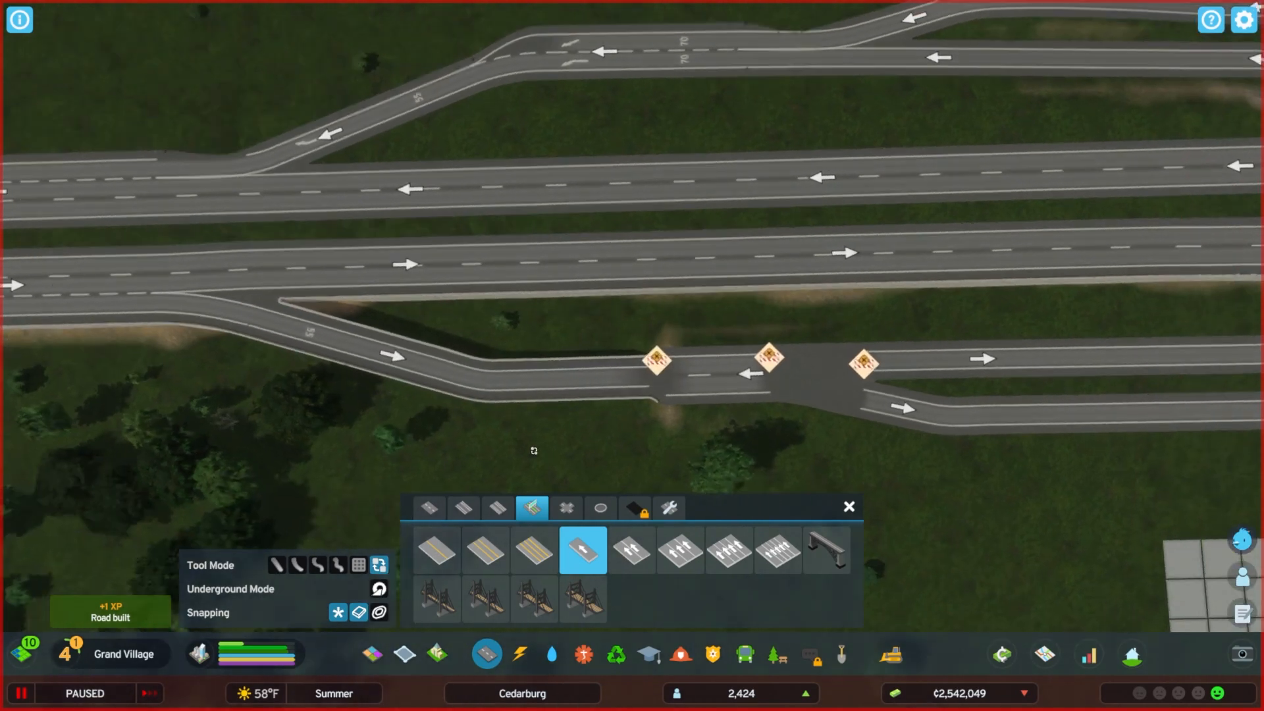
click(631, 550)
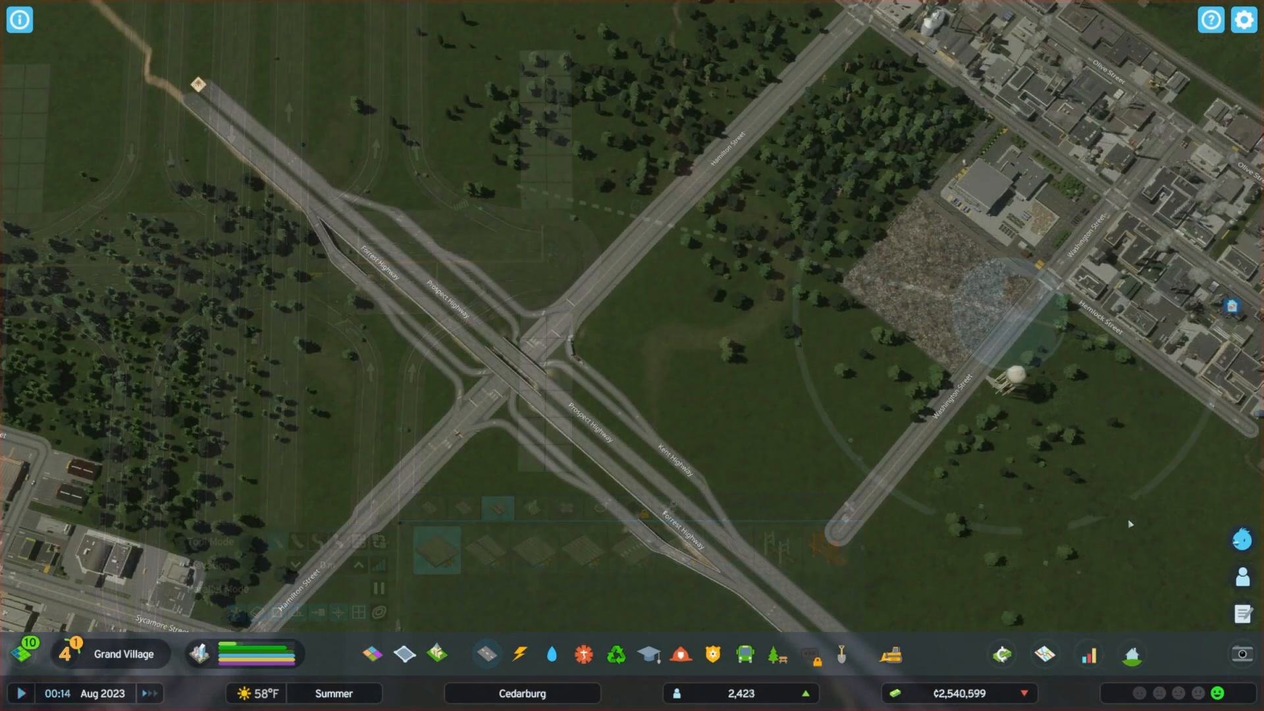
scroll(up, 3)
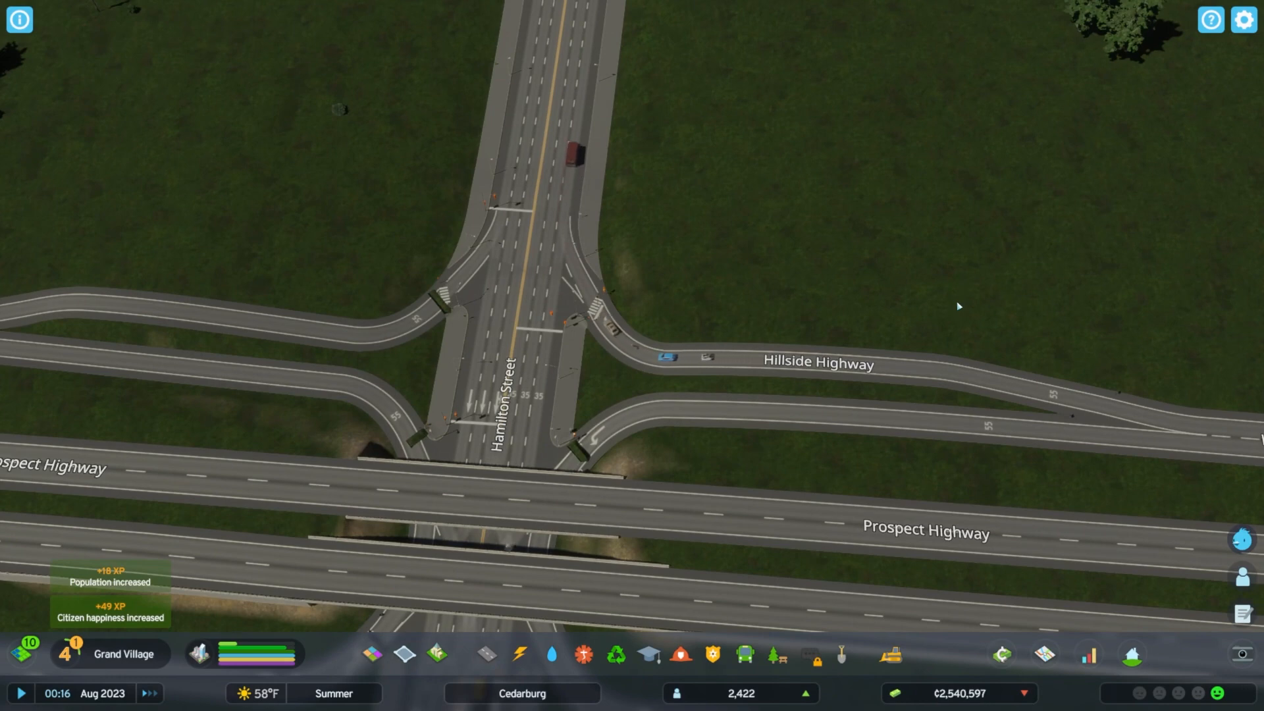
click(486, 654)
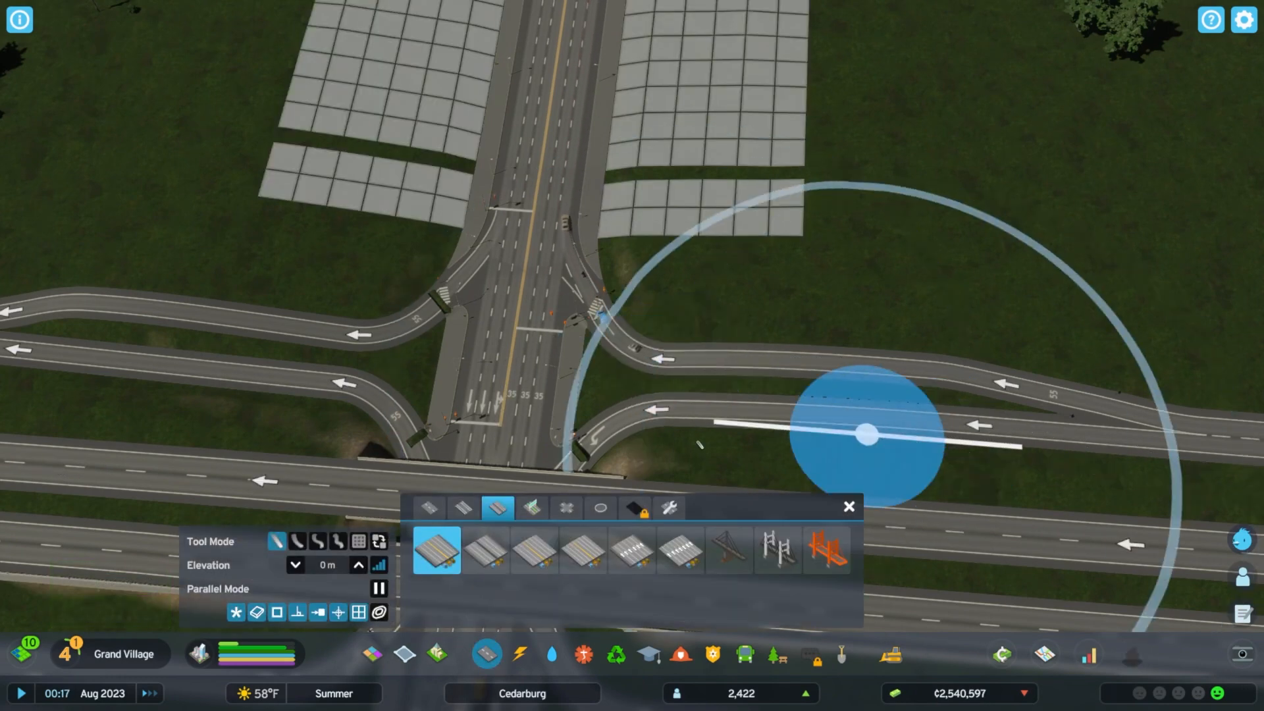
click(531, 508)
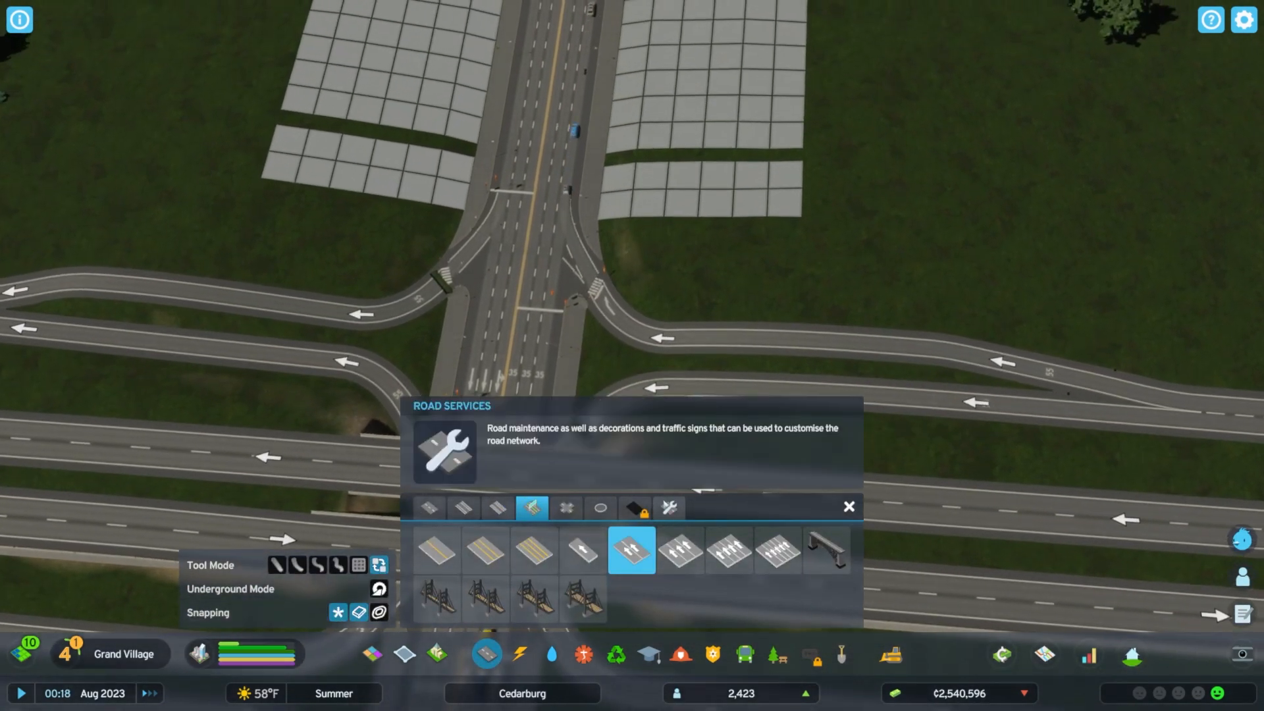
click(669, 507)
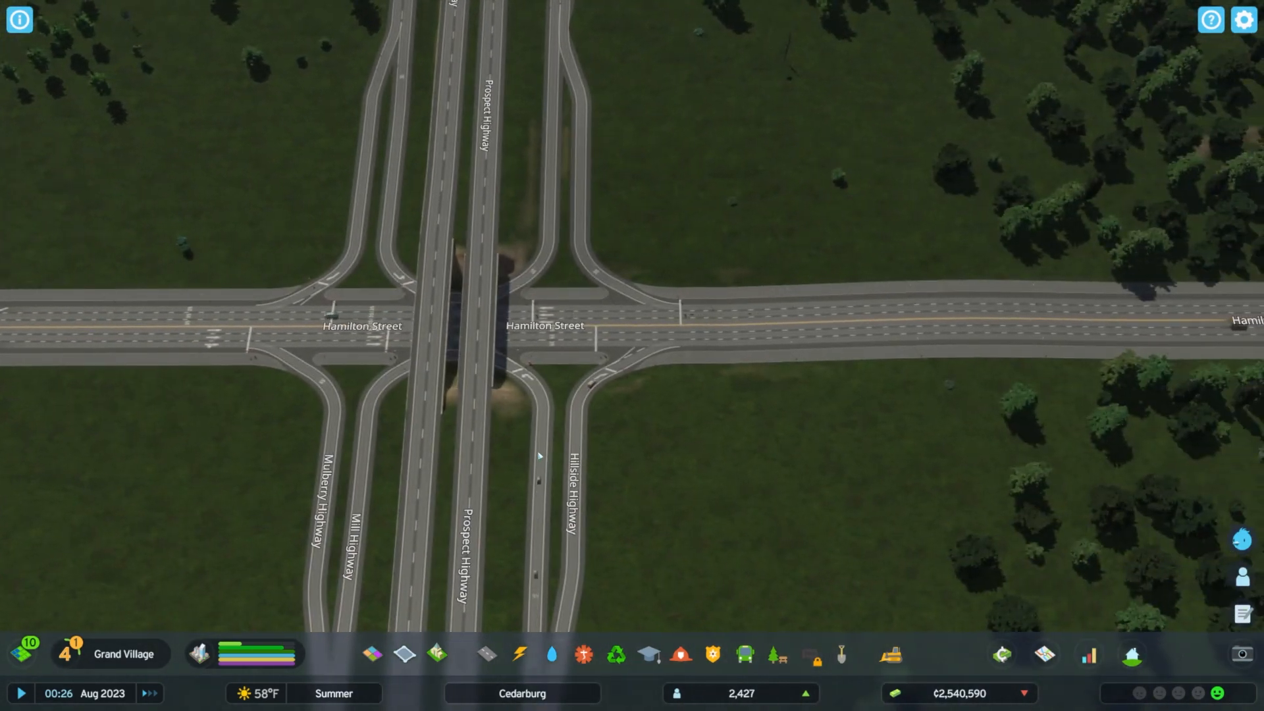
mouse_move(695, 501)
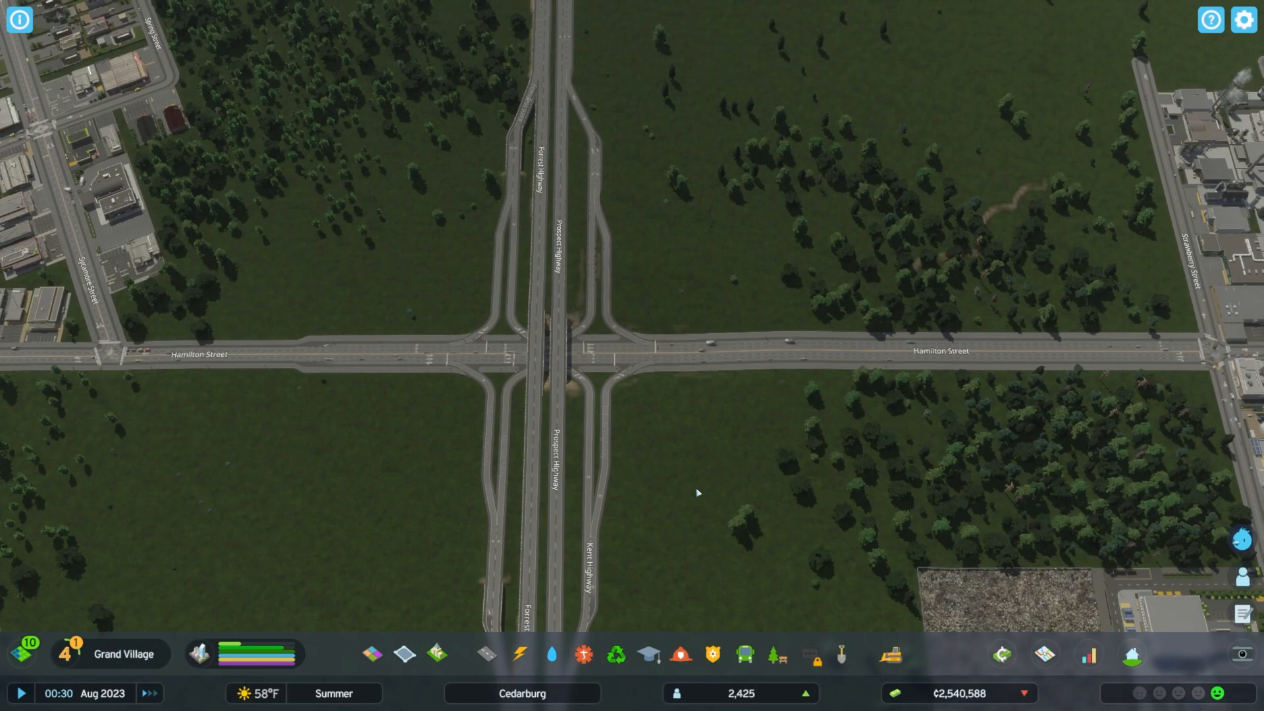
mouse_move(686, 462)
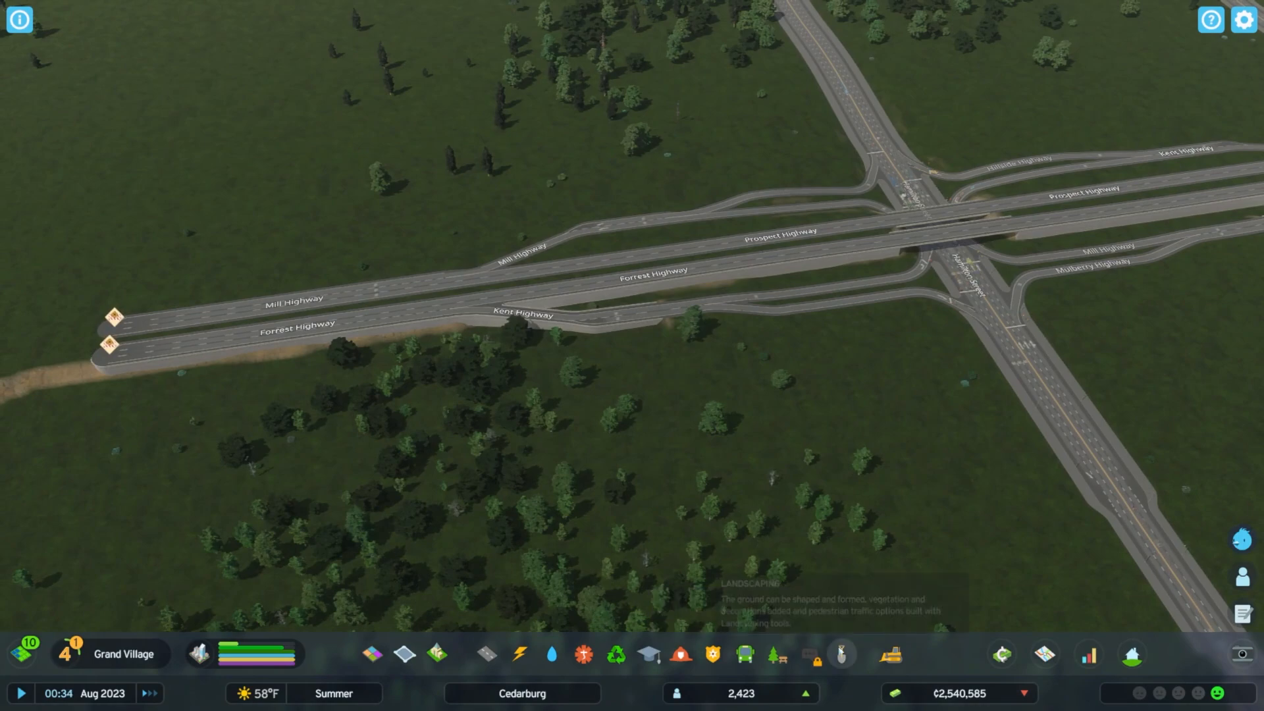
- Level and soften the ground along the highway ramp embankments with a size-50 brush
click(841, 654)
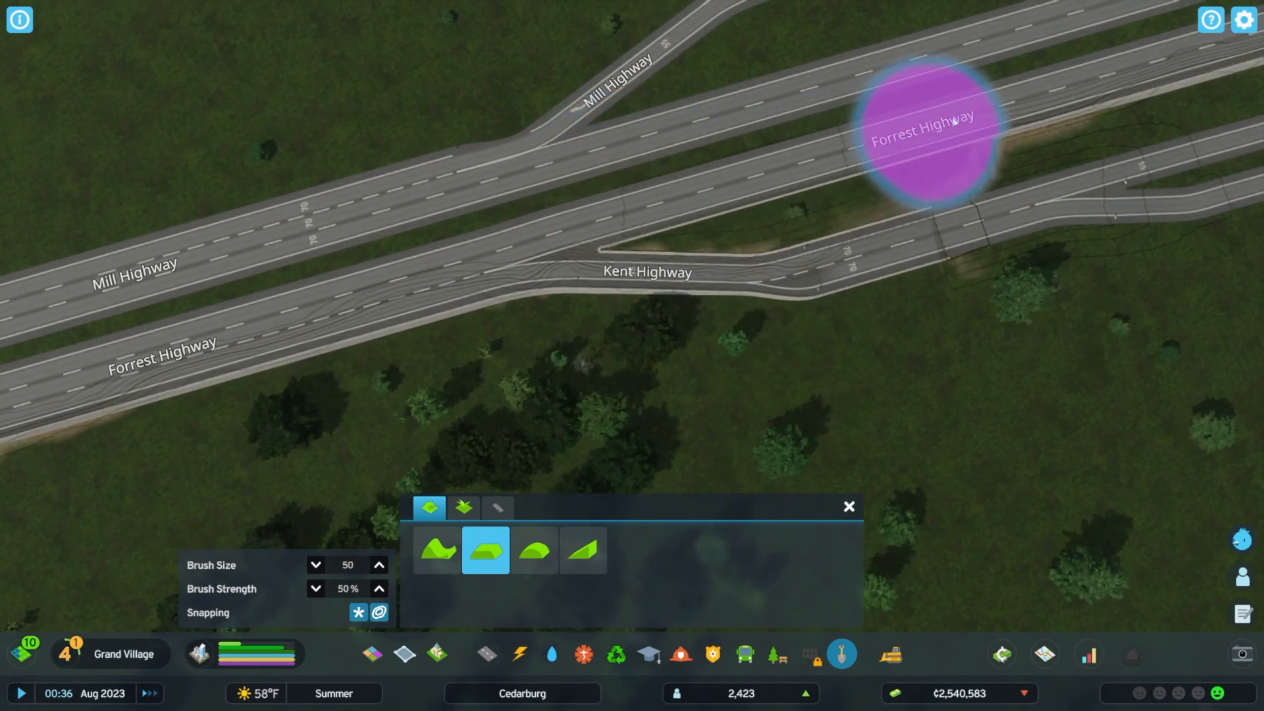
click(533, 551)
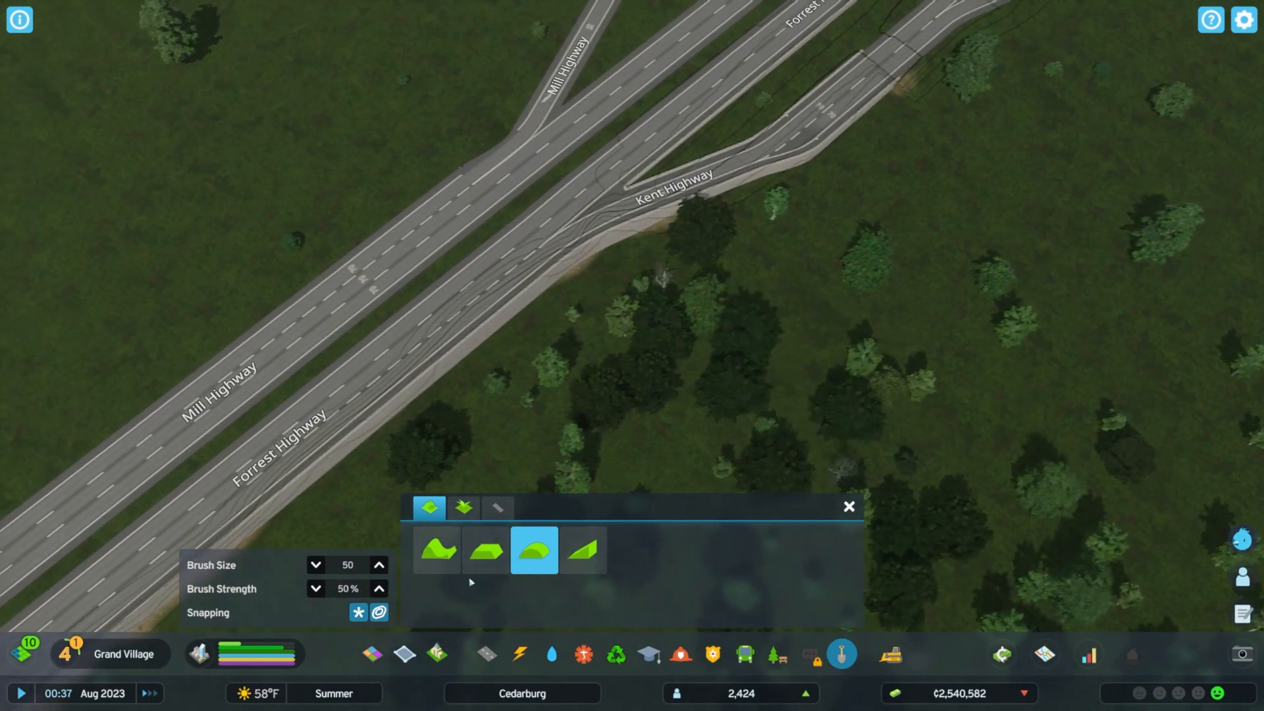
click(484, 550)
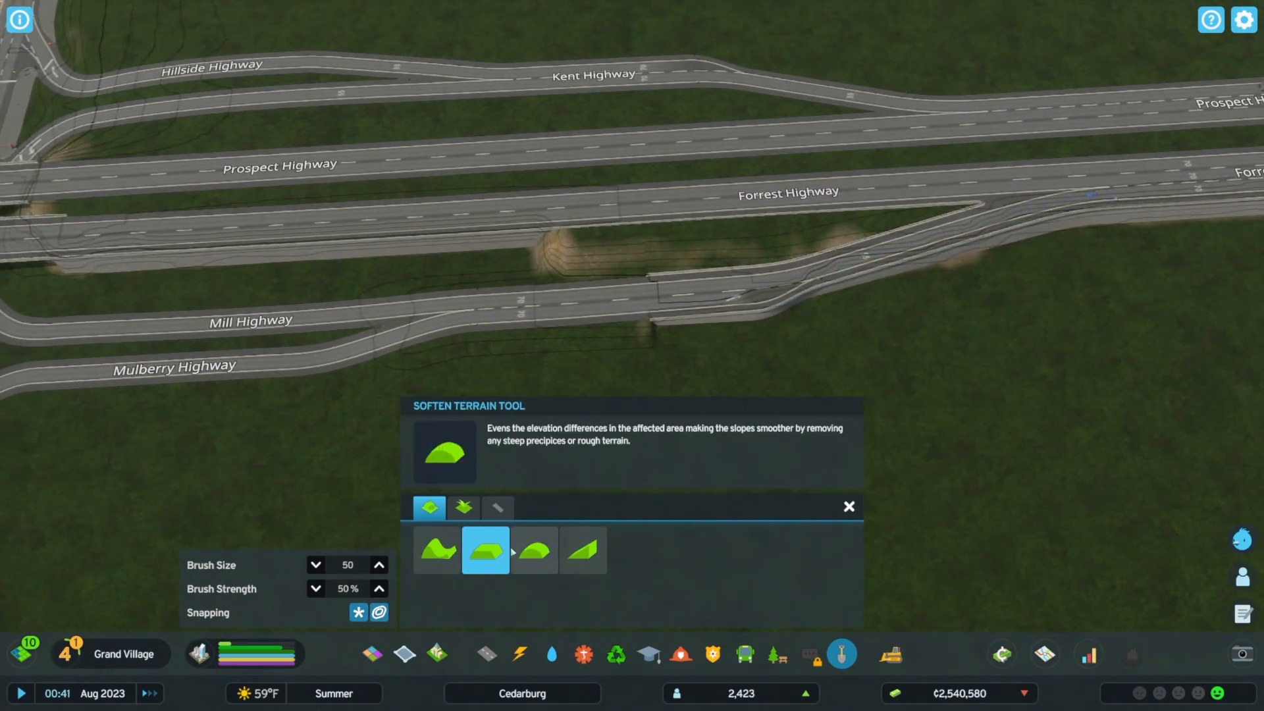
click(534, 550)
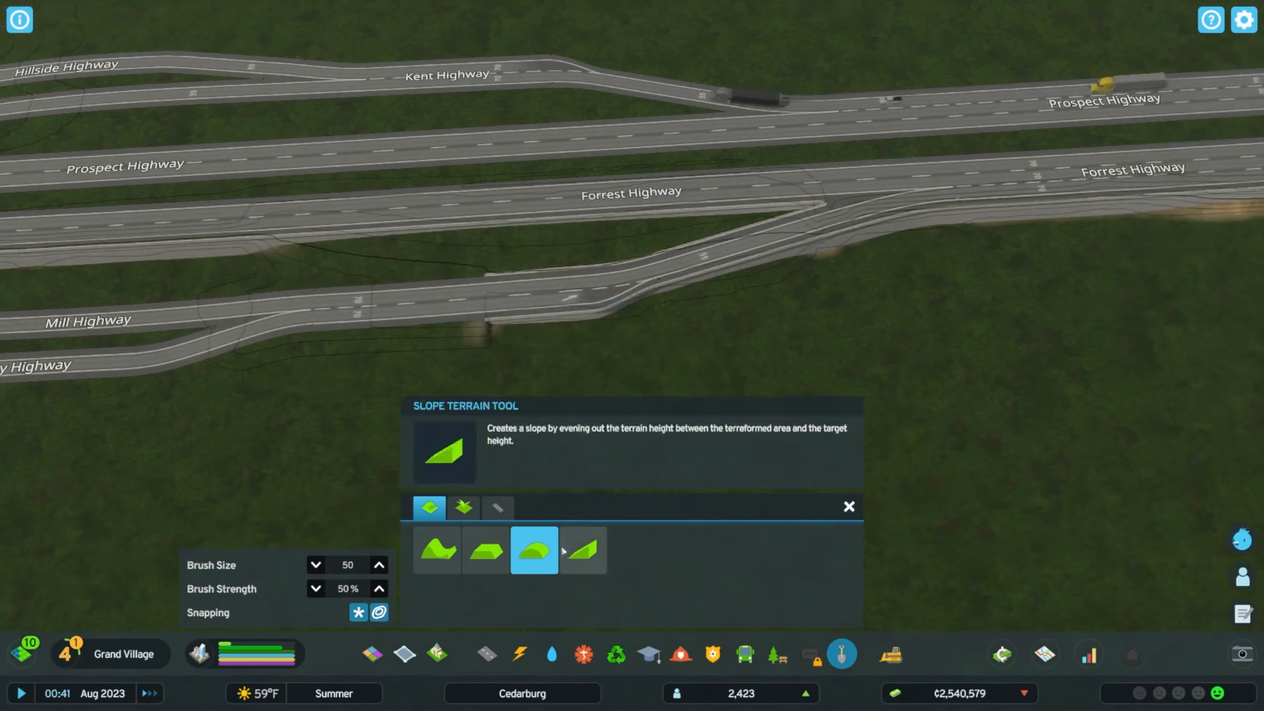
click(486, 551)
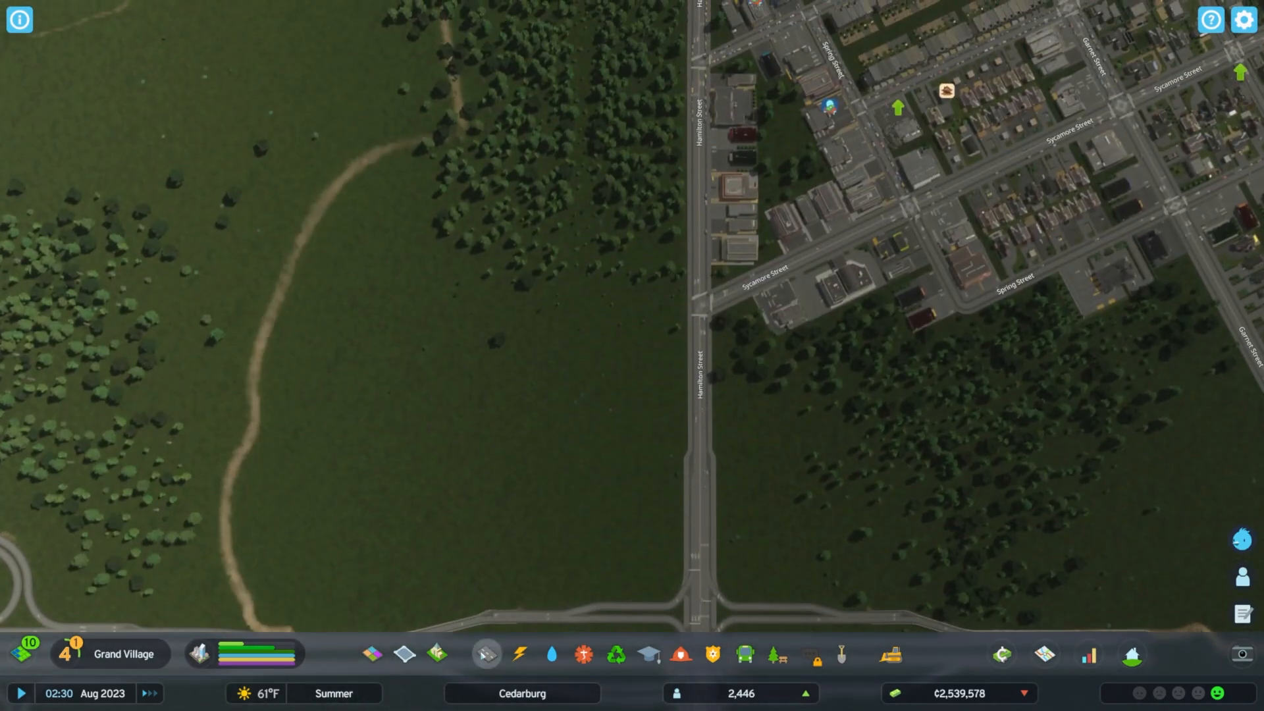
- Draw Chestnut, Sycamore and Meadow Streets east of Hamilton Street and level the ground beside them with a 250 brush
click(486, 653)
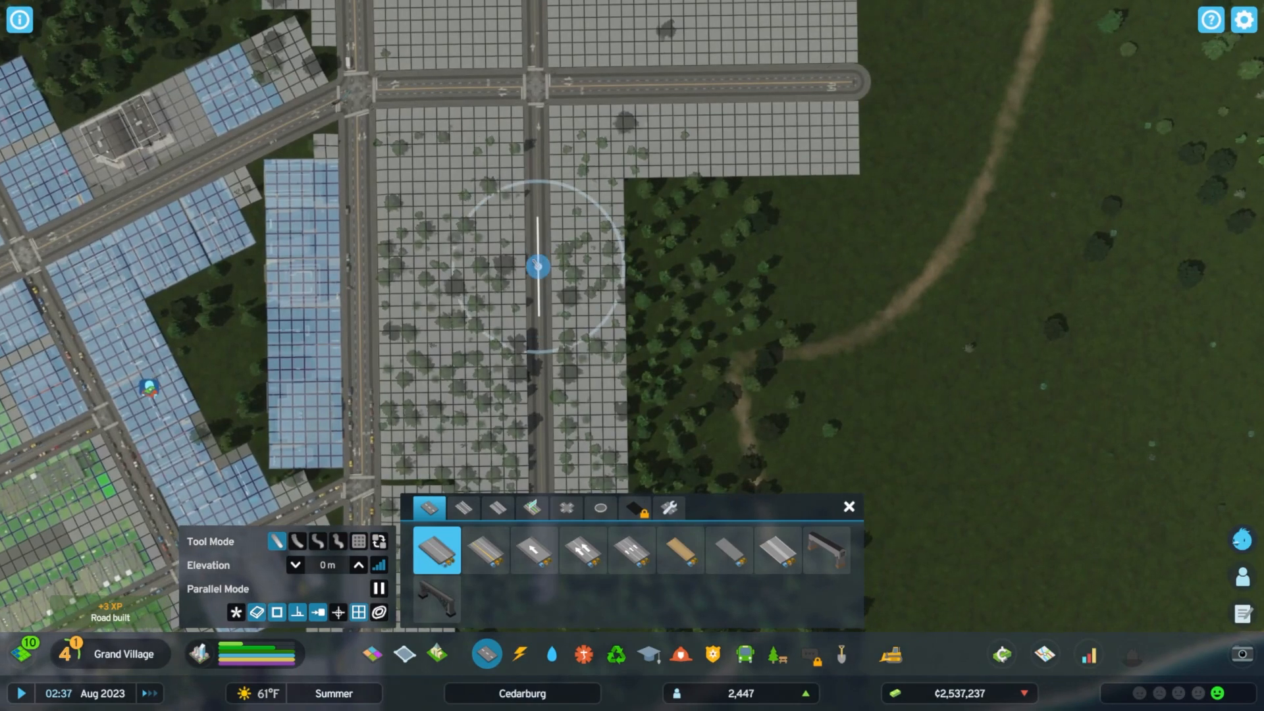
click(841, 654)
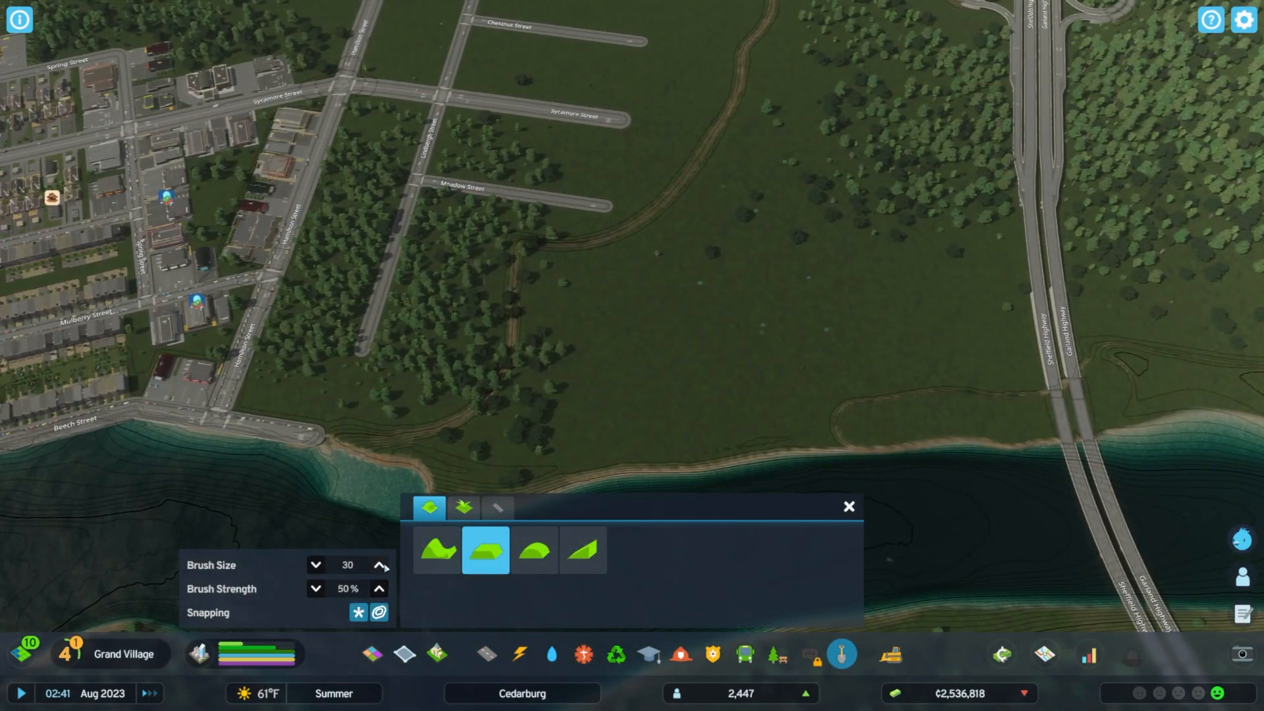
click(379, 561)
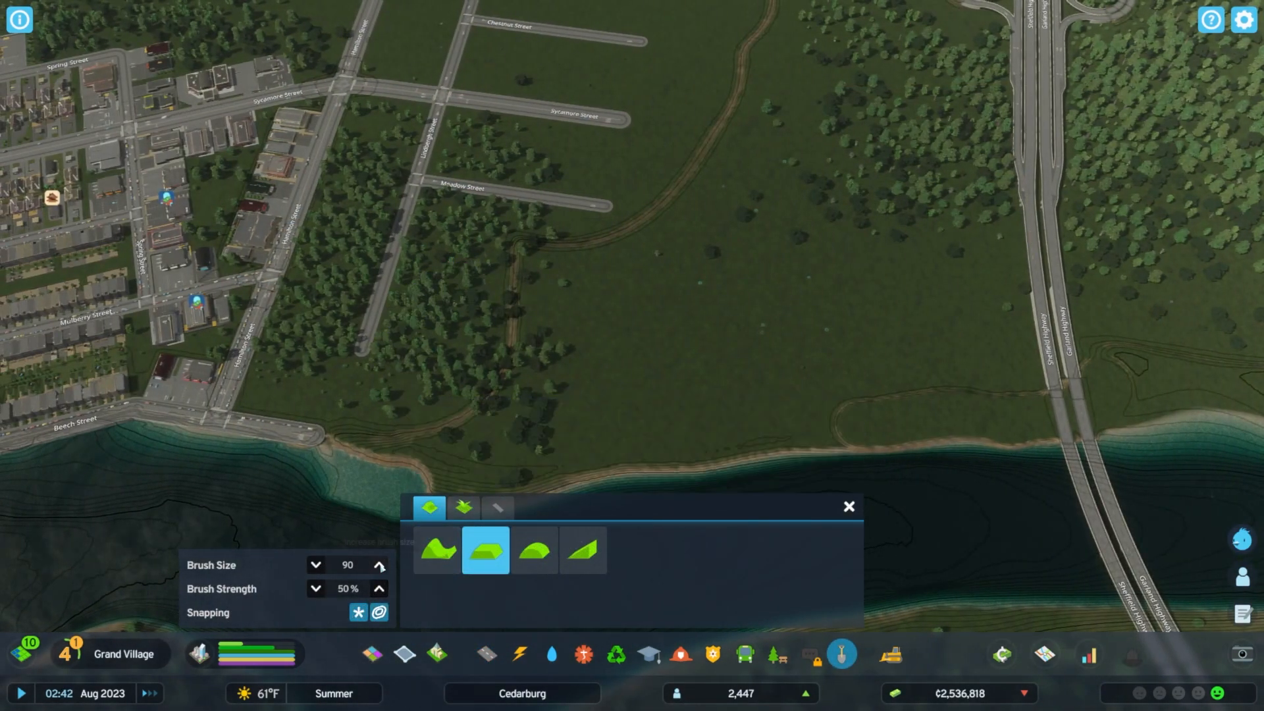
click(379, 559)
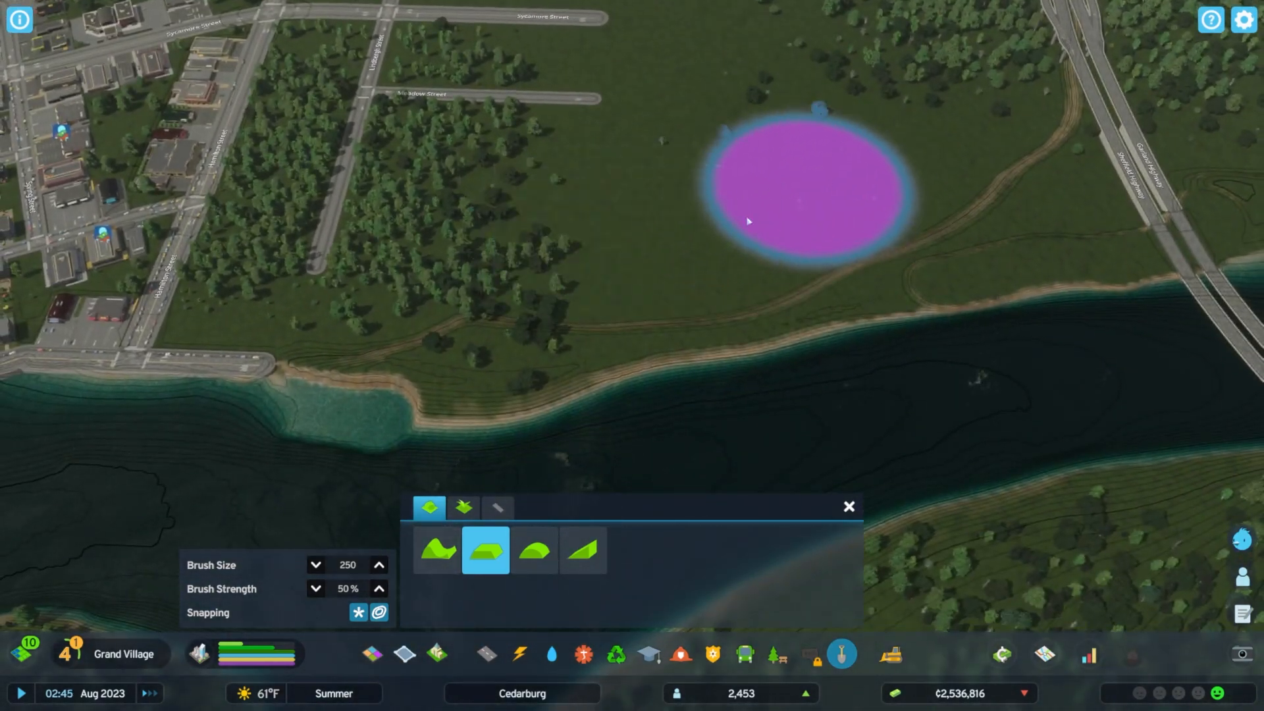
click(533, 550)
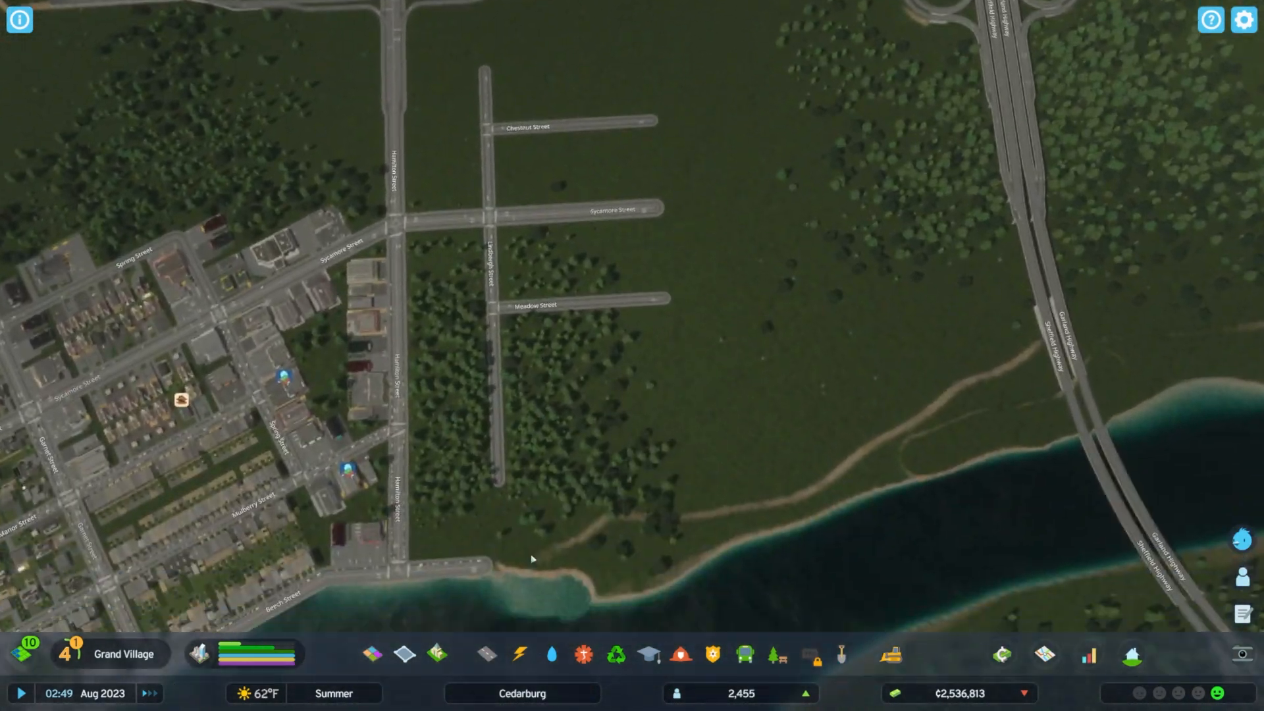
click(487, 654)
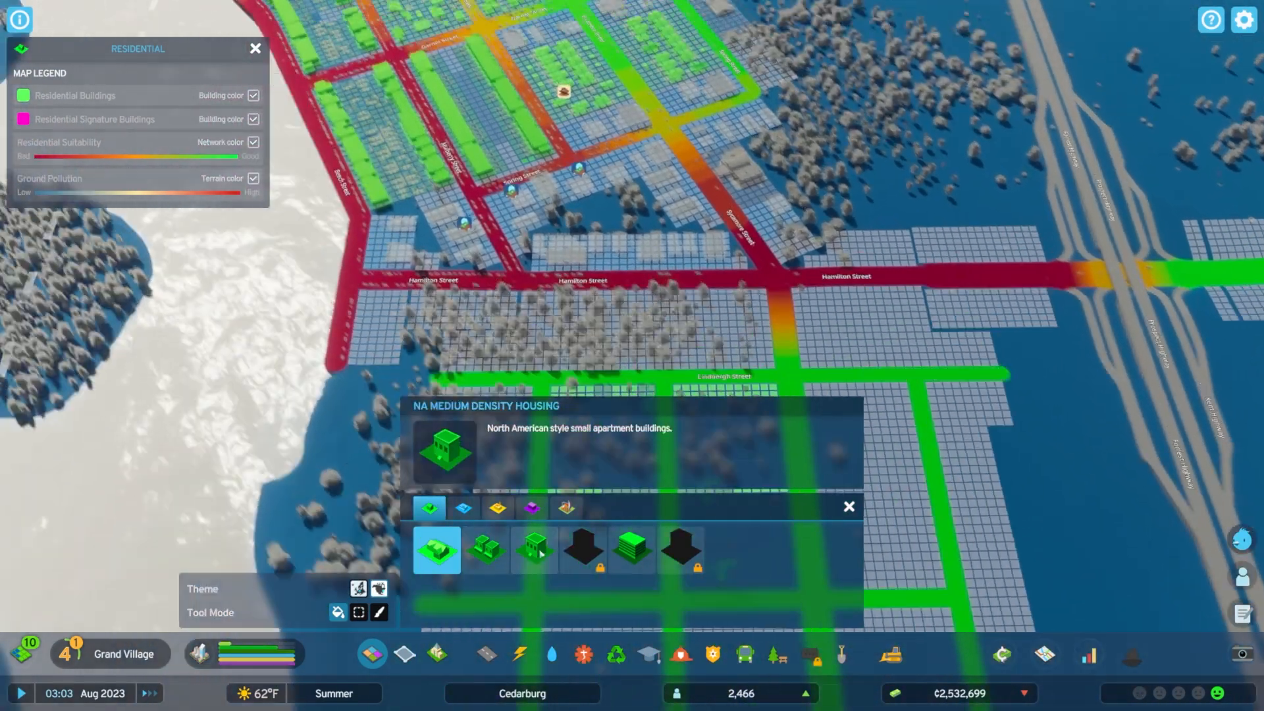
- Paint NA Medium Density Housing zones and loop Lindbergh Street around the new block
click(533, 549)
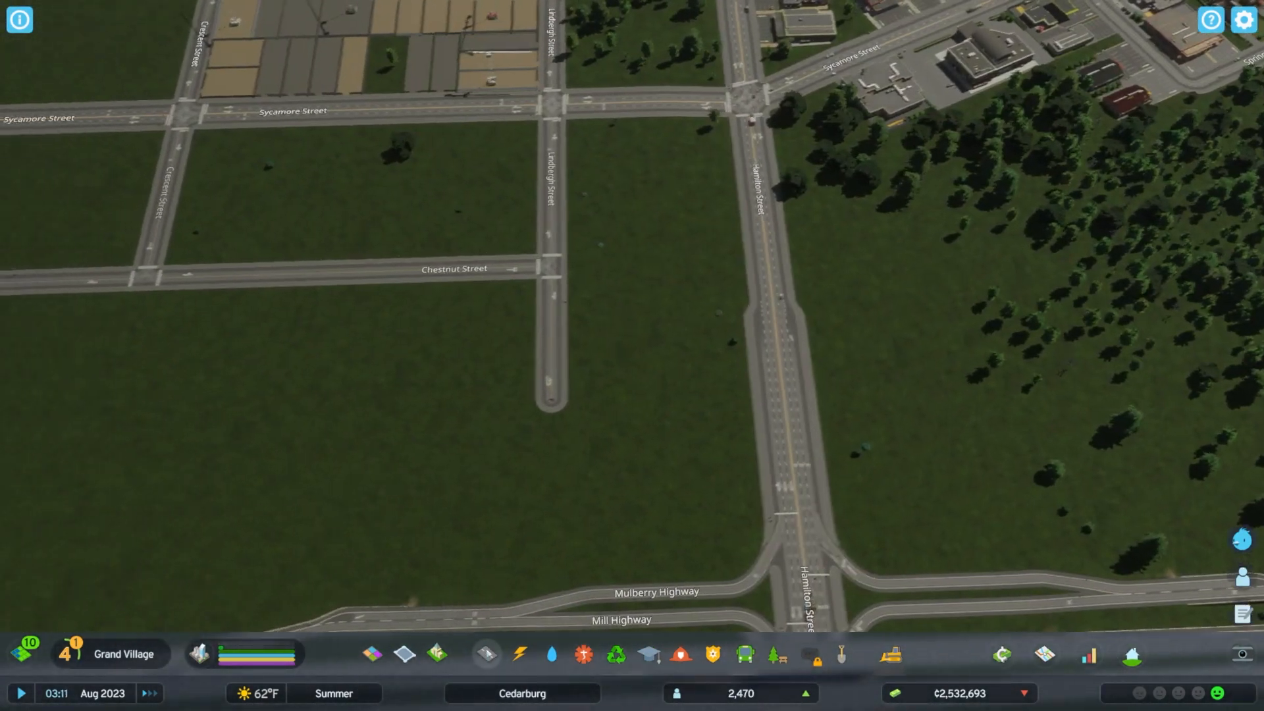
click(484, 654)
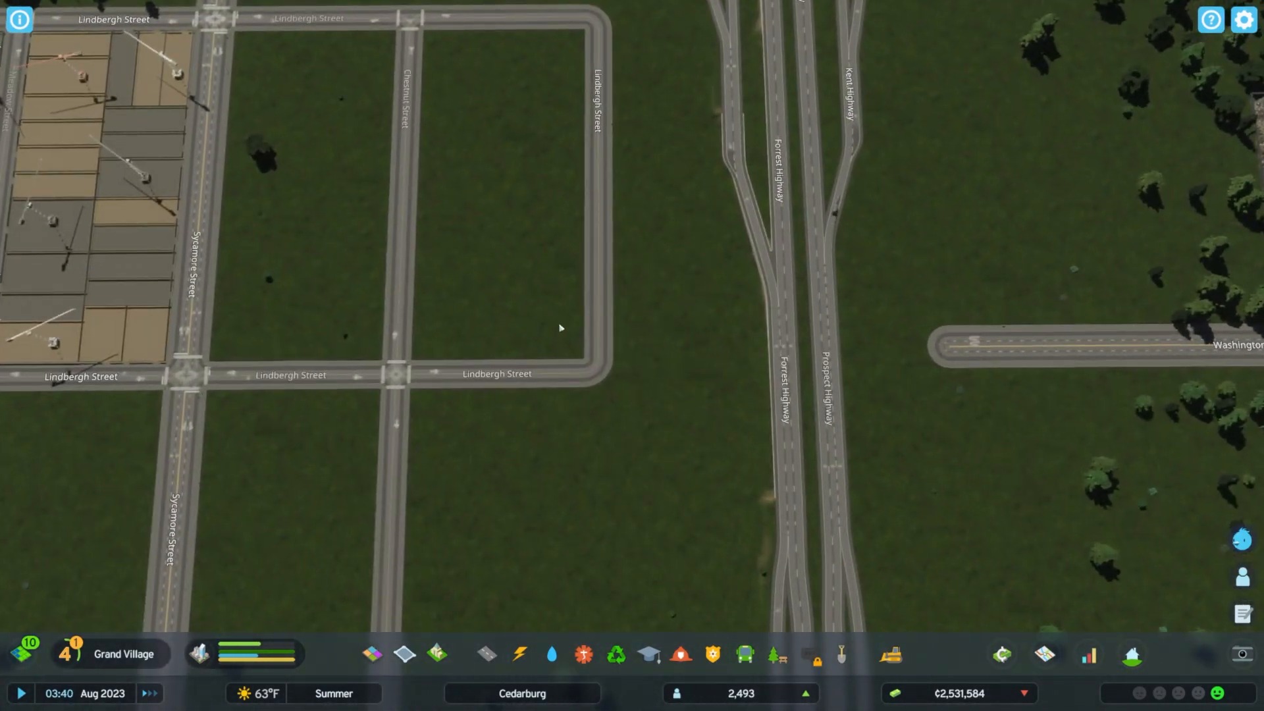
- Choose a larger road and set its build elevation for bridging the highway
click(486, 654)
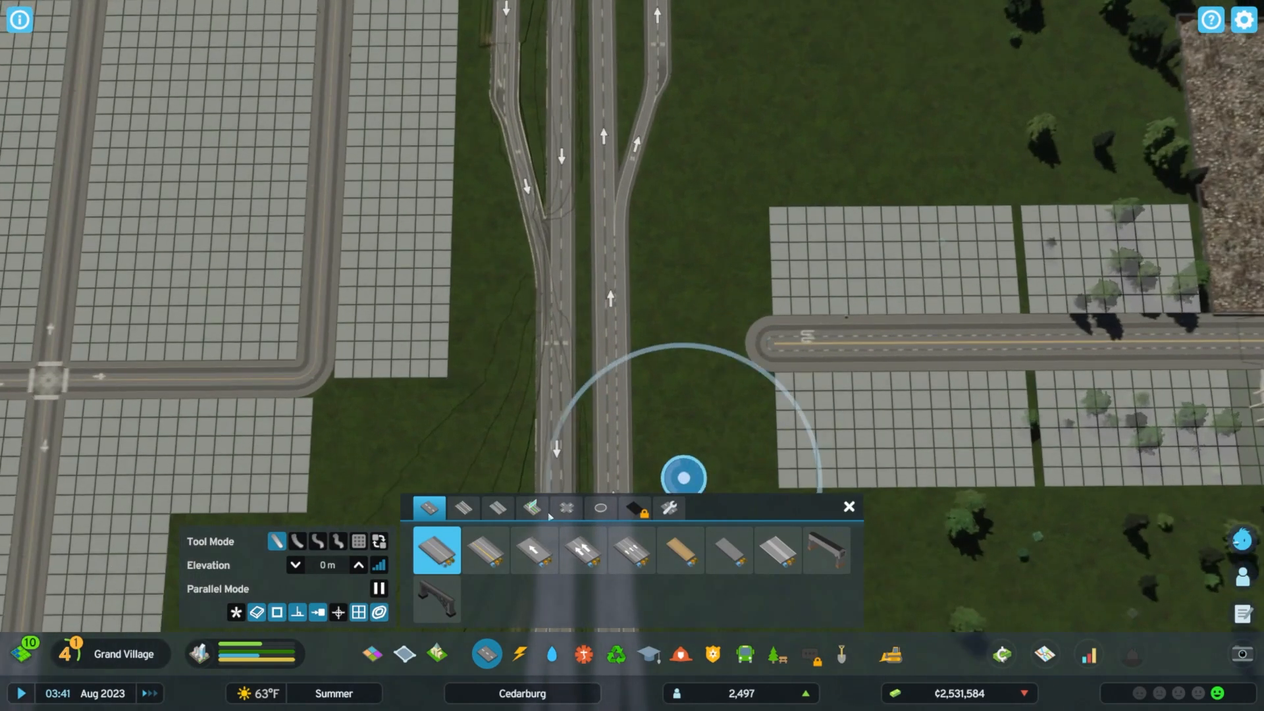
click(463, 507)
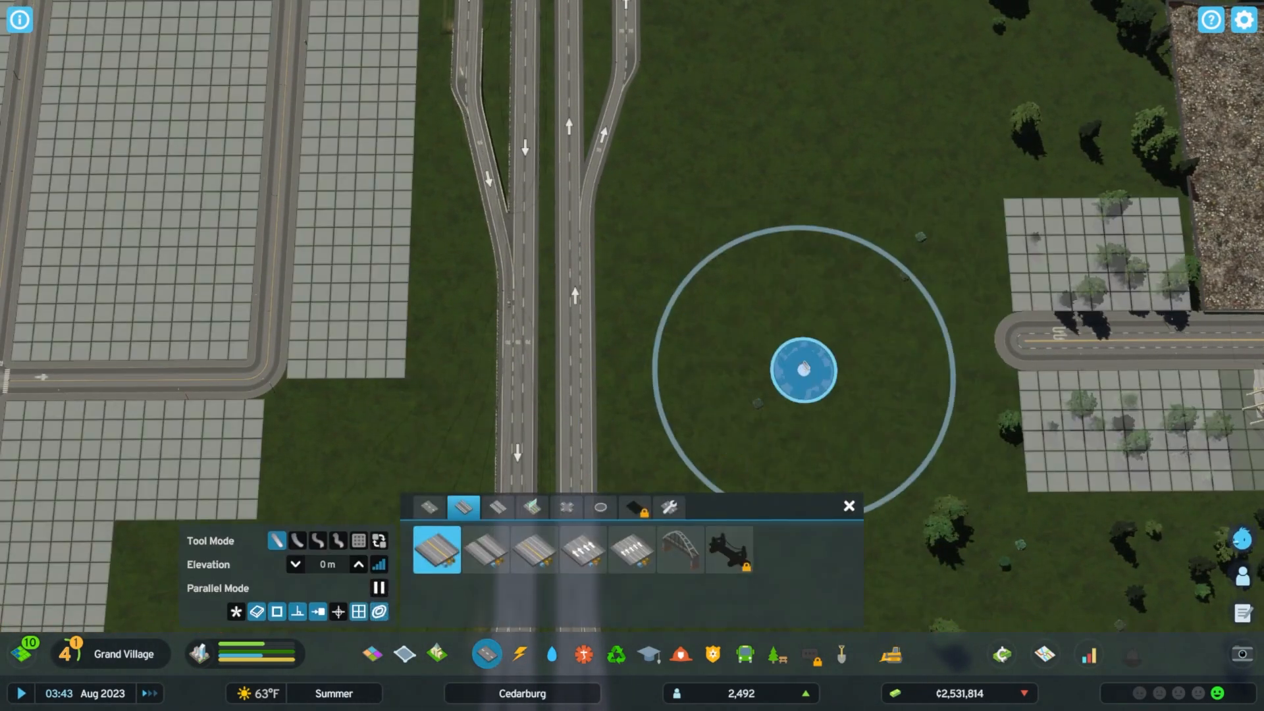
click(358, 565)
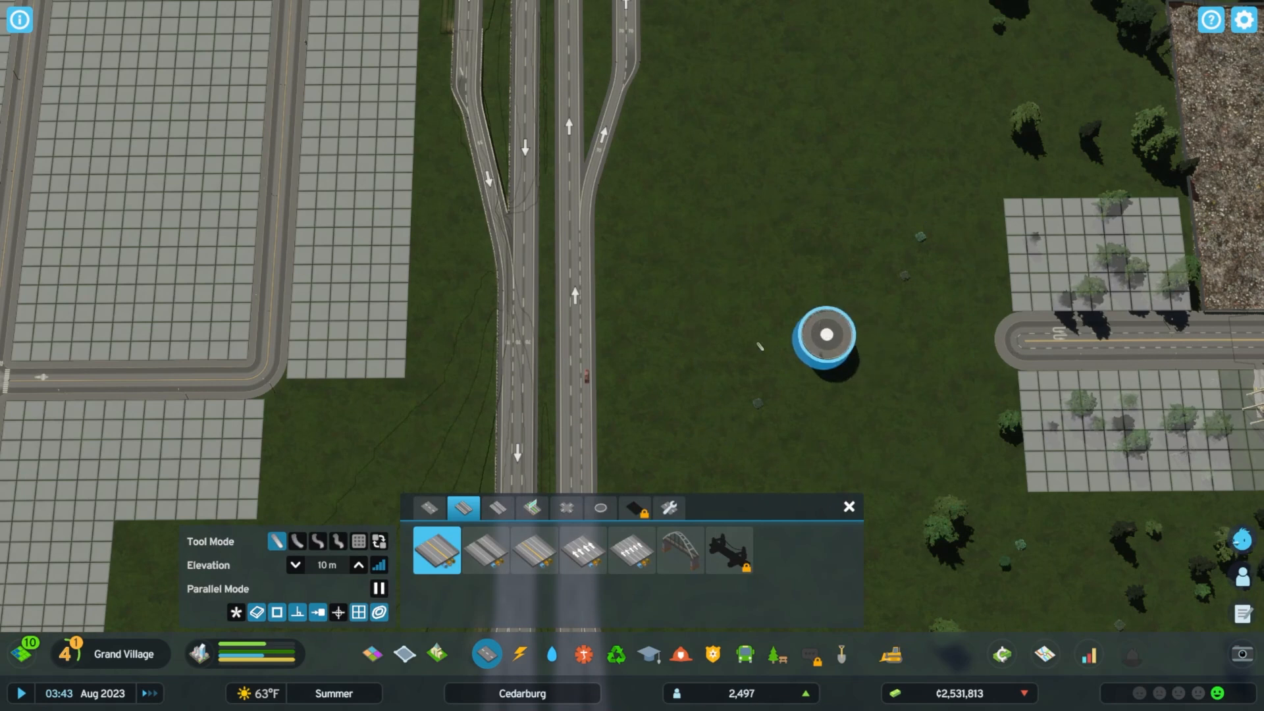
click(295, 564)
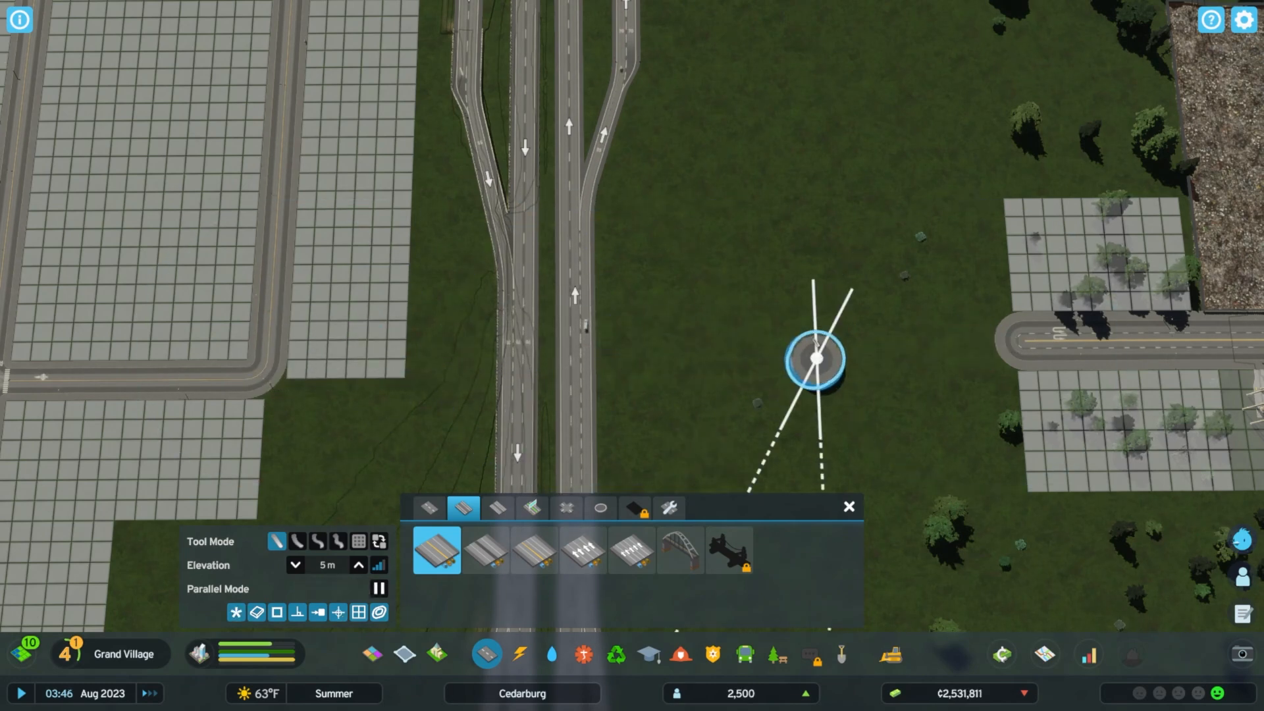
- Draw elevated Glade Street across the highway with a curved ramp segment beside it
click(842, 654)
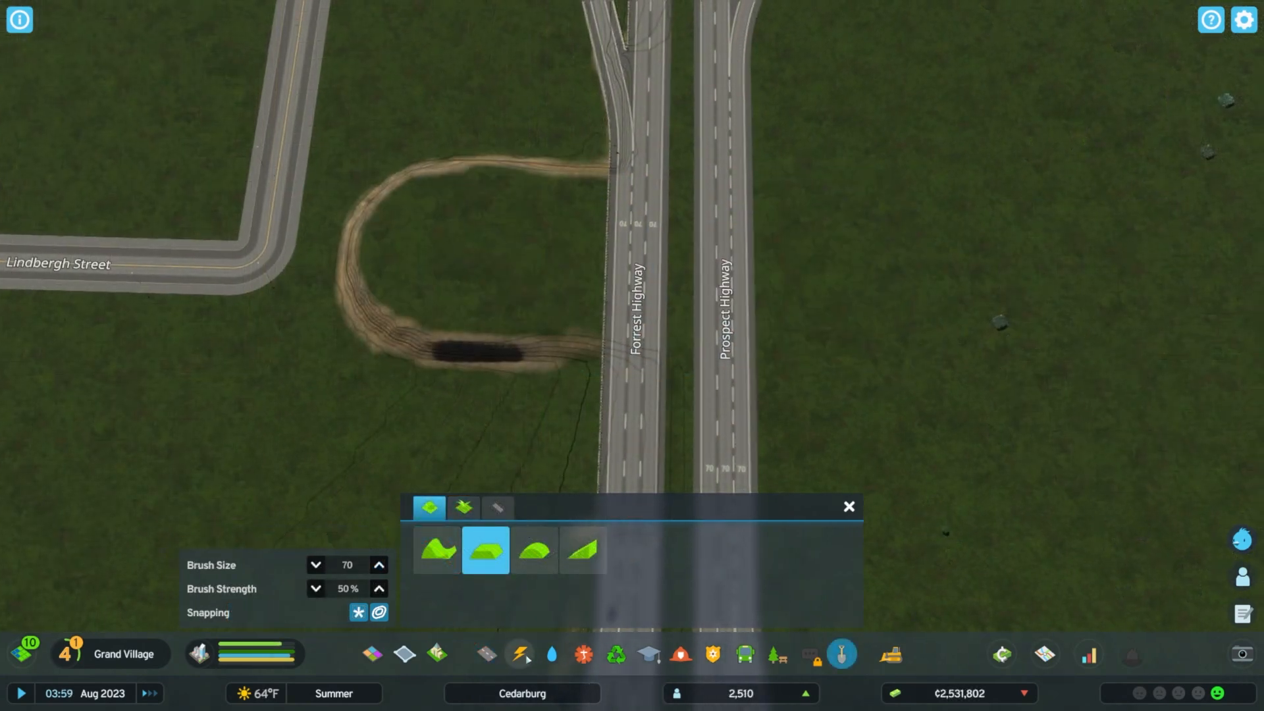
click(486, 654)
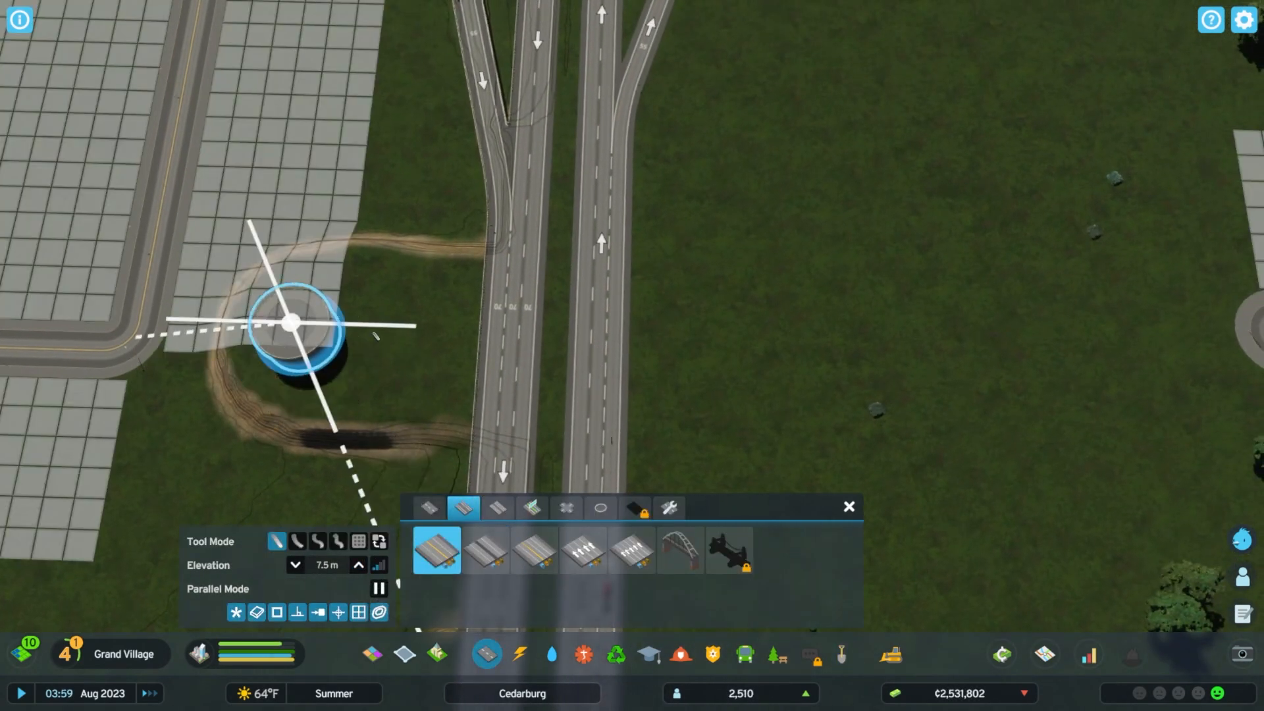
mouse_move(971, 314)
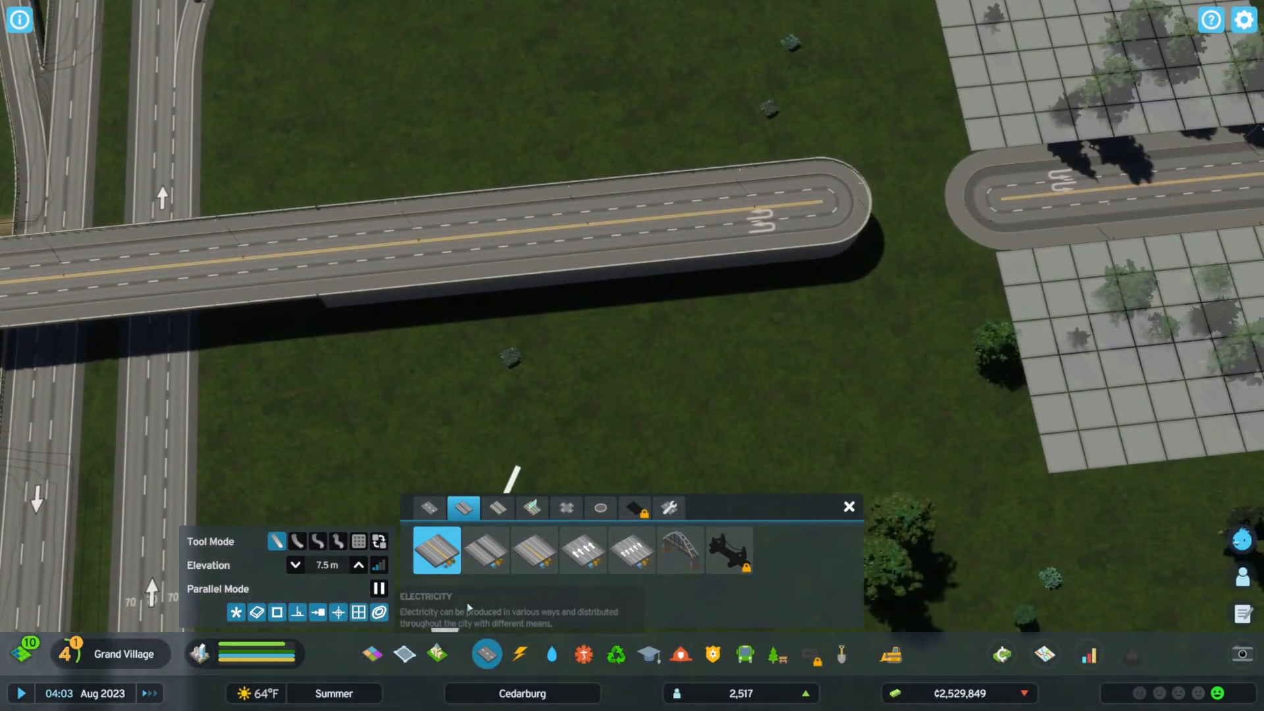
click(428, 506)
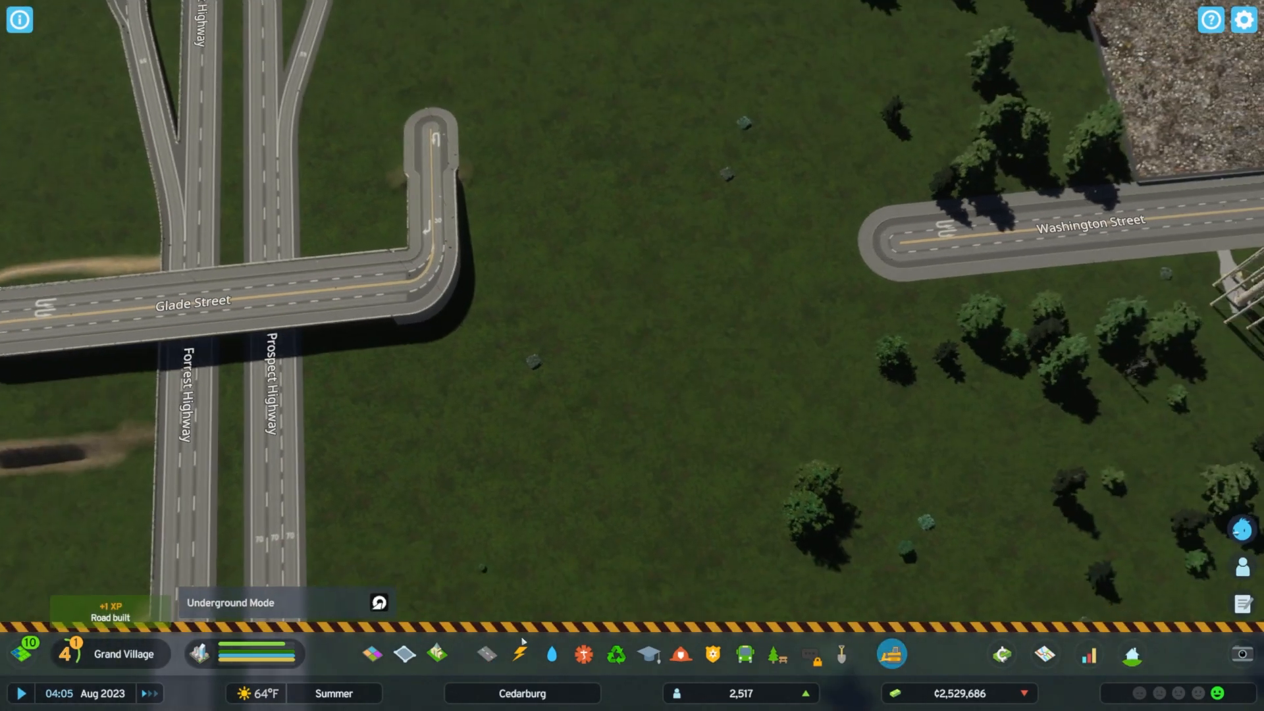
- Raise an earthen fill ramp west of the highway with the terrain tool
click(485, 654)
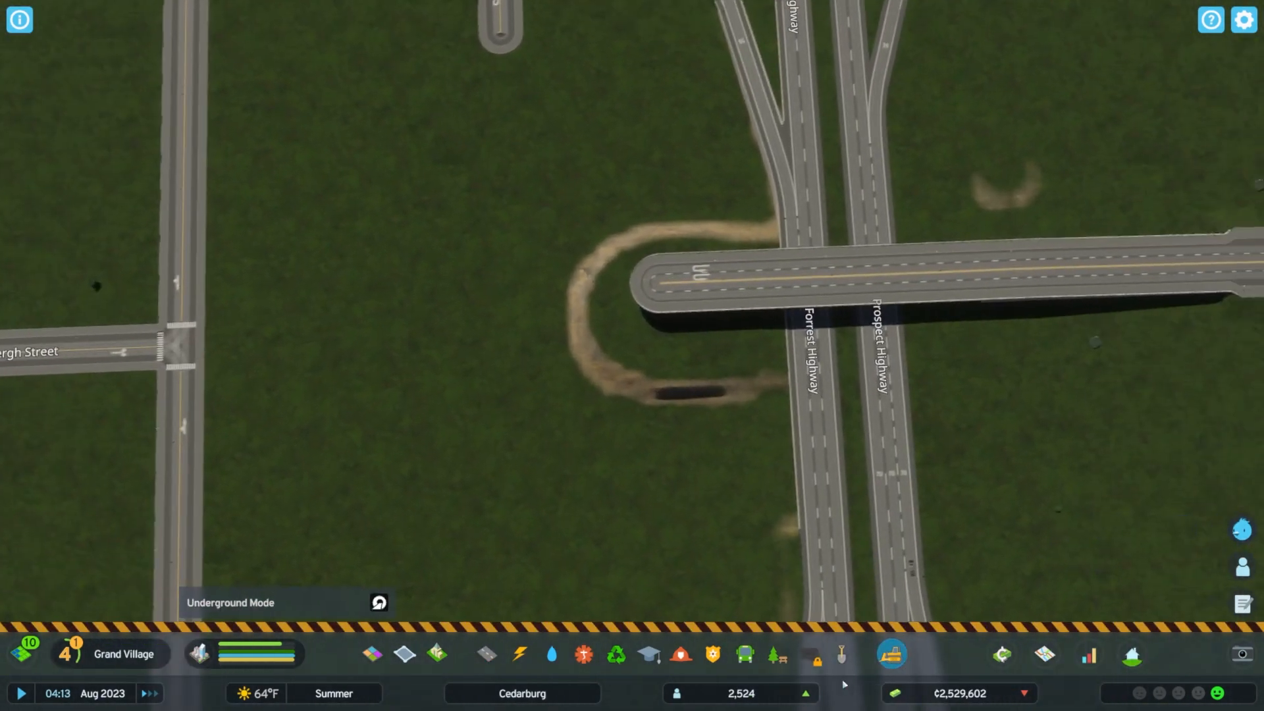
click(841, 655)
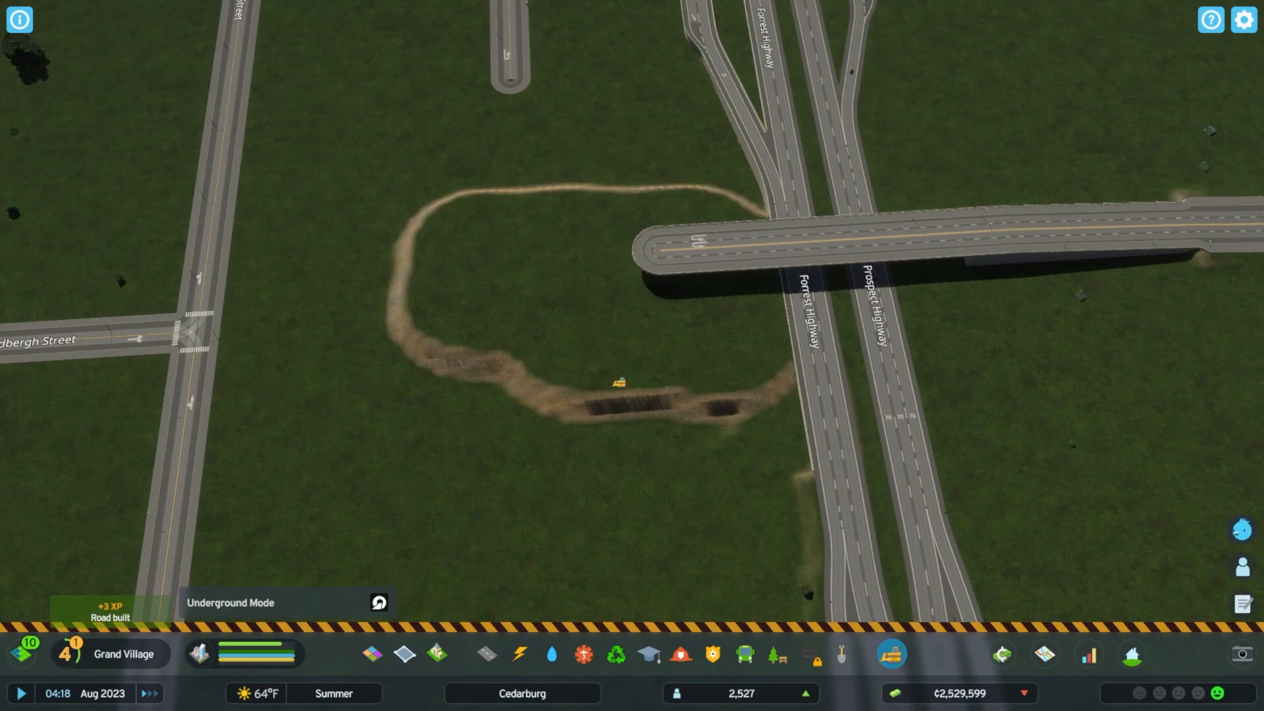
click(485, 654)
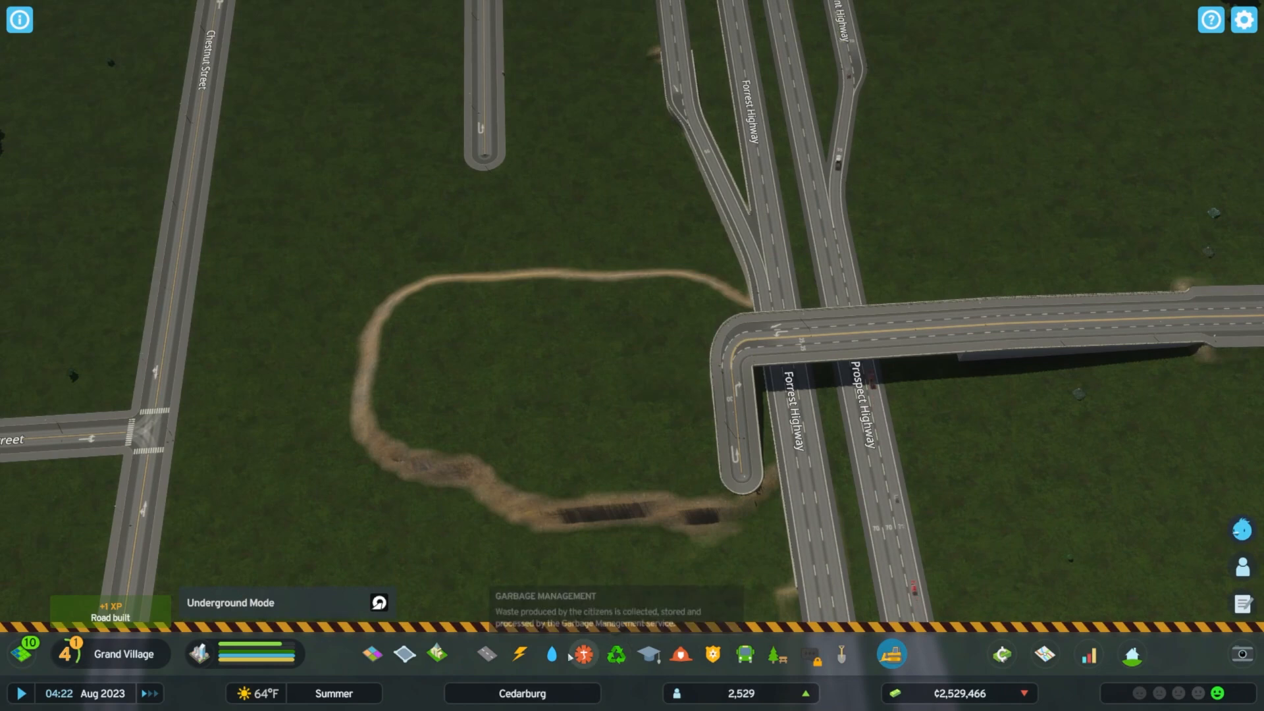
- Lay Glade Street at 2.5 m down the fill to join Chestnut and Walnut Streets
click(486, 655)
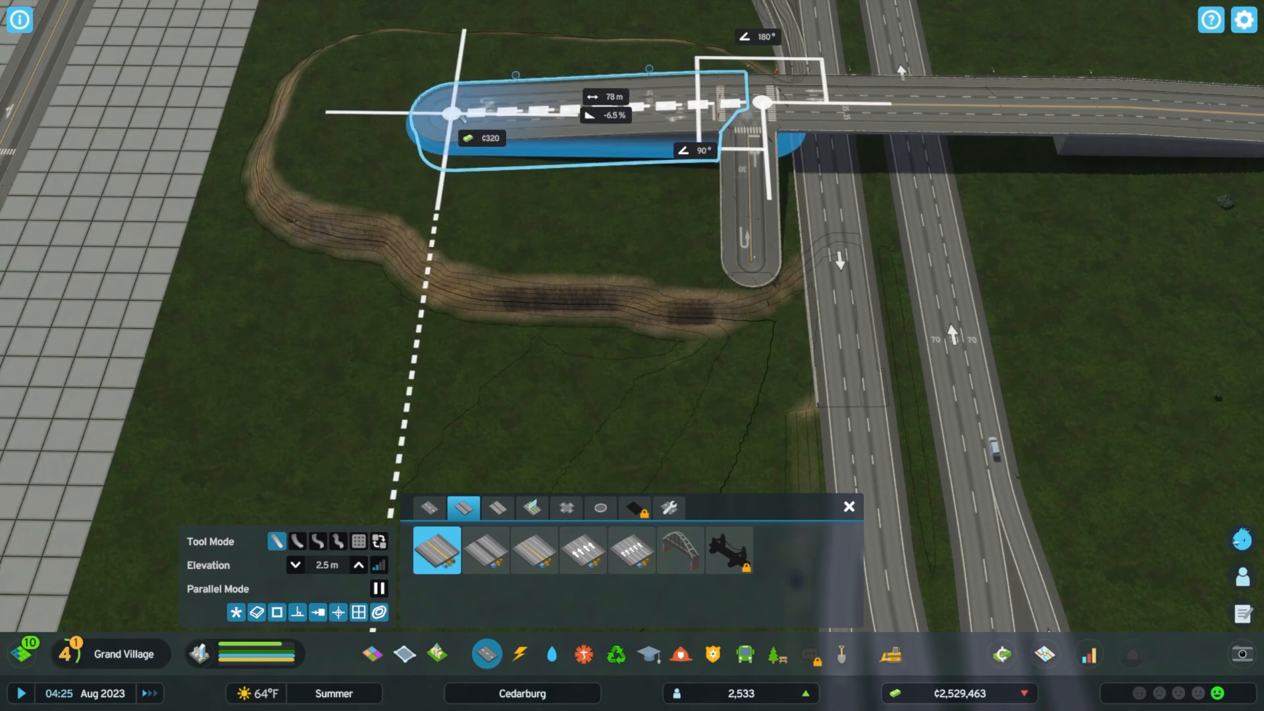
click(296, 564)
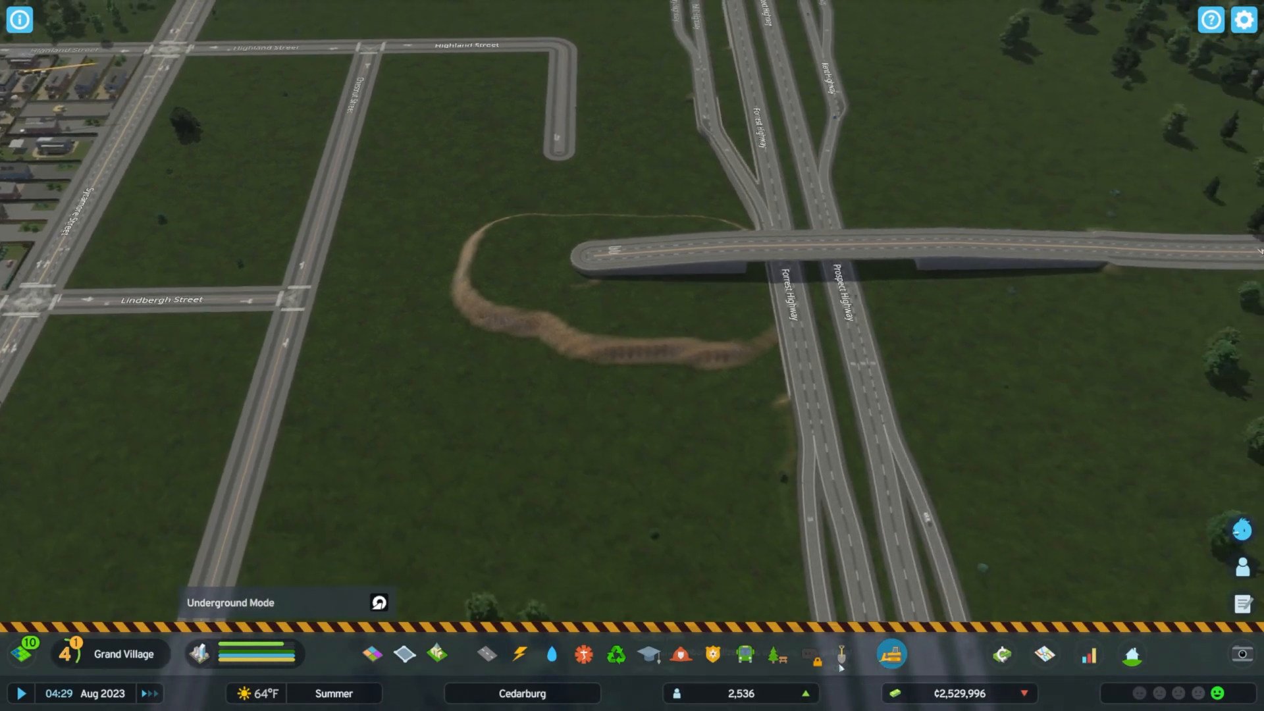
click(843, 654)
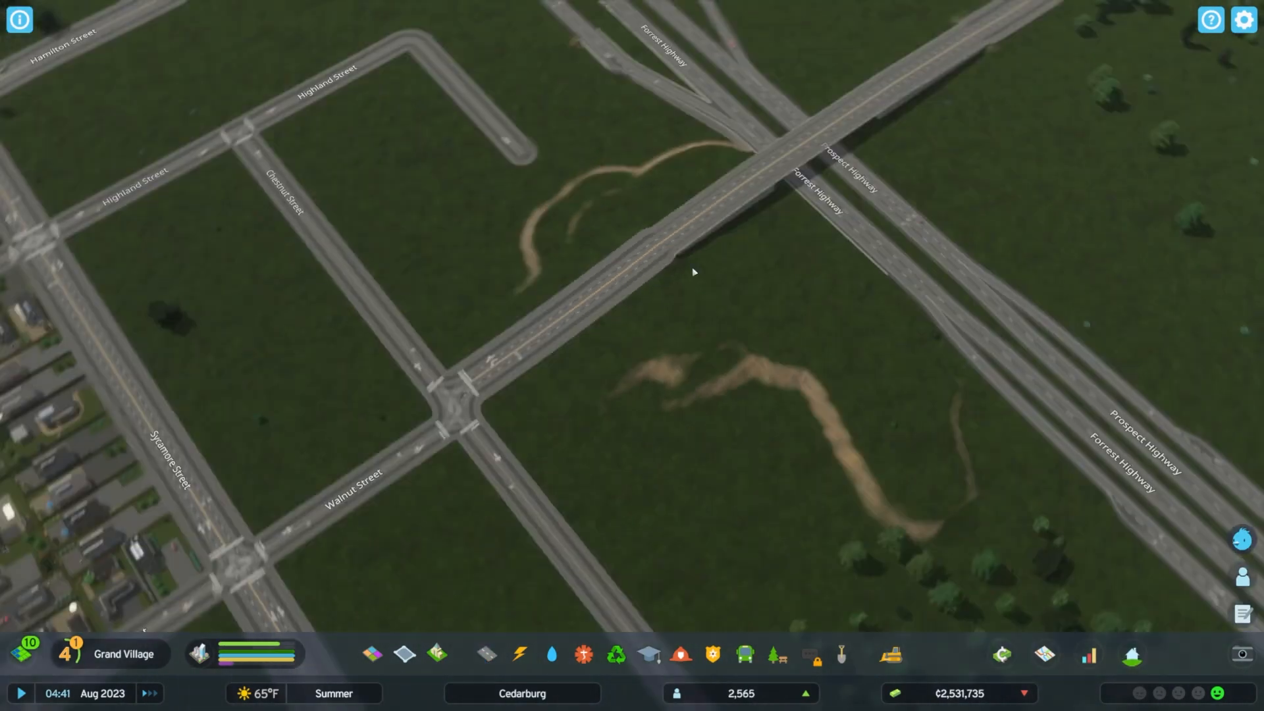
- Bulldoze Walnut Street between Chestnut and Sycamore Streets plus another short stretch
click(891, 653)
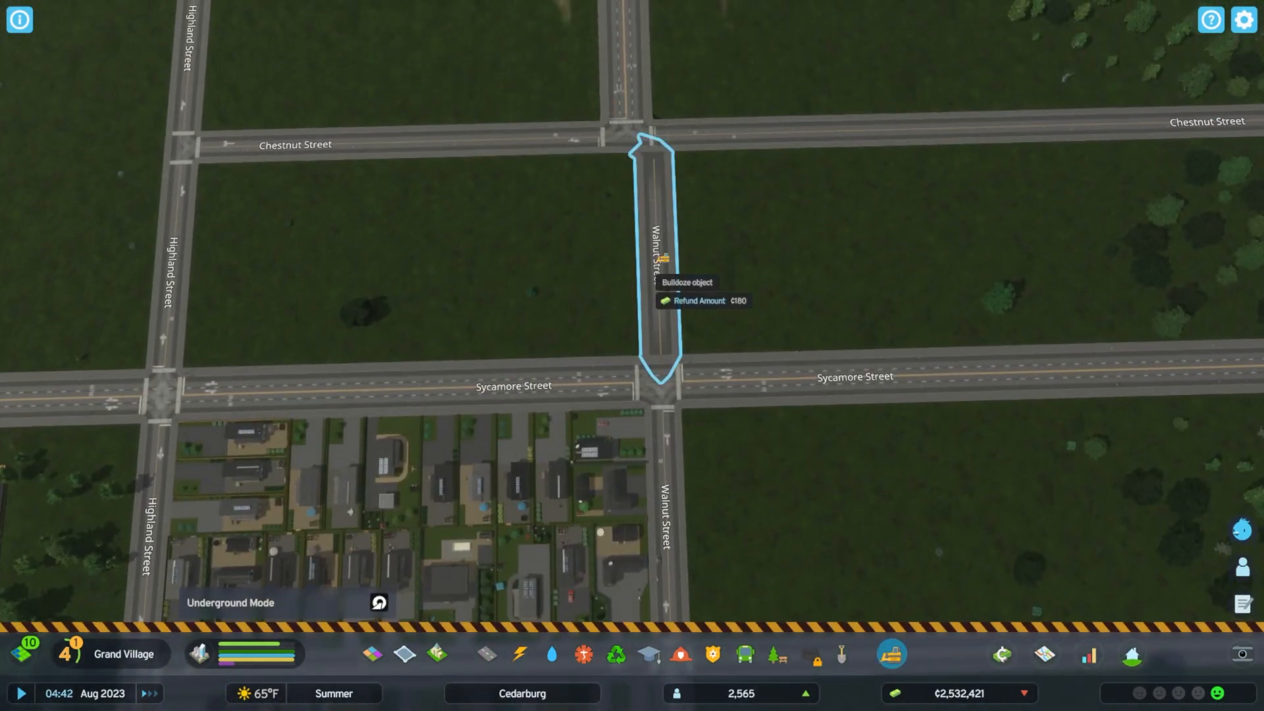
click(485, 654)
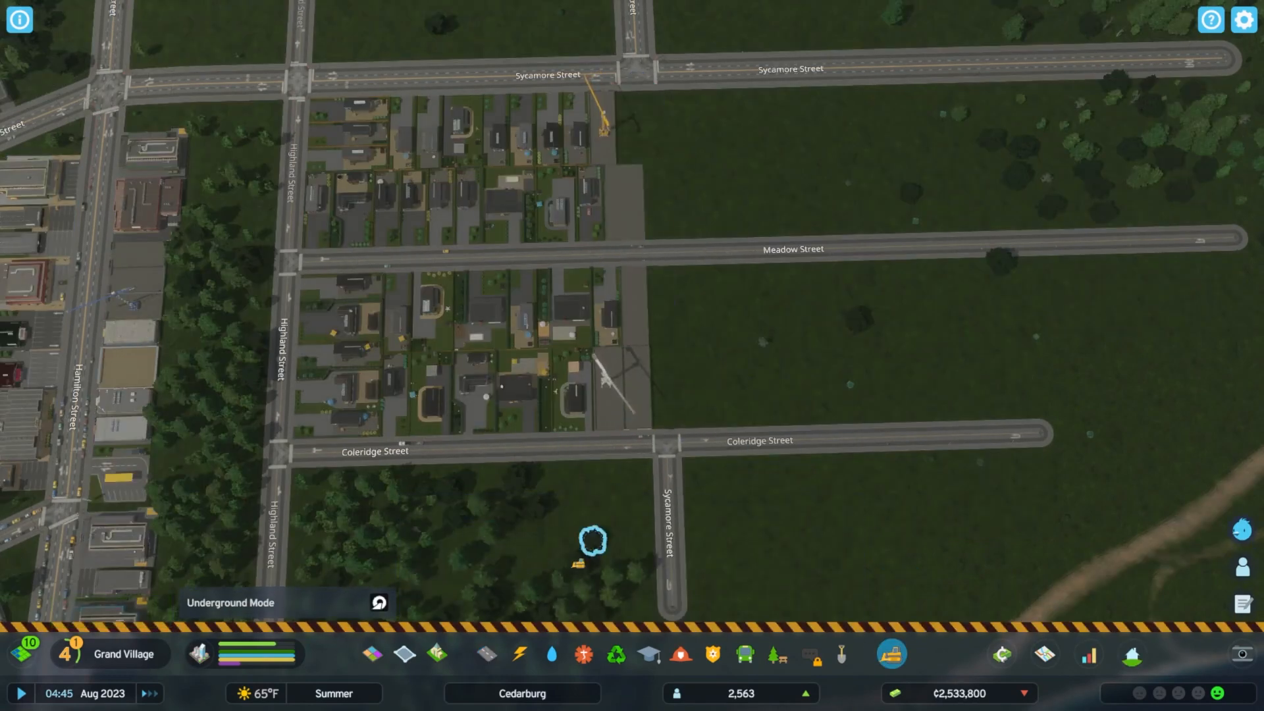
click(486, 655)
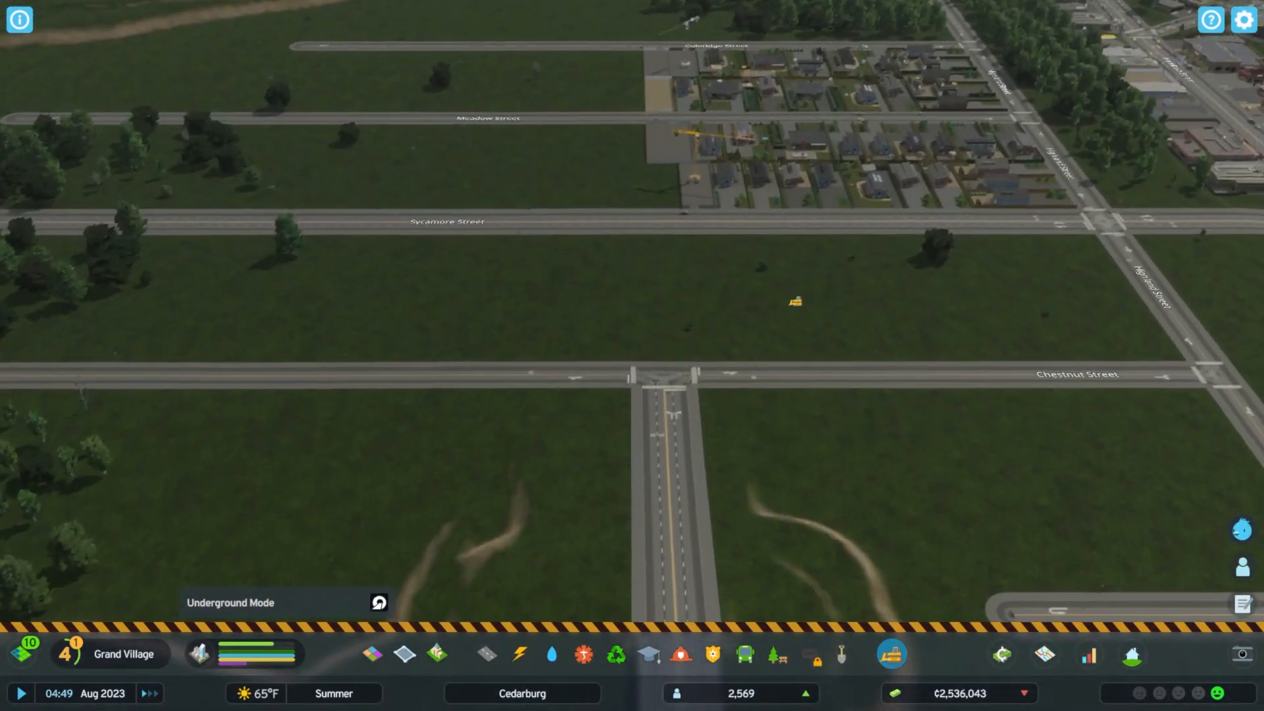
click(485, 655)
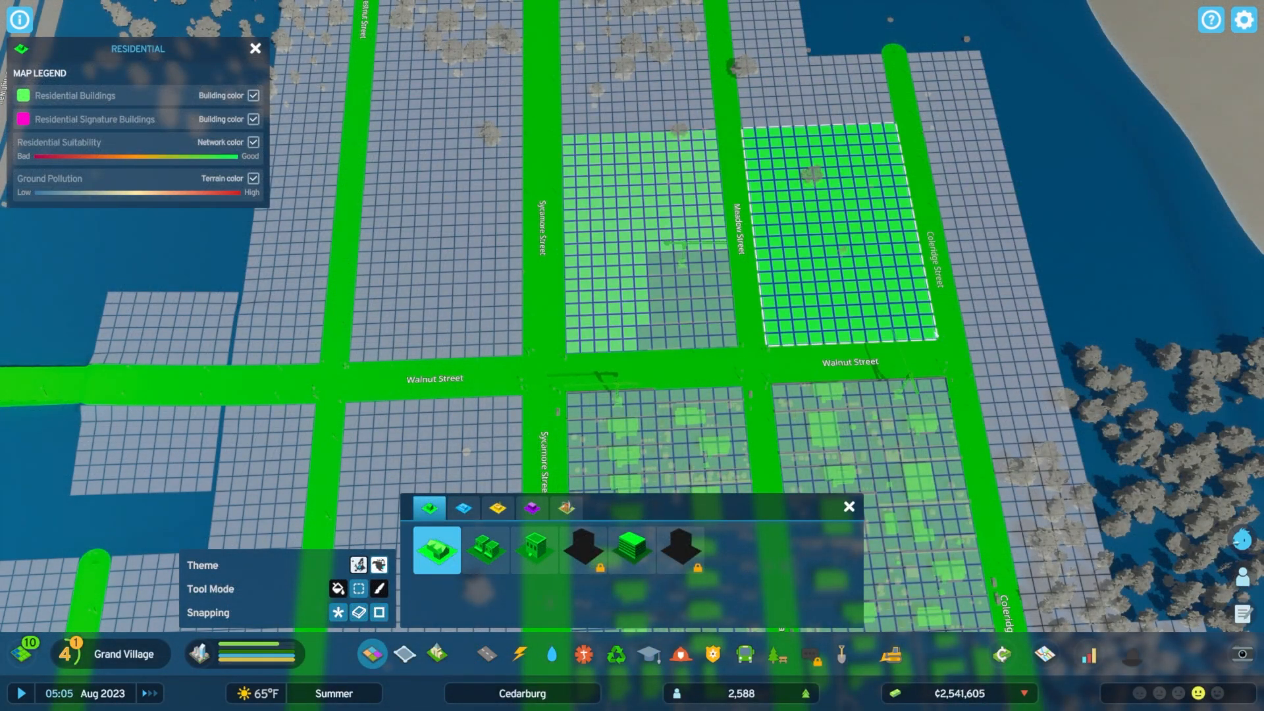
- Paint residential, commercial and office zones on the blocks around Hamilton, Highland and Chestnut Streets
click(462, 507)
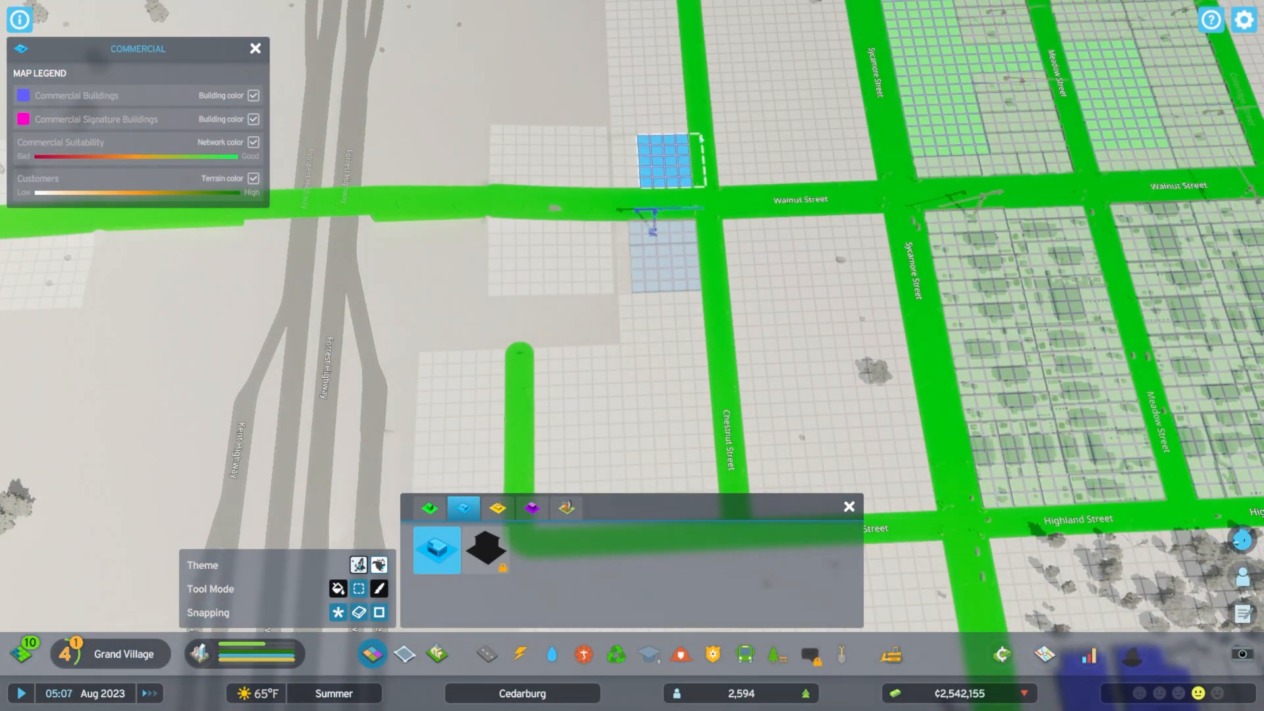
click(531, 507)
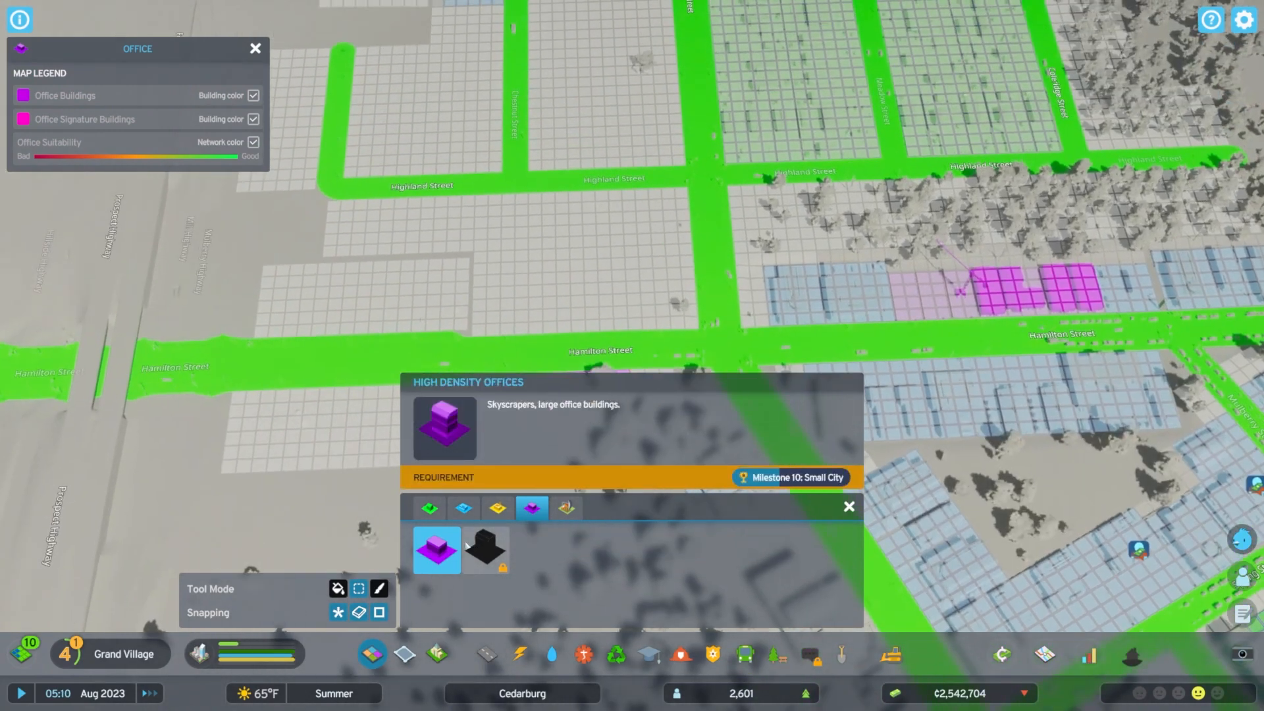
click(462, 508)
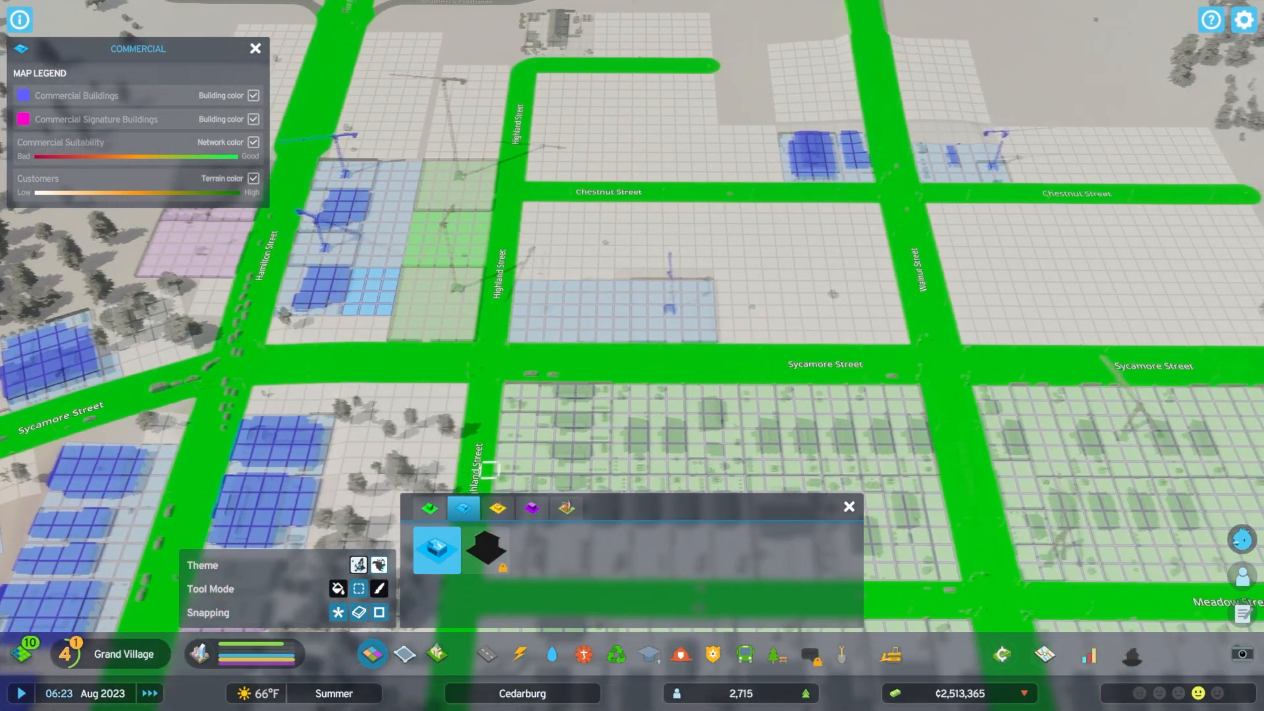
click(531, 508)
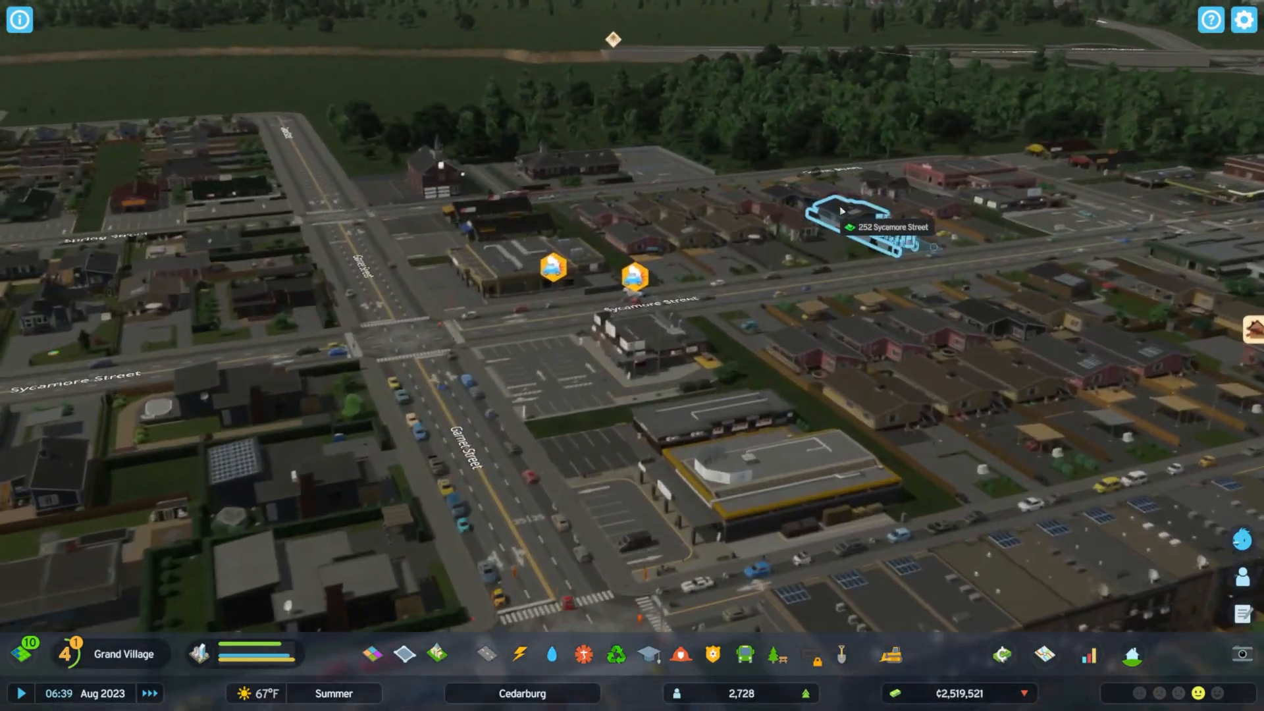
click(485, 654)
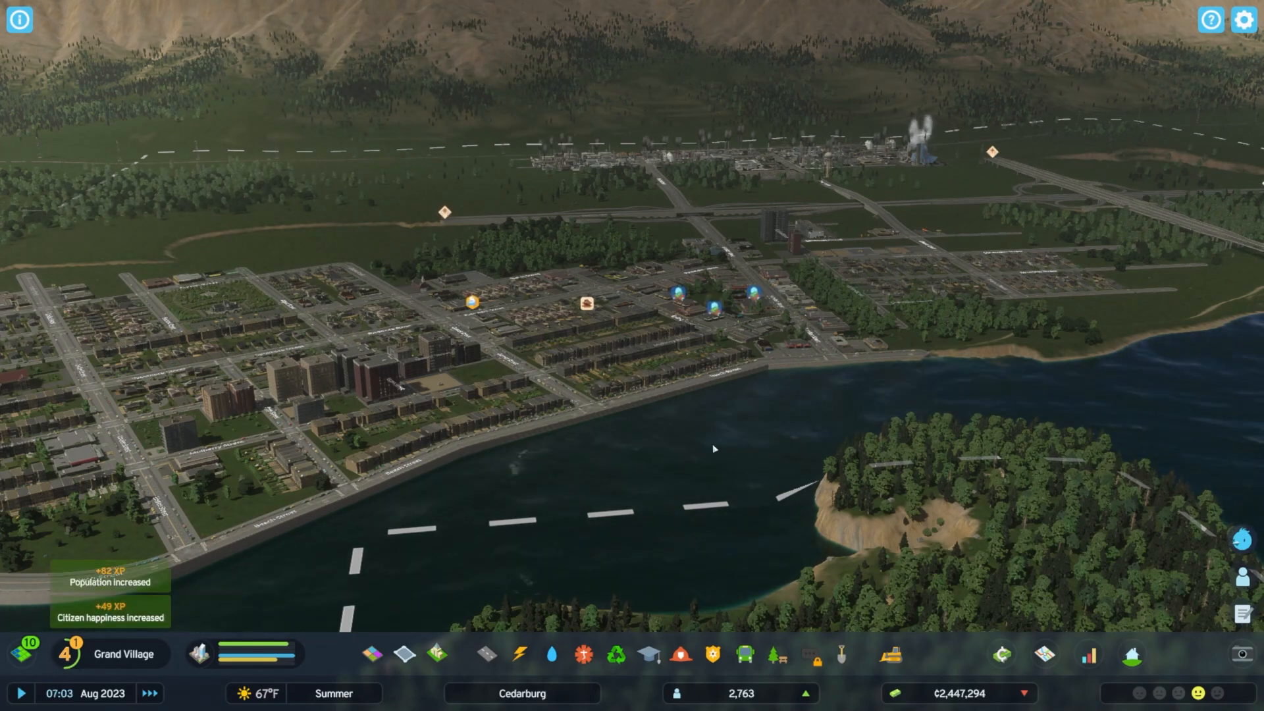
click(436, 654)
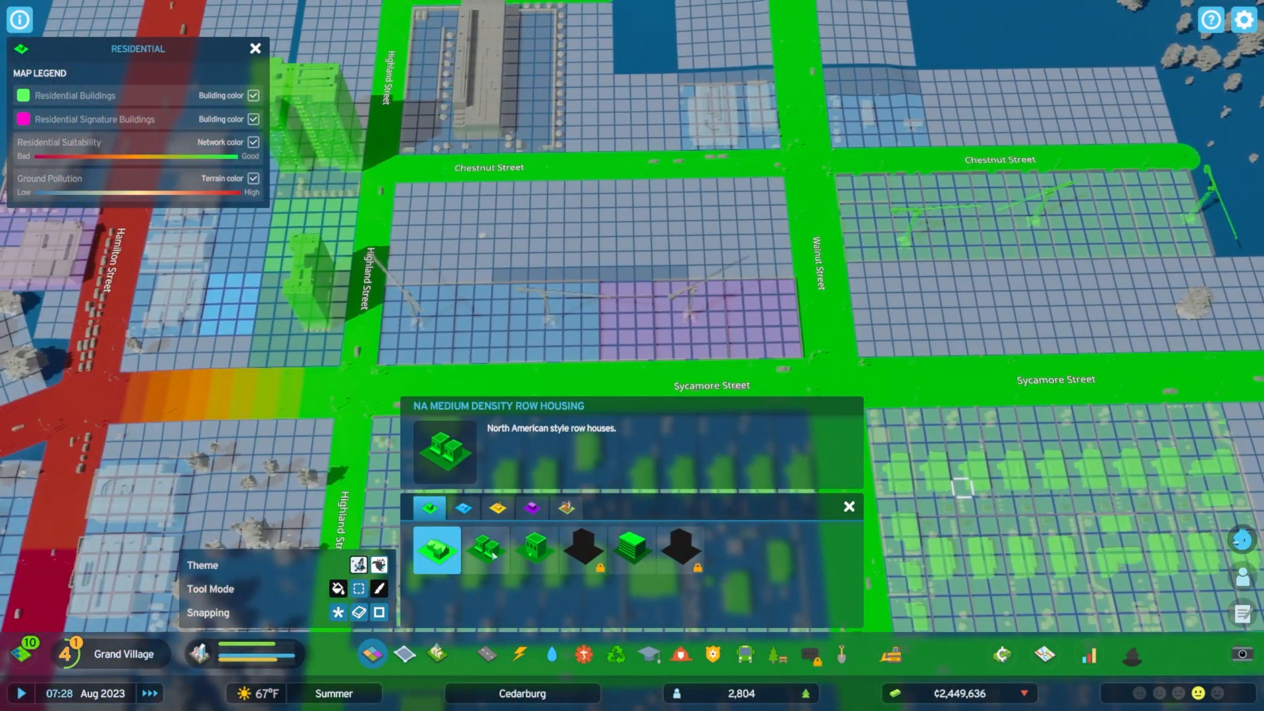
- Zone the Walnut Street block residential and the Sycamore Street lot commercial
click(486, 654)
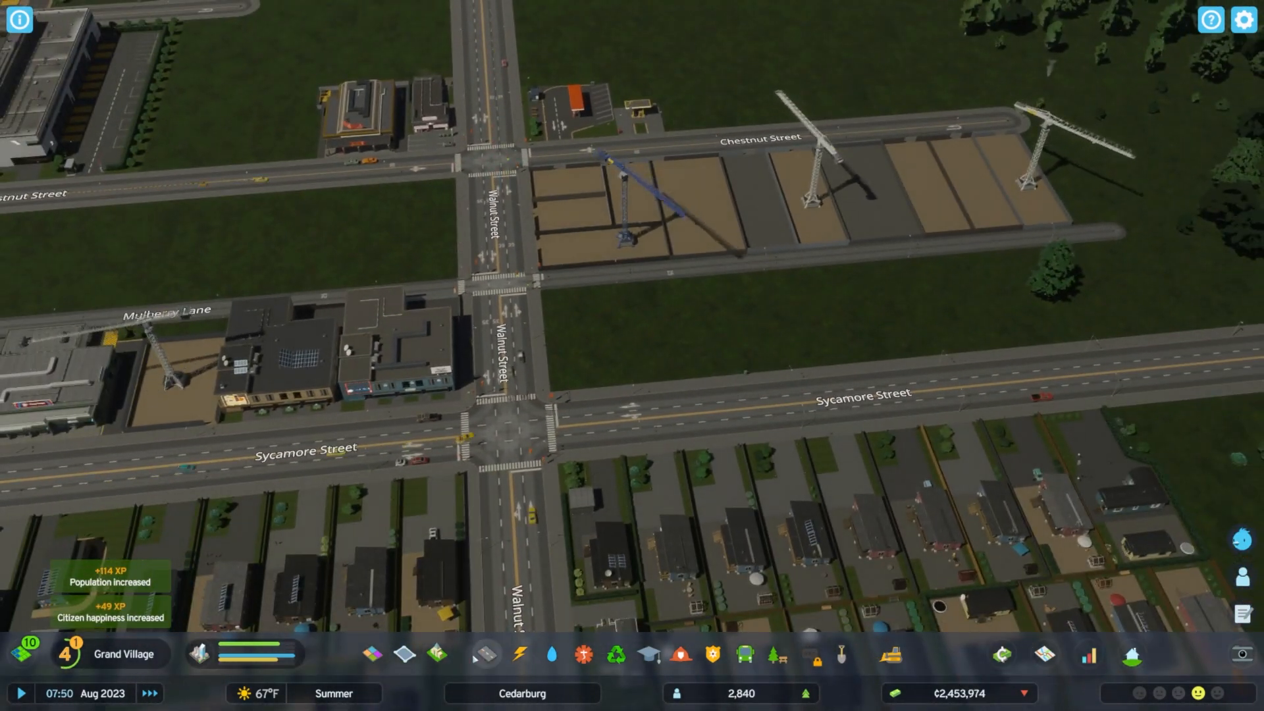
click(483, 654)
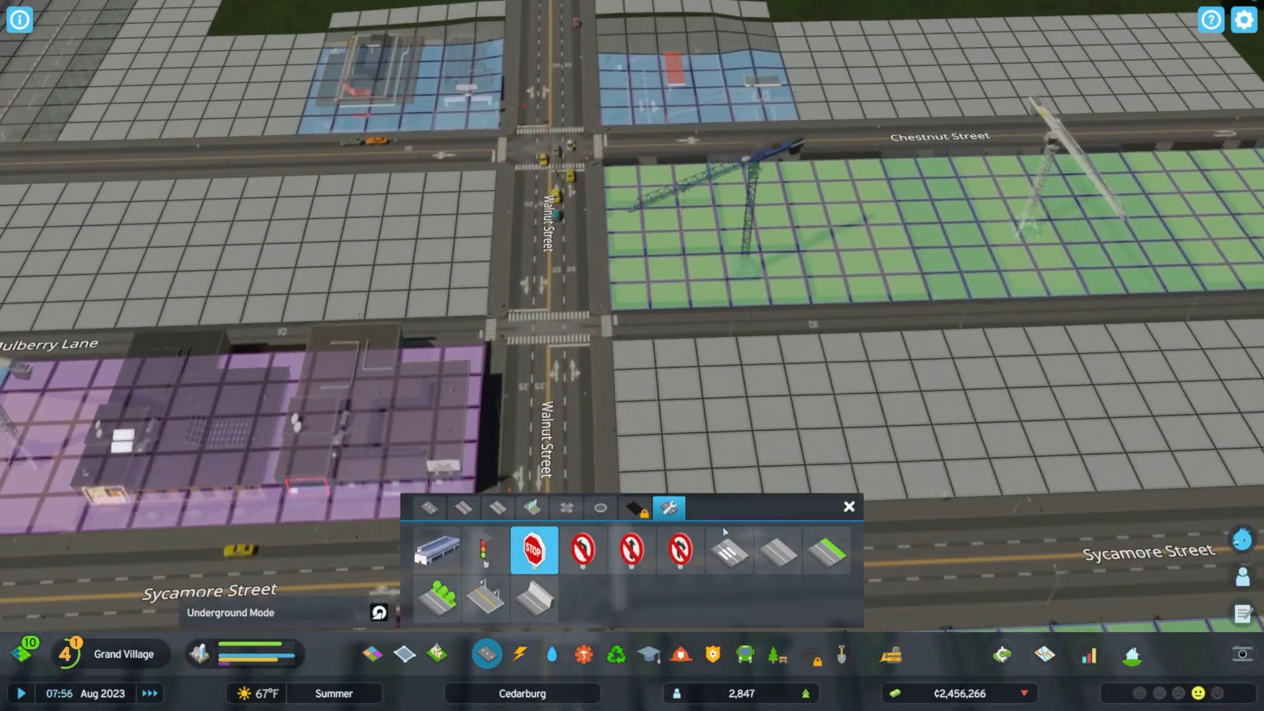
click(728, 550)
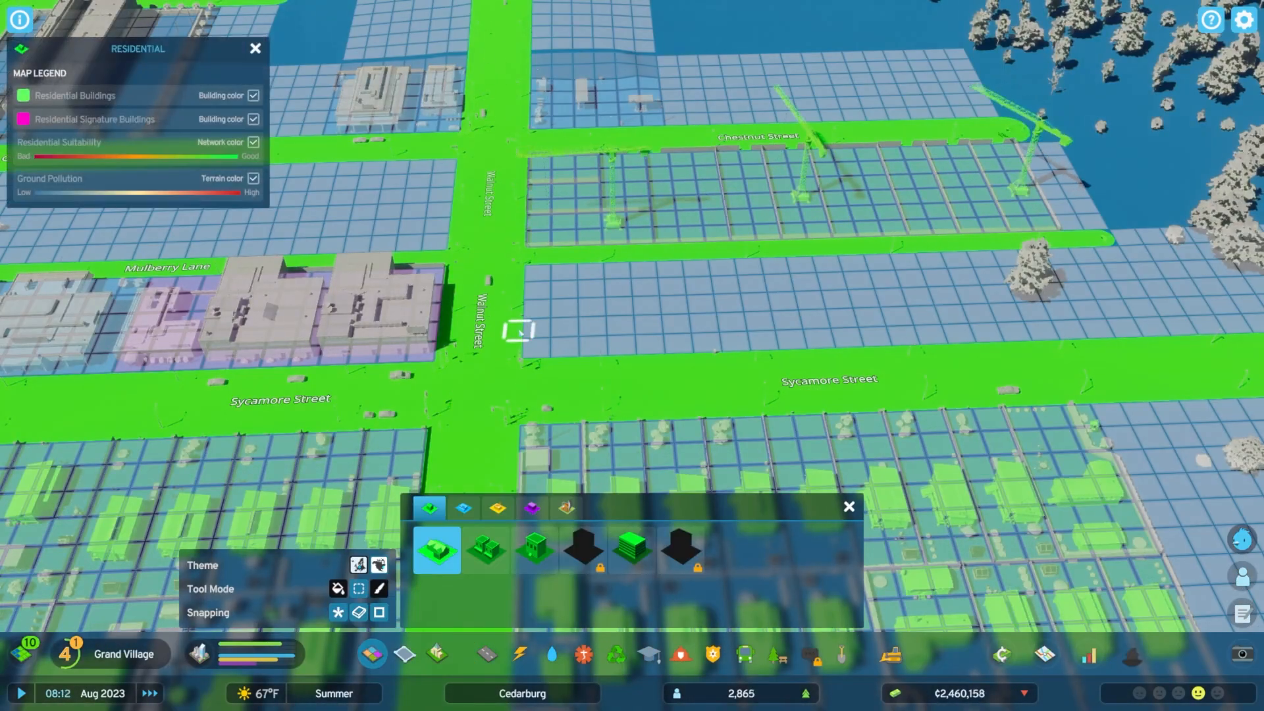
click(462, 508)
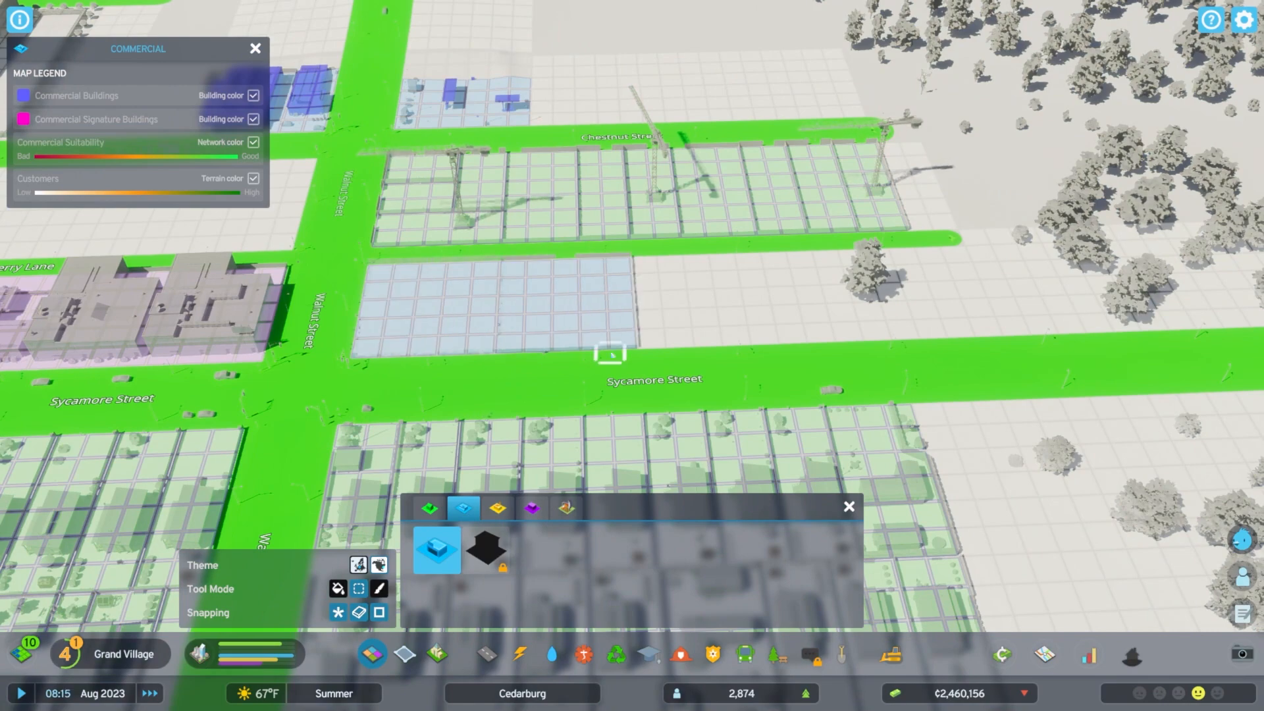
click(531, 509)
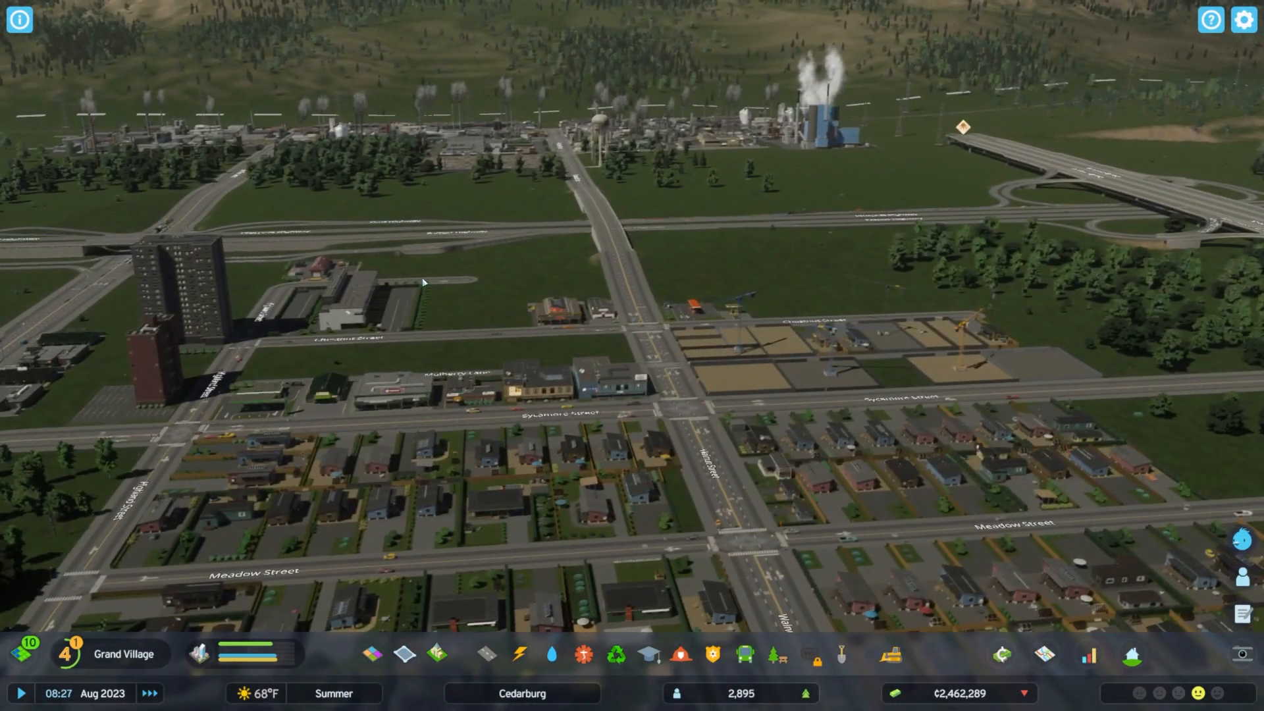
- Extend two-lane Middle Street west past Meadow Street to the western dead-end street
click(372, 654)
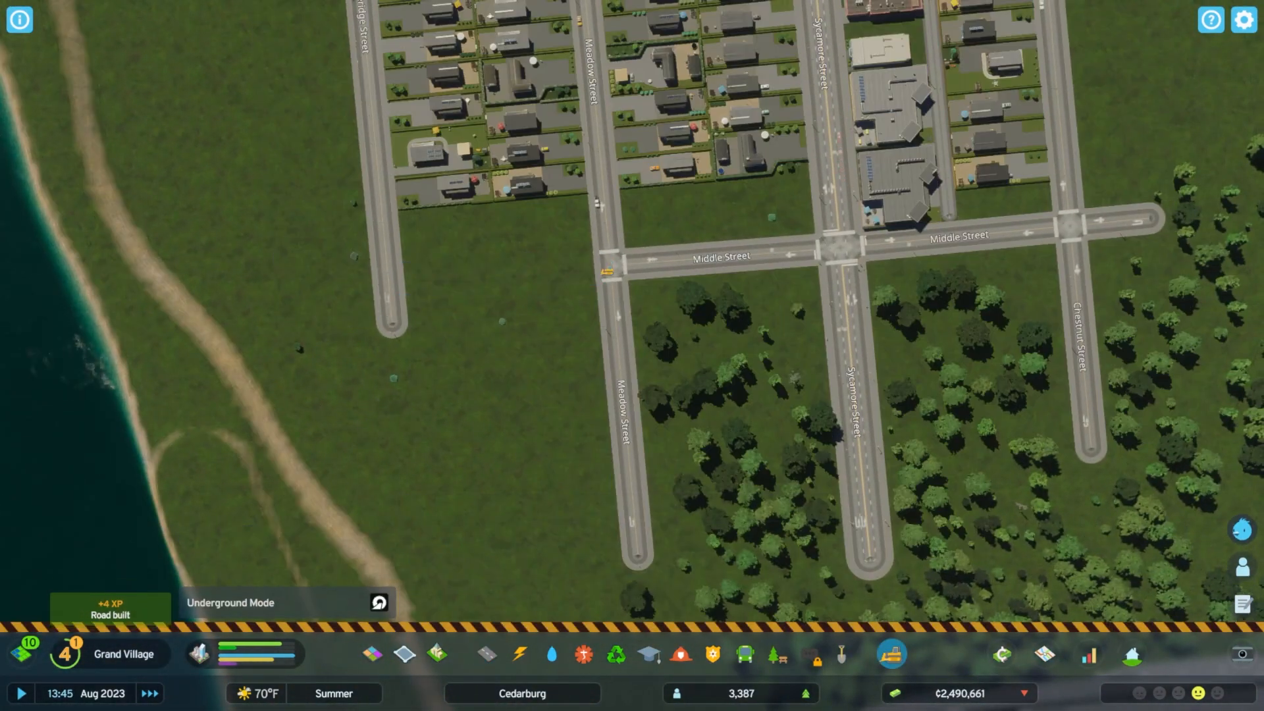
click(484, 654)
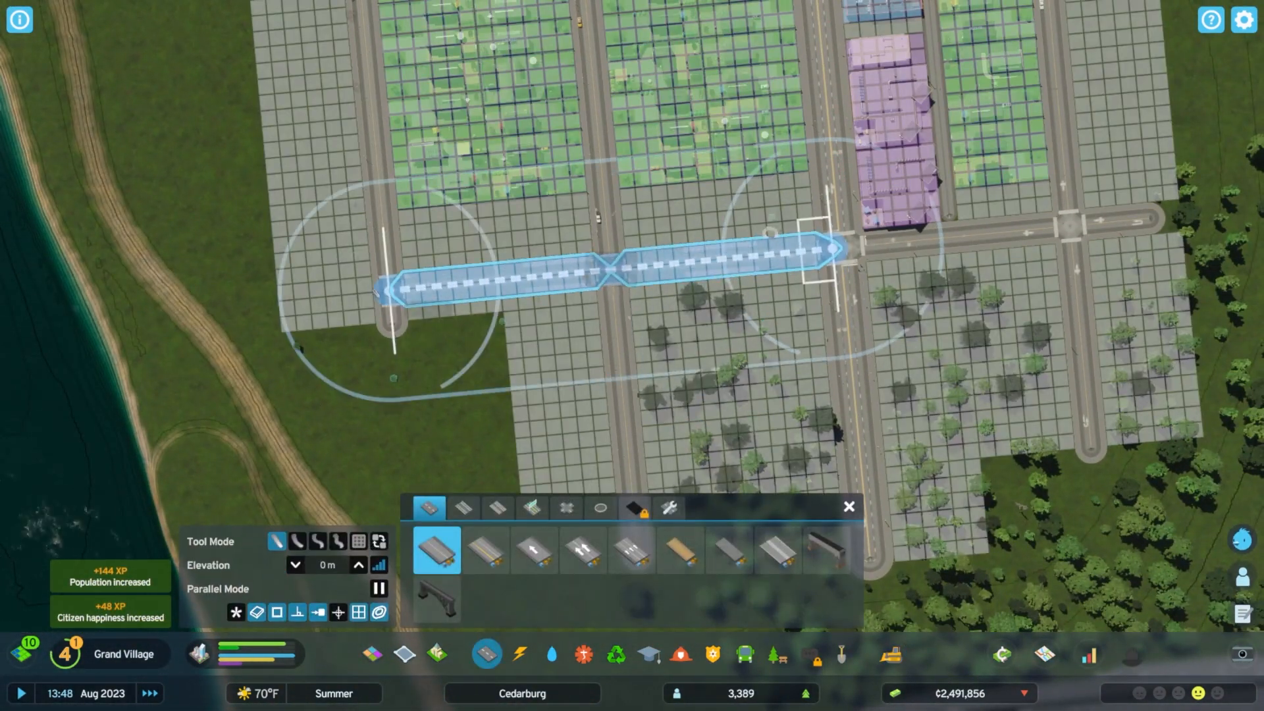
click(613, 270)
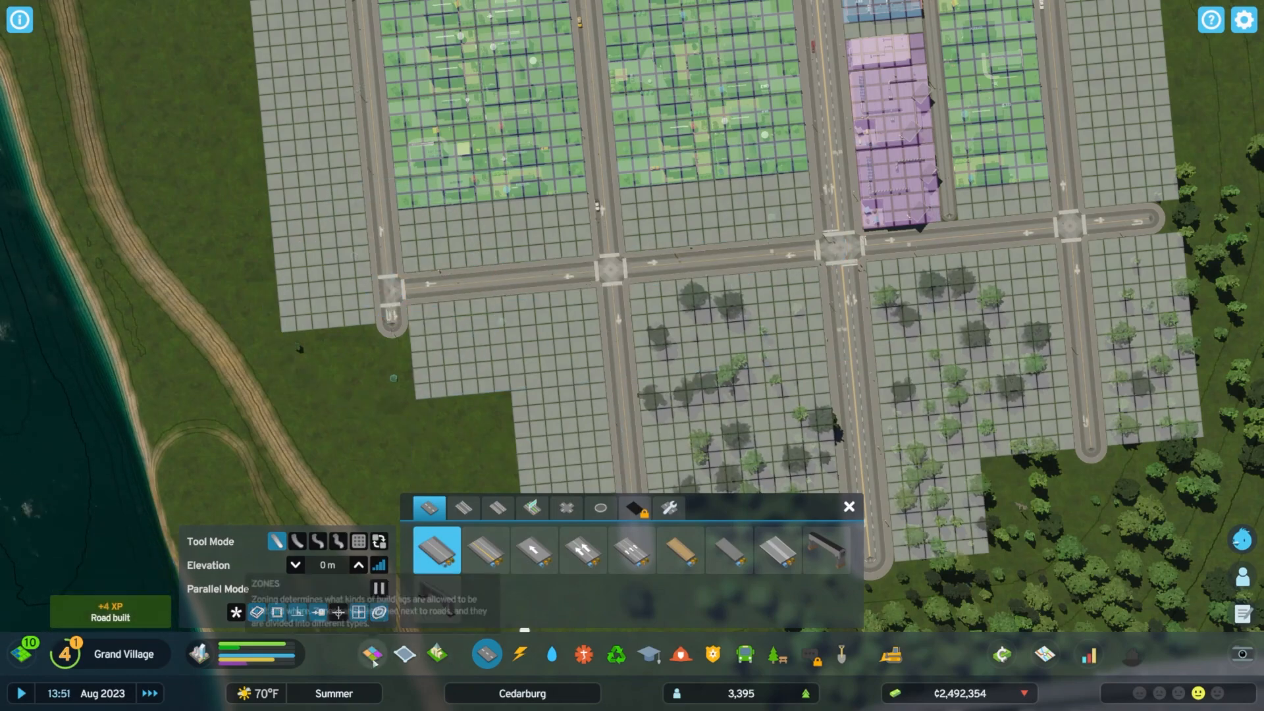